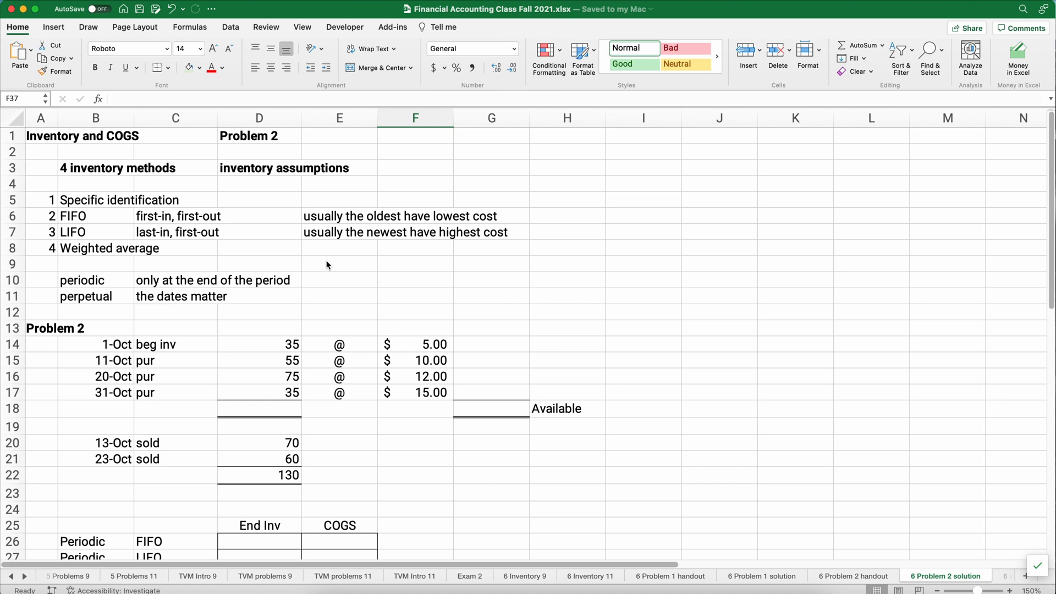
mouse_move(200, 222)
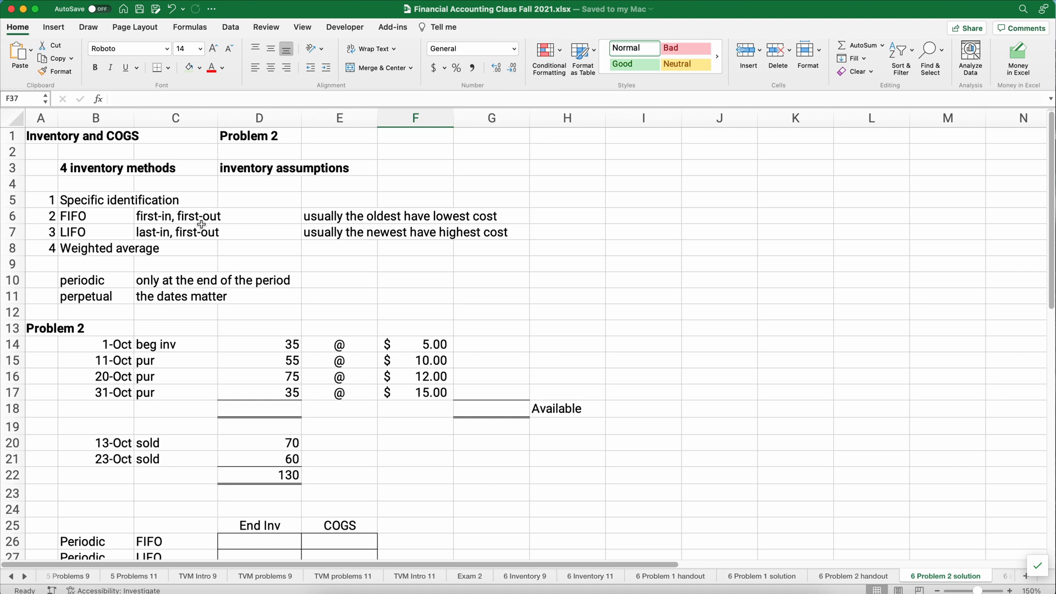
Review the FIFO and weighted-average method labels and move down to the purchases table
left_click(176, 215)
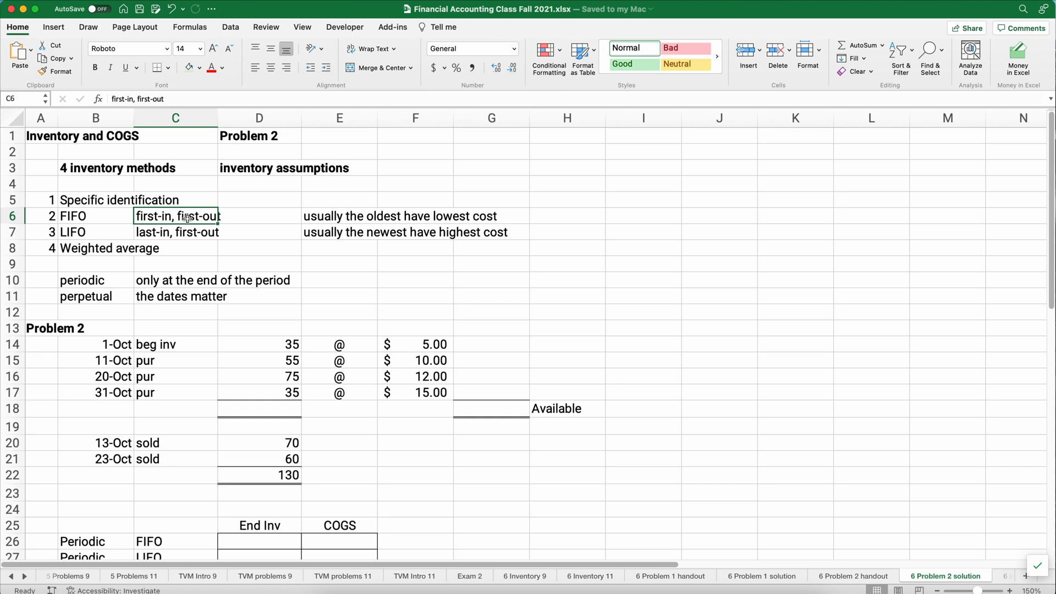
mouse_move(80, 255)
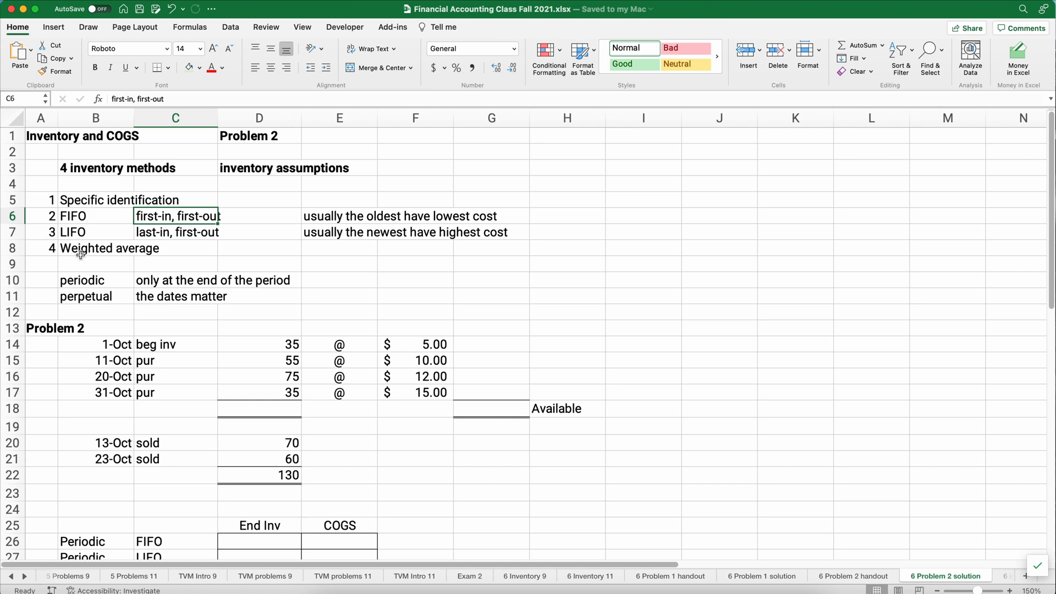
left_click(80, 248)
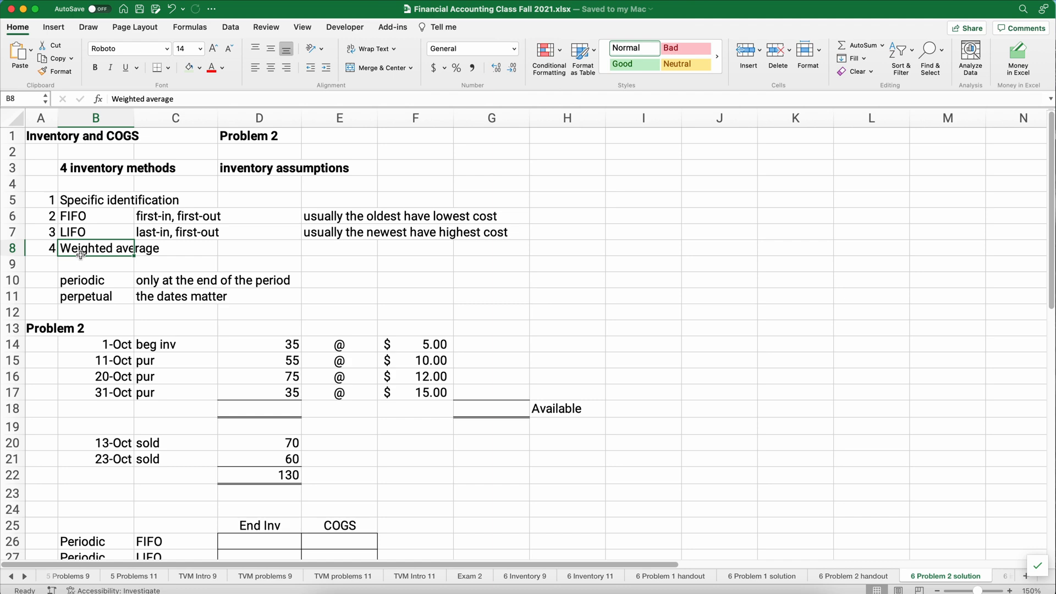
scroll("down", 3)
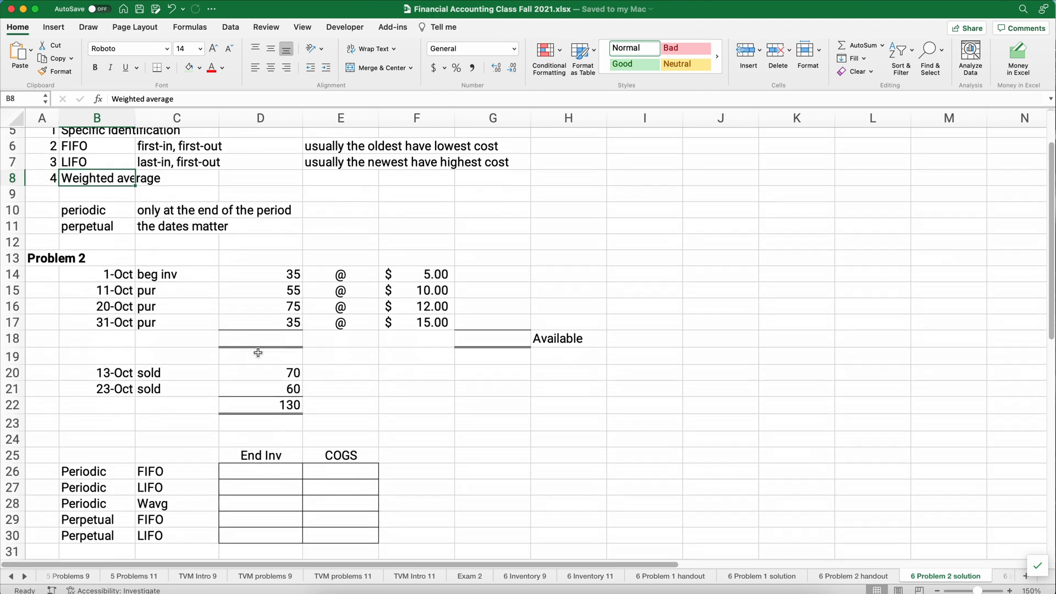
scroll("down", 3)
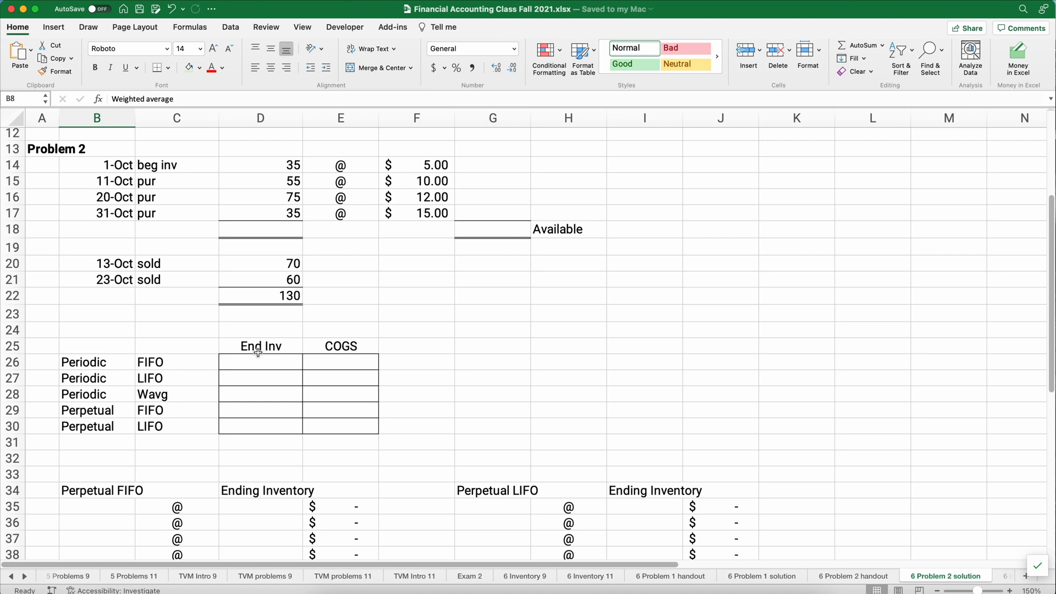
mouse_move(279, 201)
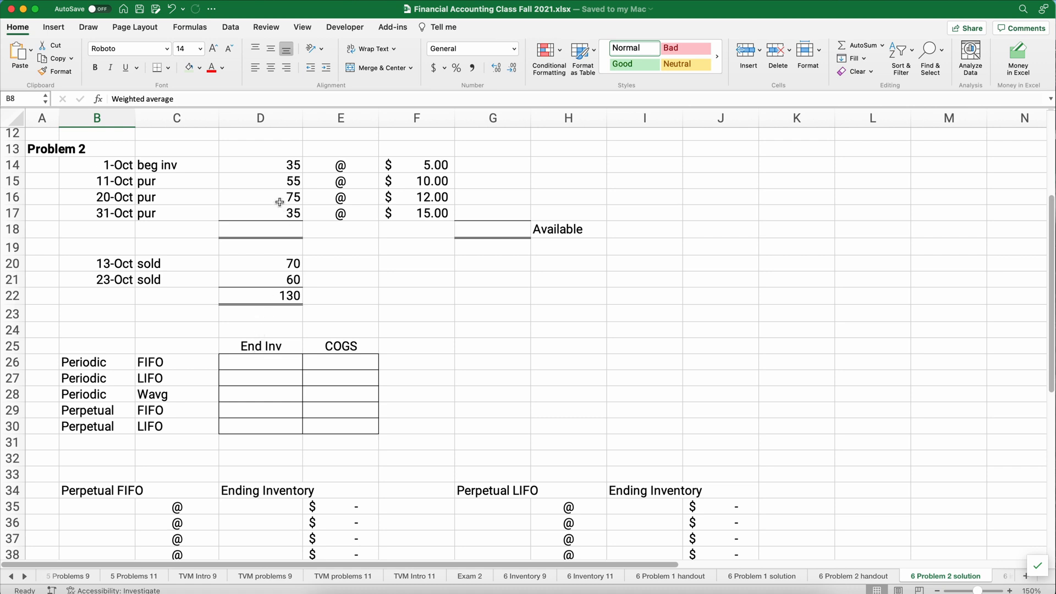
mouse_move(408, 164)
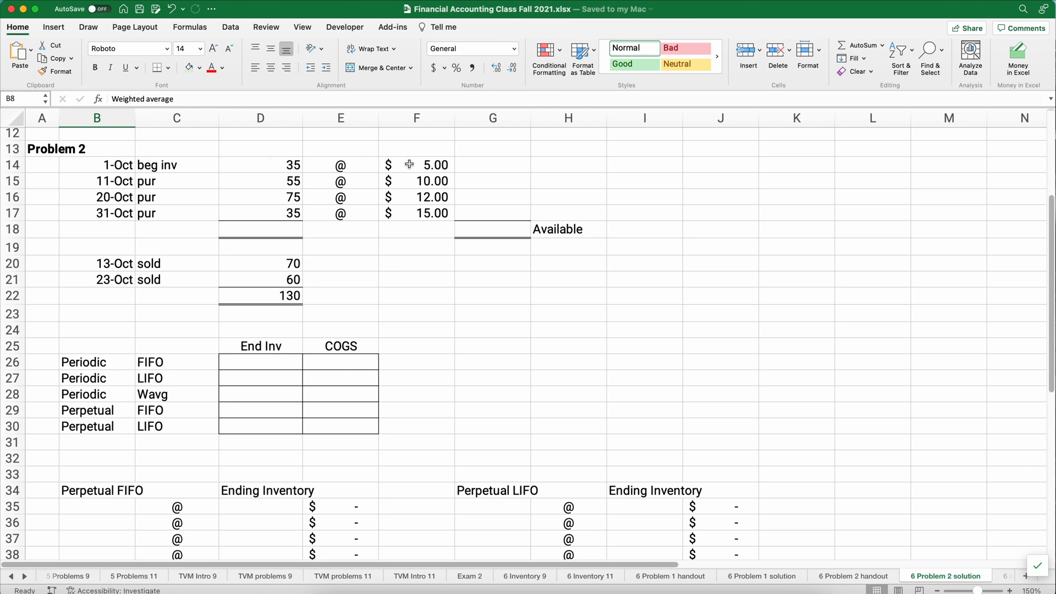
mouse_move(403, 180)
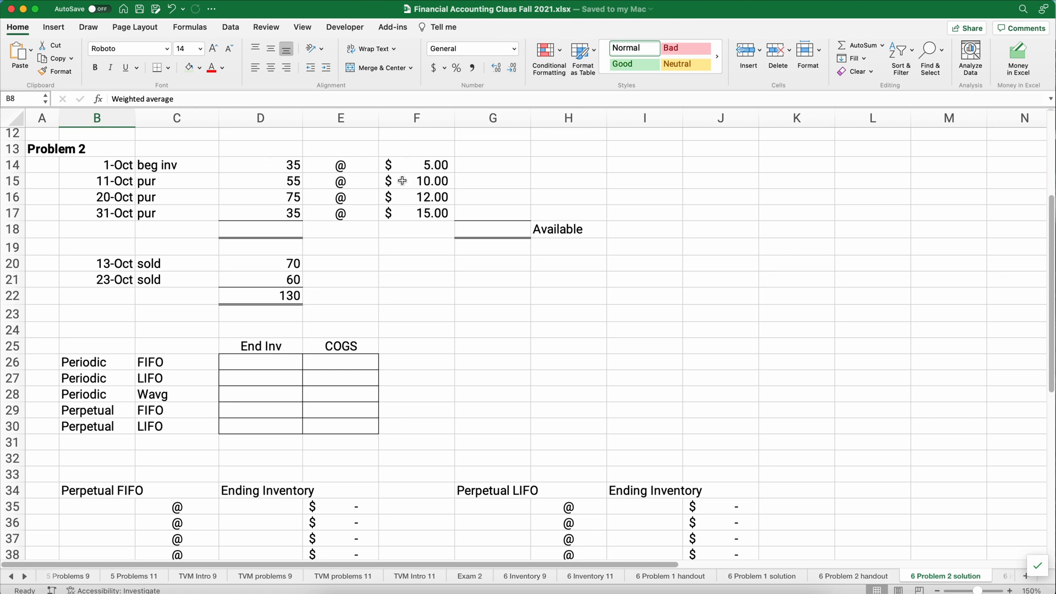
mouse_move(394, 199)
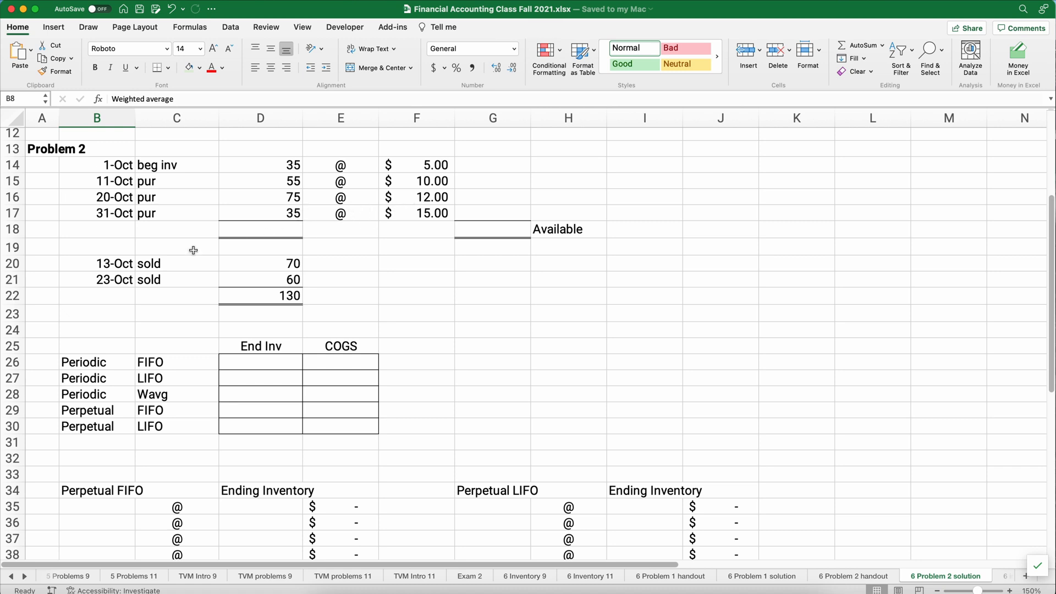
mouse_move(280, 268)
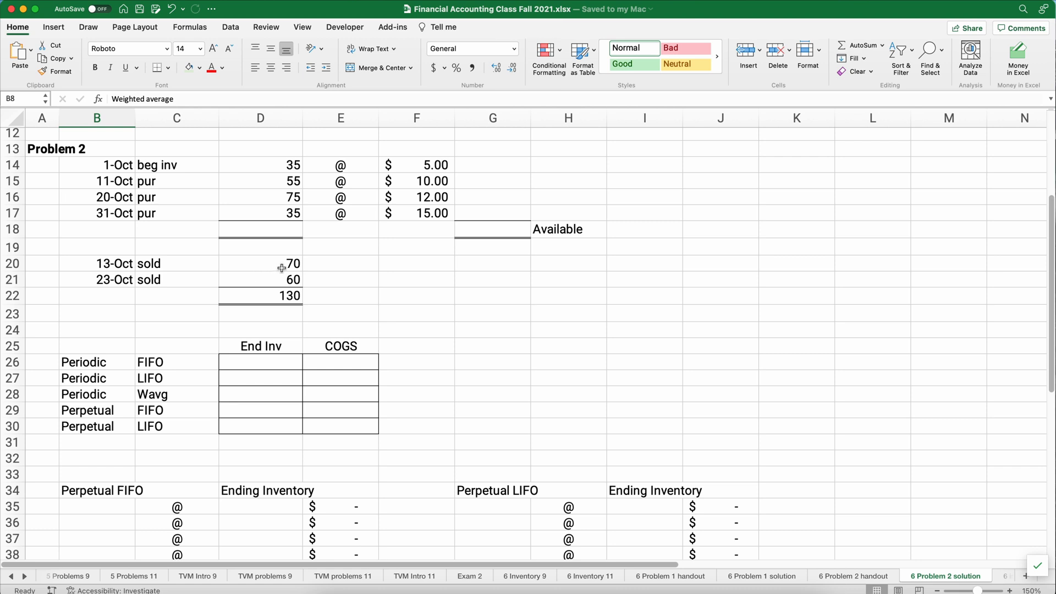
mouse_move(292, 244)
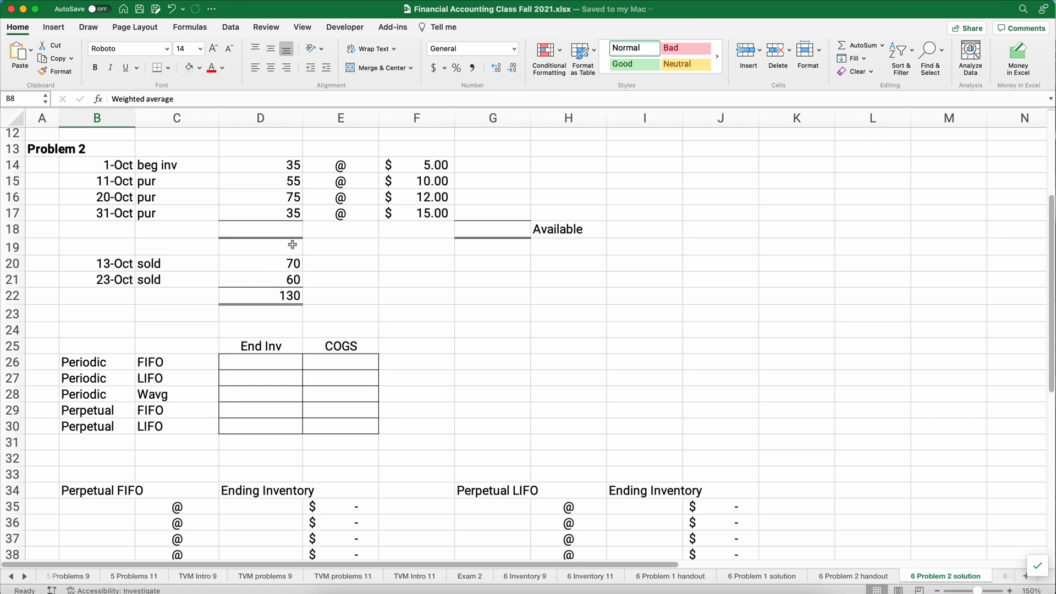
mouse_move(282, 182)
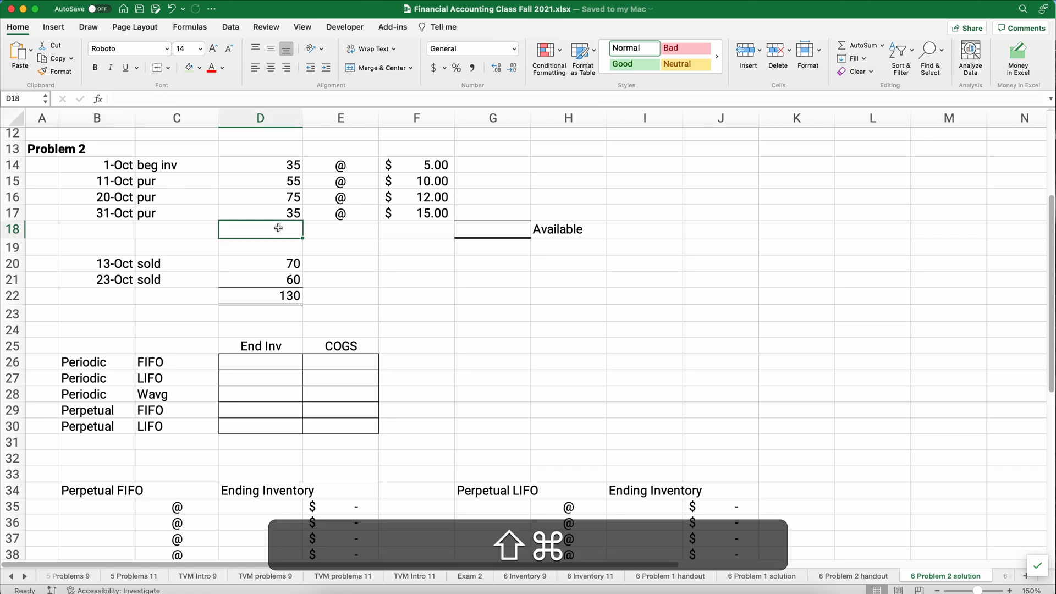
Total units available at 200 in D18 and compute the $175.00 beginning inventory cost in G14
type("=SUM(D14:D17)")
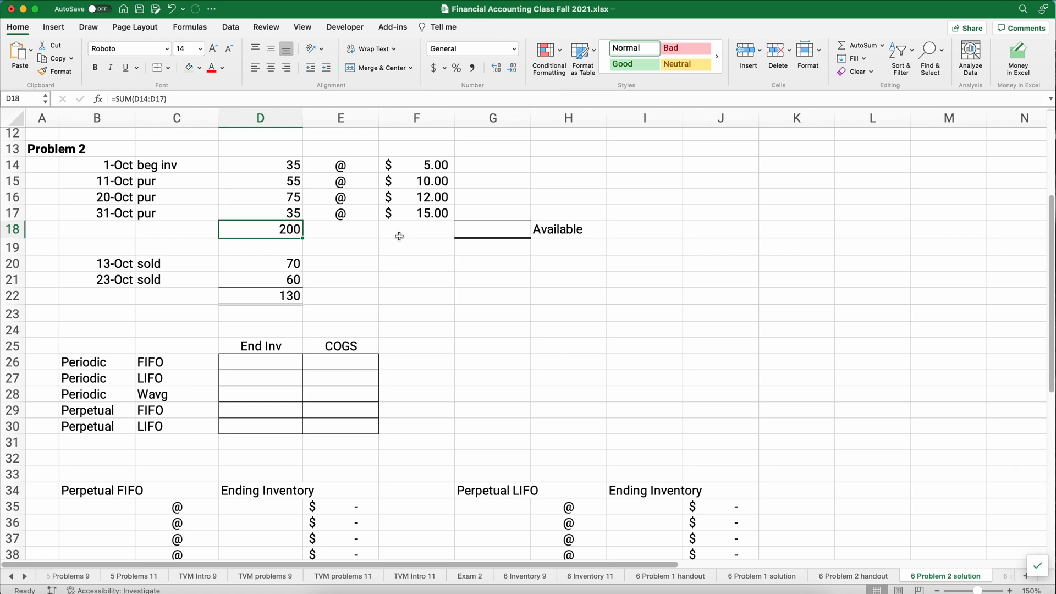
left_click(493, 165)
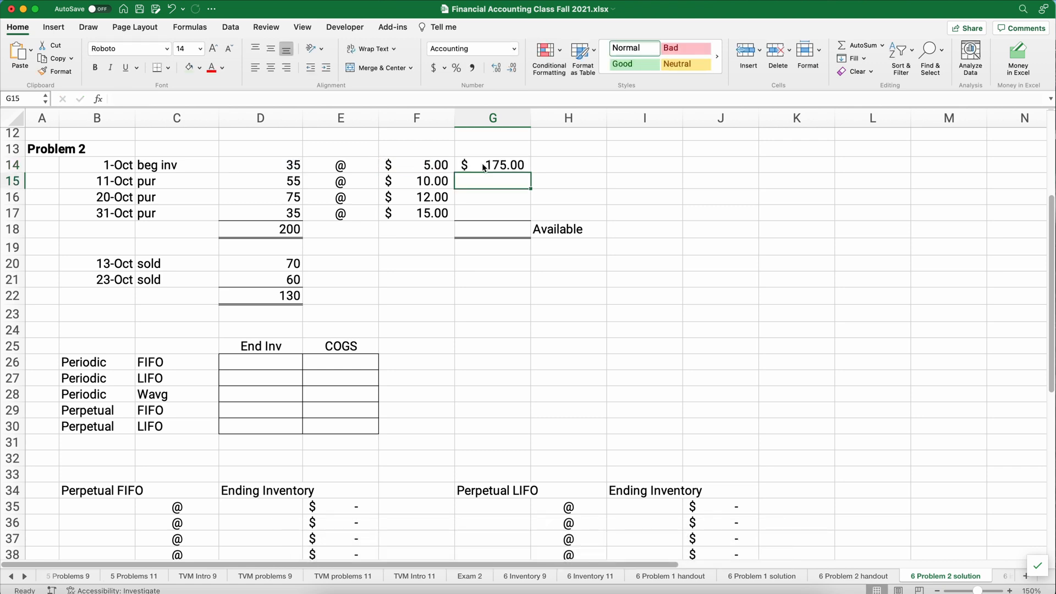
Fill the layer costs 550, 900 and 525 down column G and total $2,150.00 available in G18
left_click(493, 165)
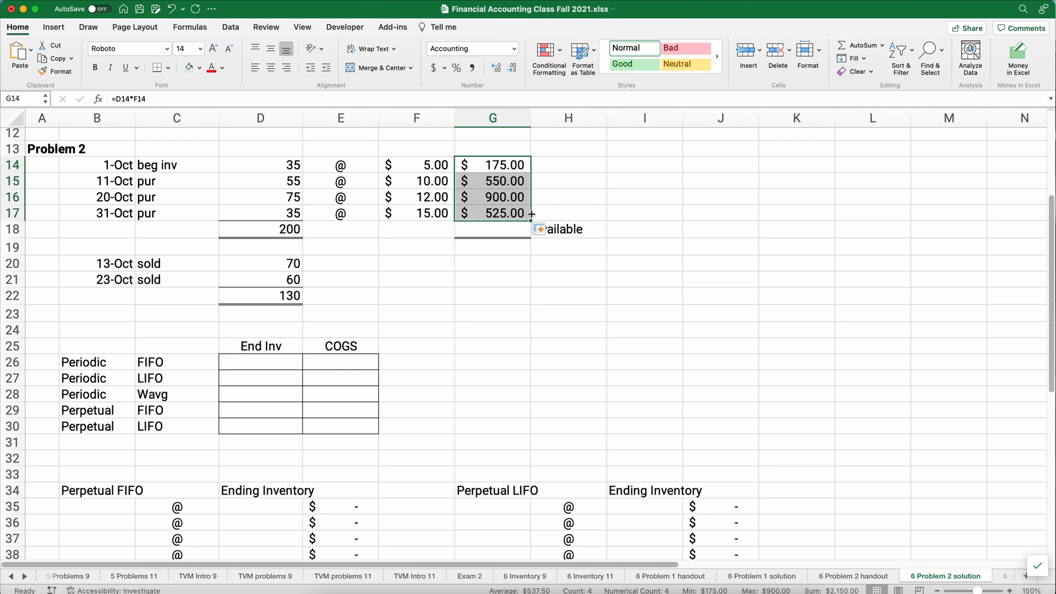
left_click(493, 229)
type("=SUM(G14:G17)")
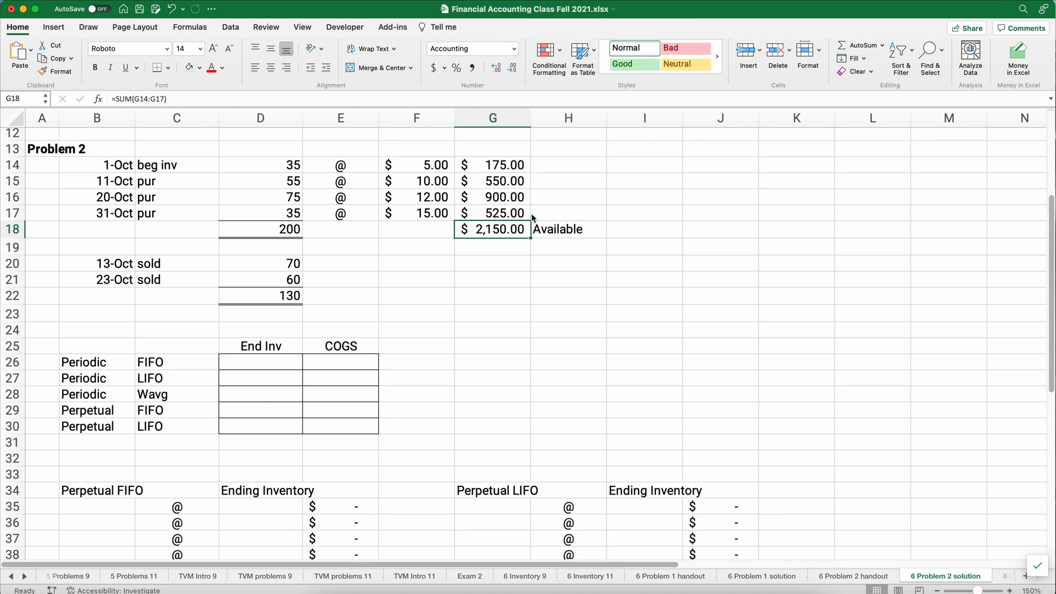
mouse_move(390, 267)
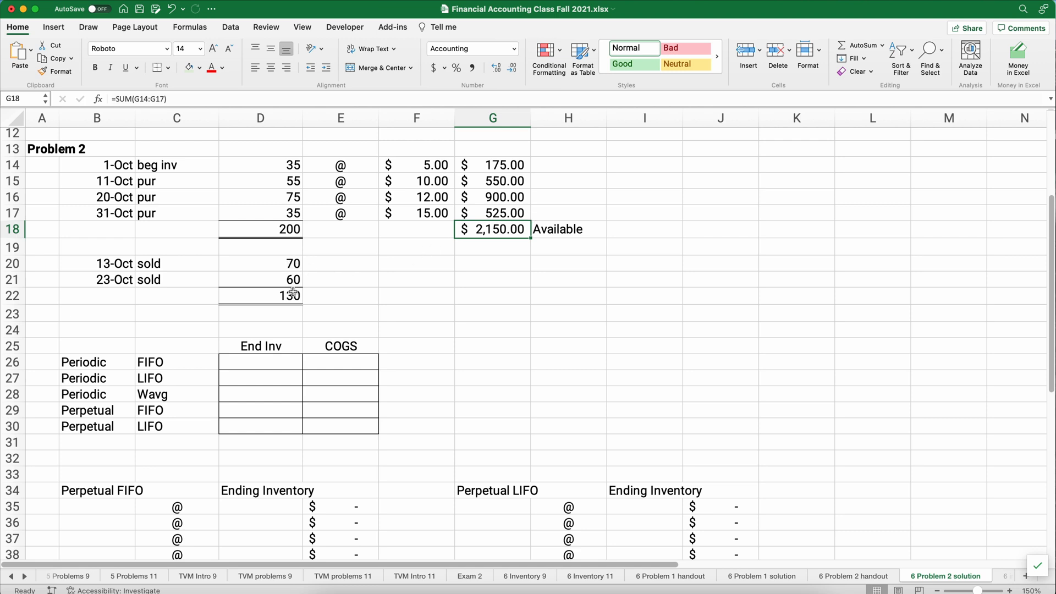
mouse_move(336, 324)
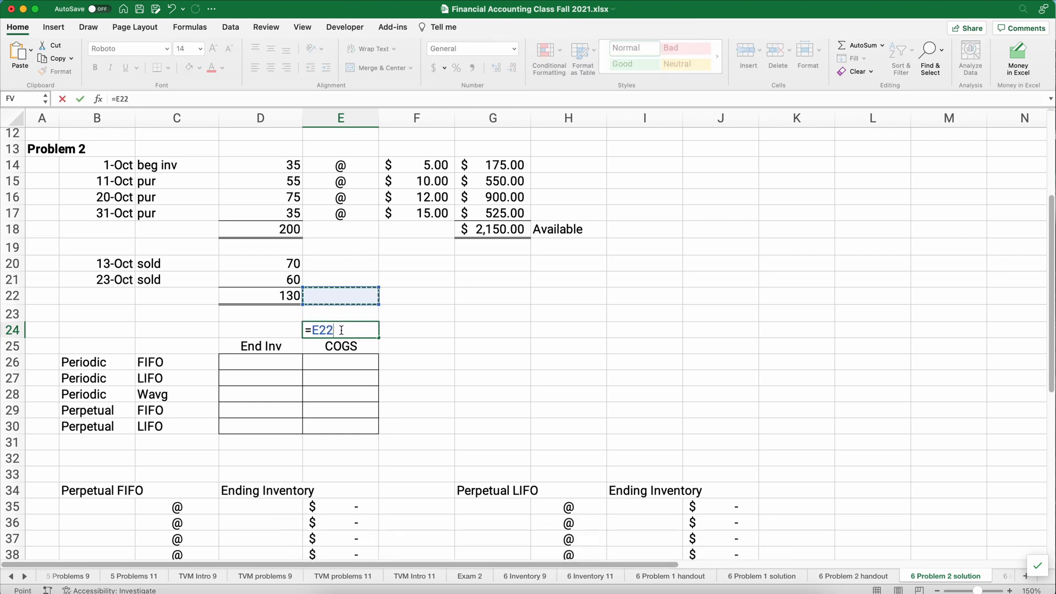
Show 70 ending inventory units and 130 units sold as helper figures in row 24
left_click(260, 295)
type("=D18-")
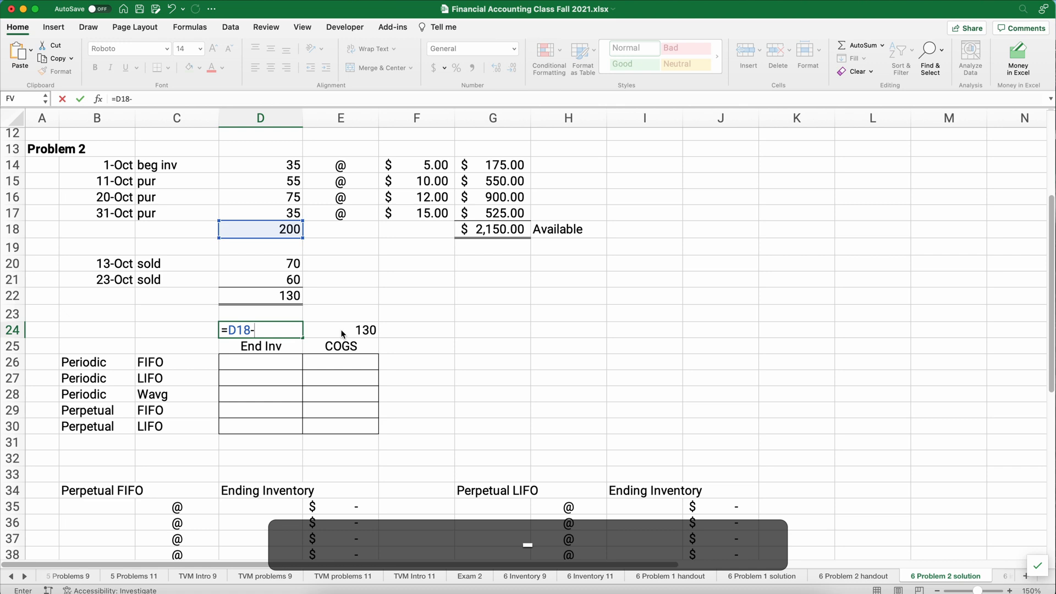
type("D24")
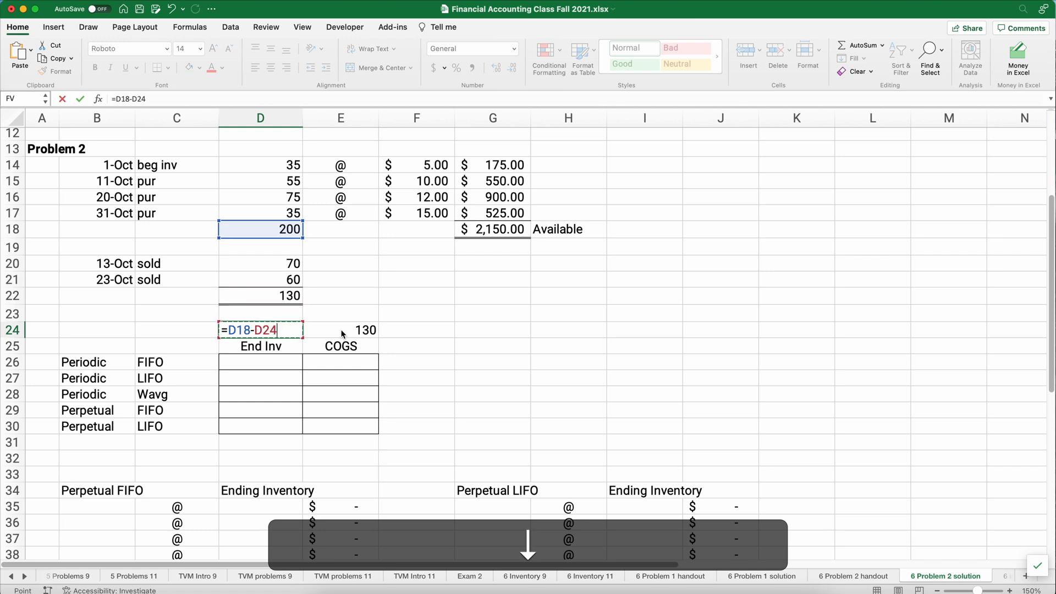
key("Enter")
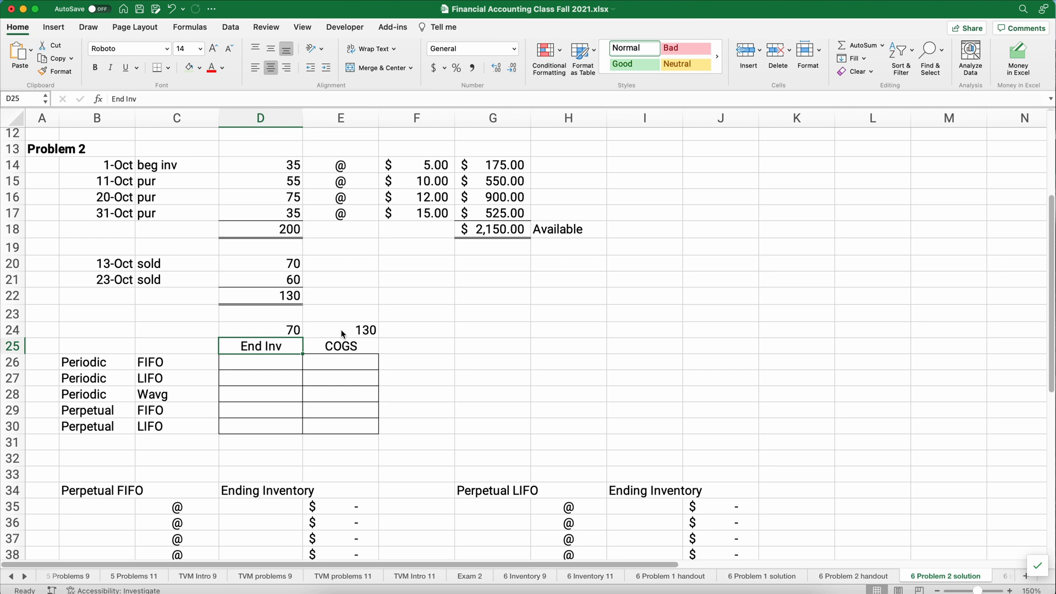
left_click(340, 361)
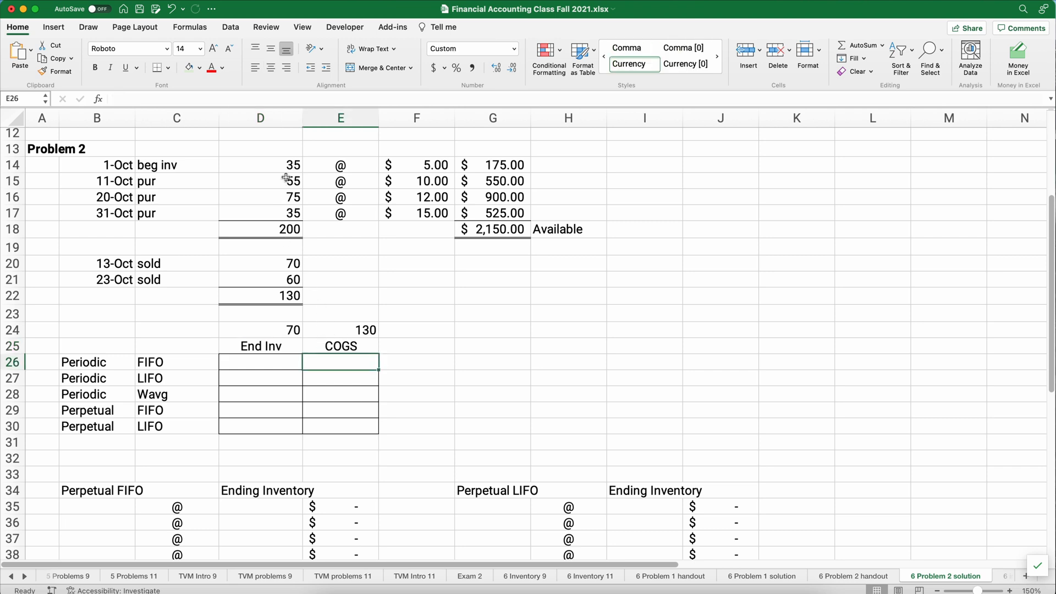
left_click_drag(260, 164, 260, 180)
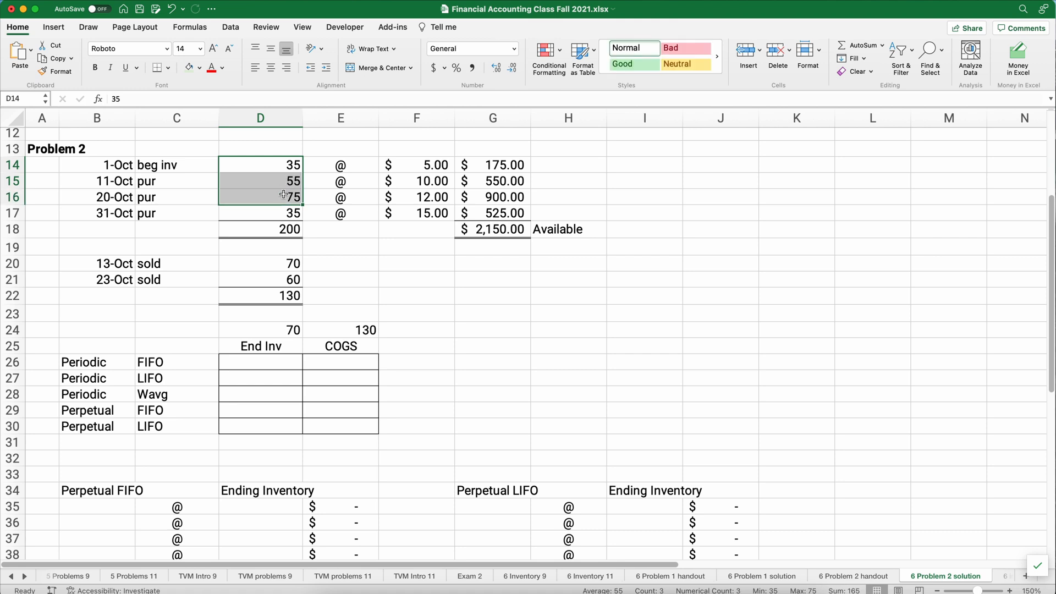
mouse_move(285, 159)
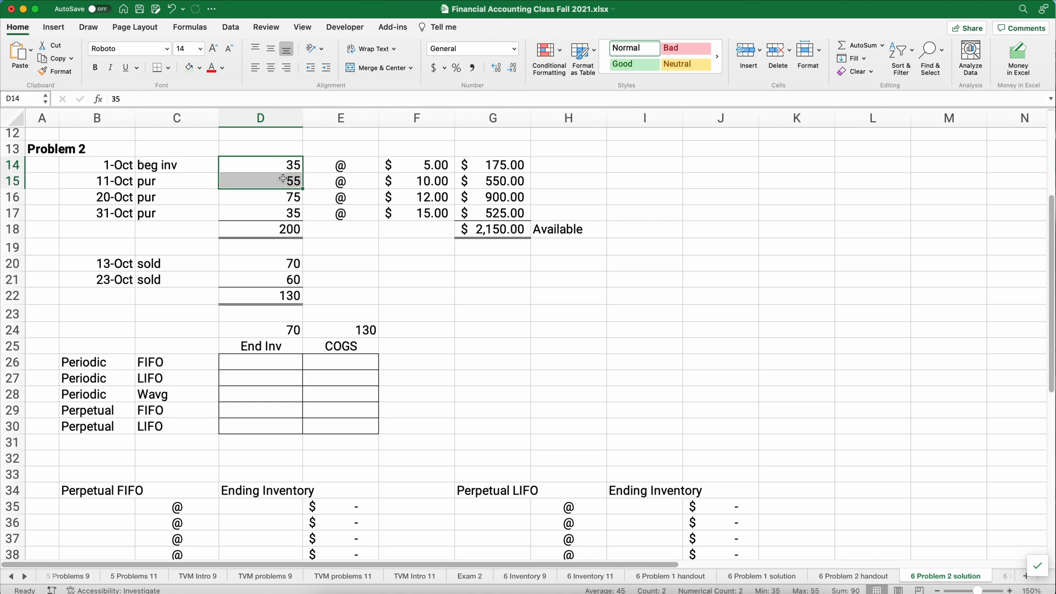
left_click_drag(260, 181, 260, 197)
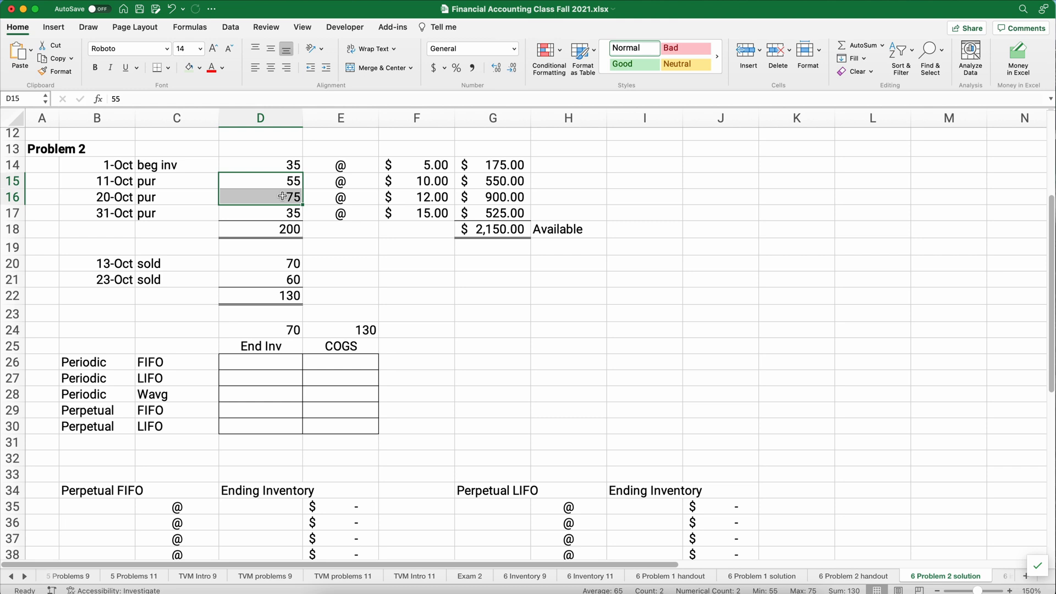
left_click(325, 361)
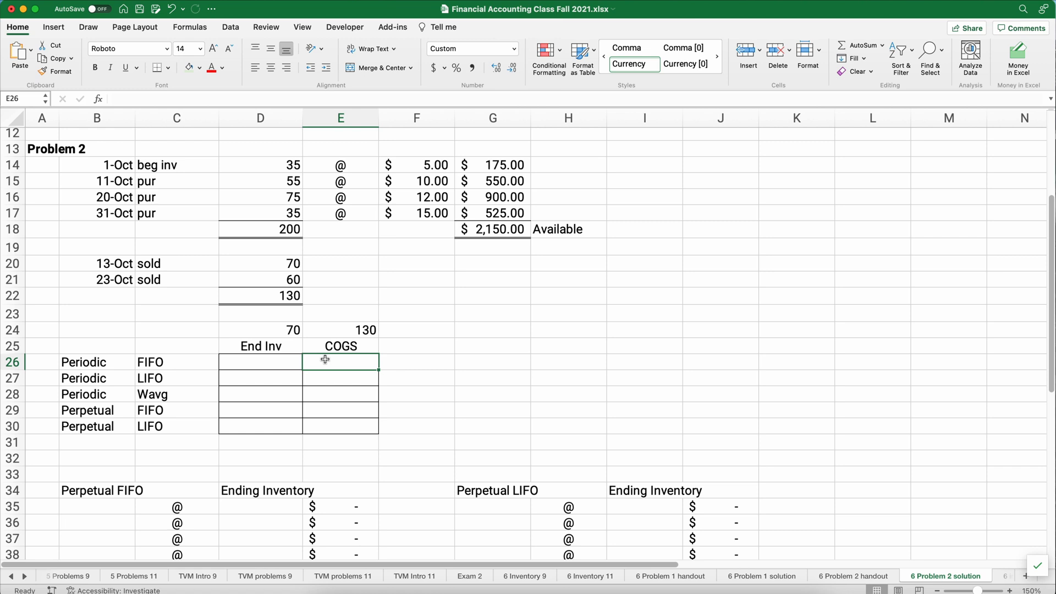
Compute Periodic FIFO COGS of $1,205 in E26 as =G14+G15+(40*F16)
type("=")
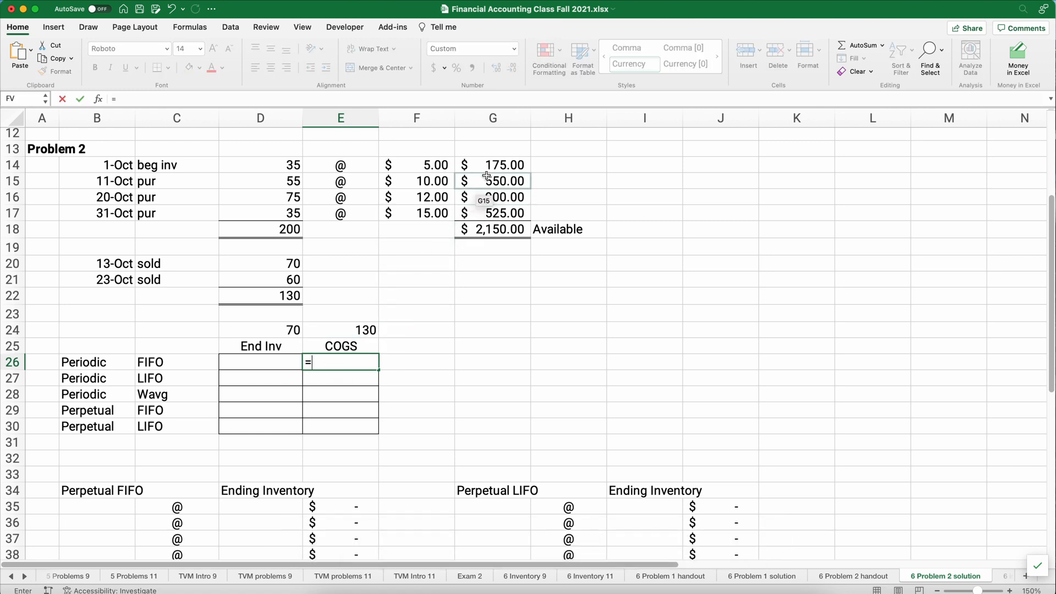
left_click(493, 165)
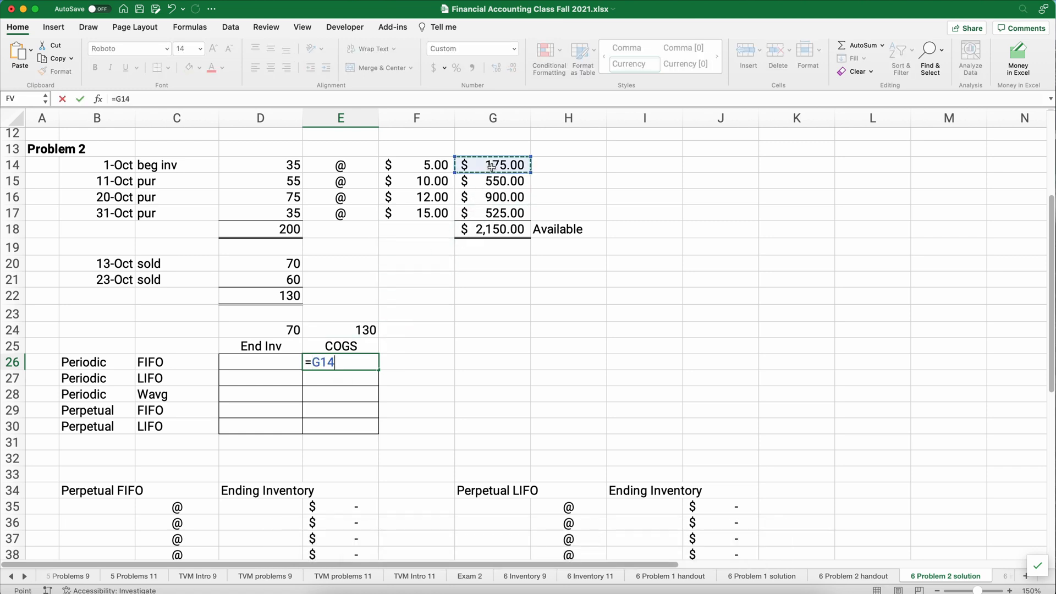
type("+")
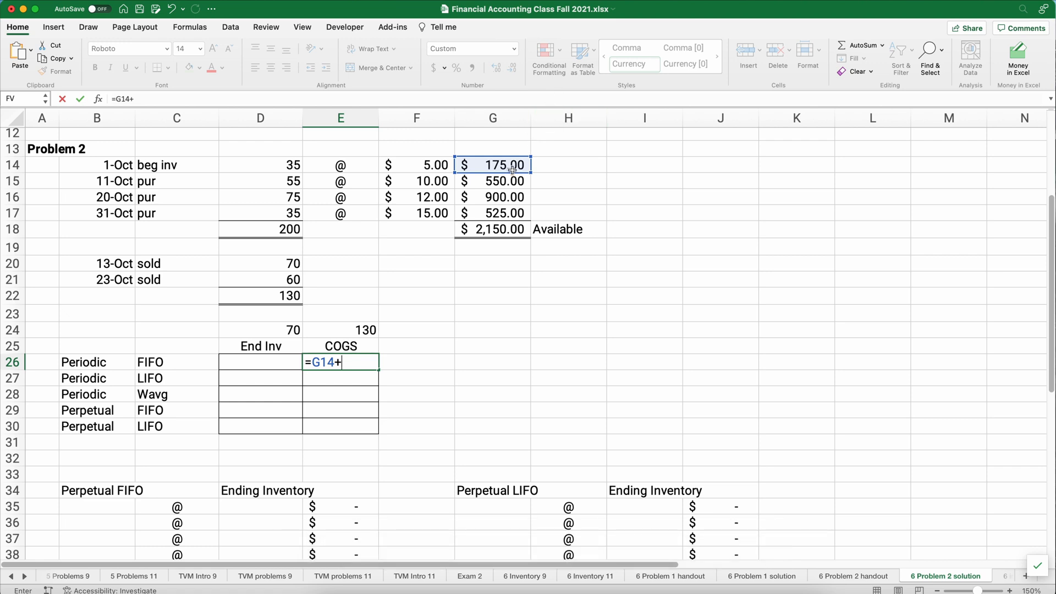
left_click(493, 181)
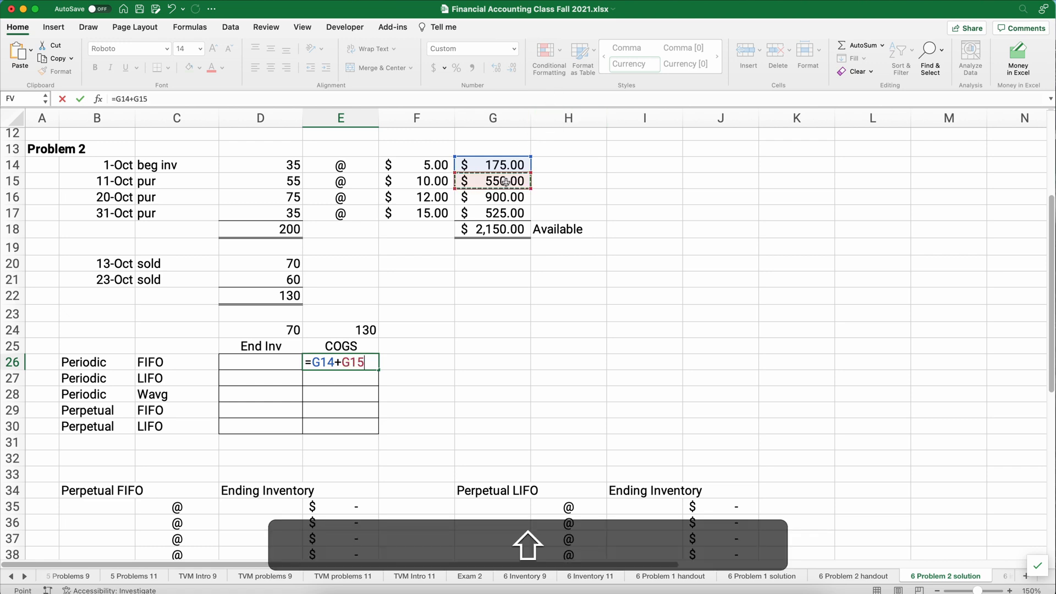
type("+(")
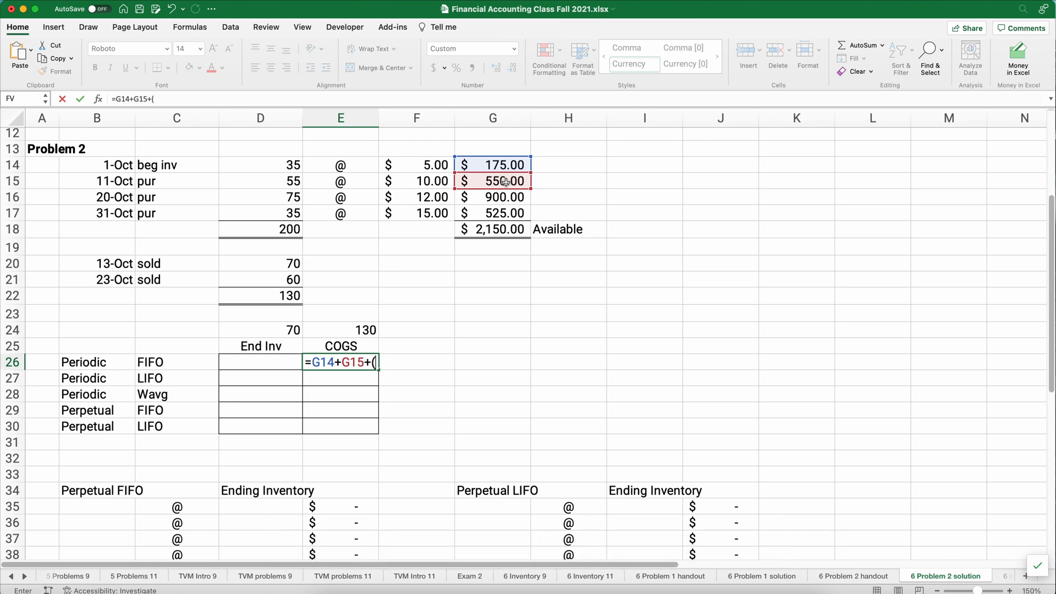
type("40")
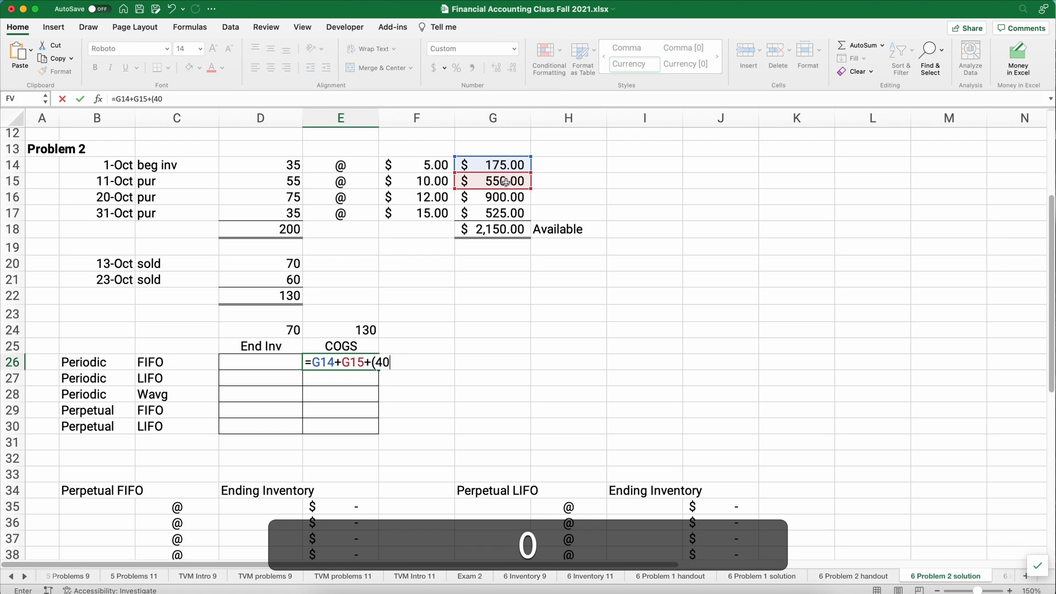
type("*")
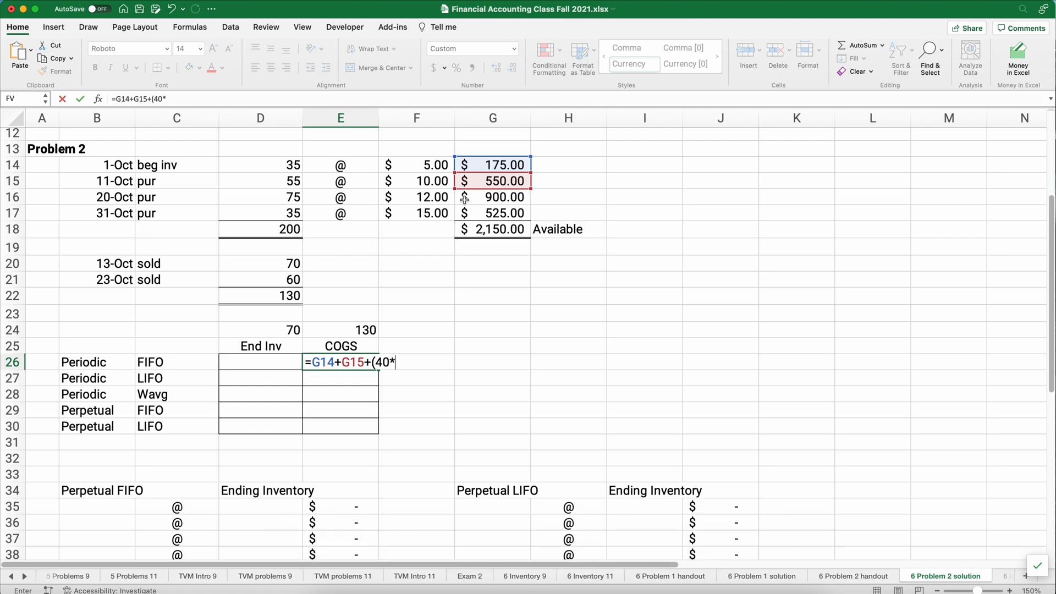
left_click(416, 197)
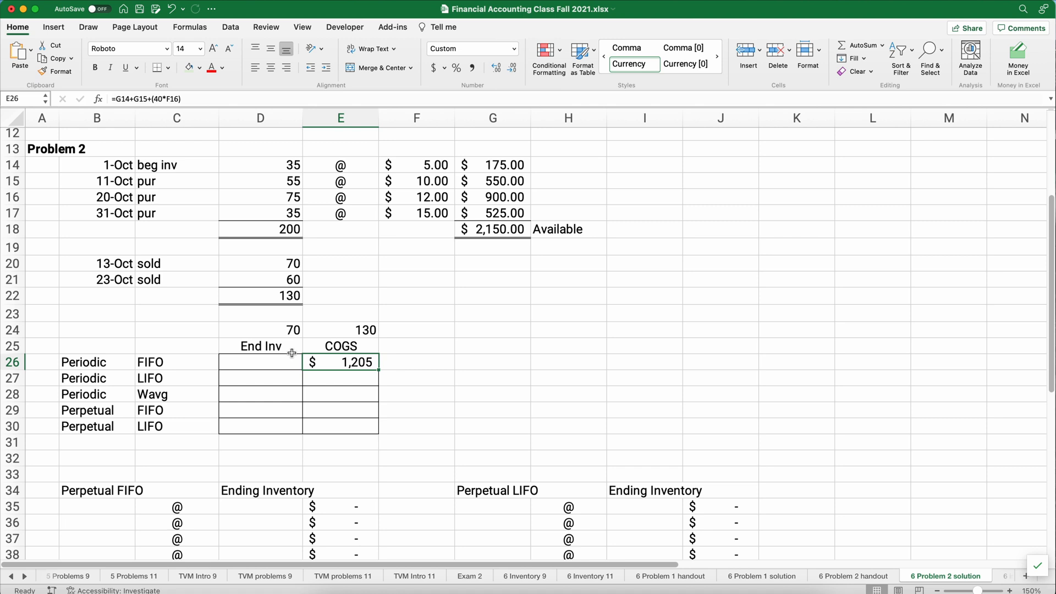
left_click(260, 362)
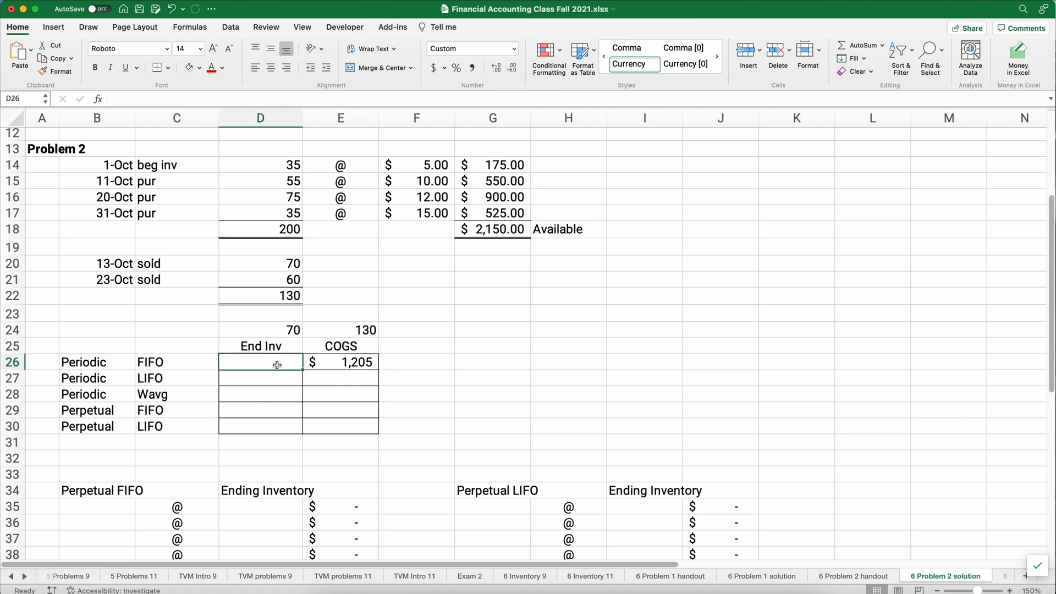
Compute Periodic FIFO ending inventory of $945 in D26 as =G18-E26
type("=")
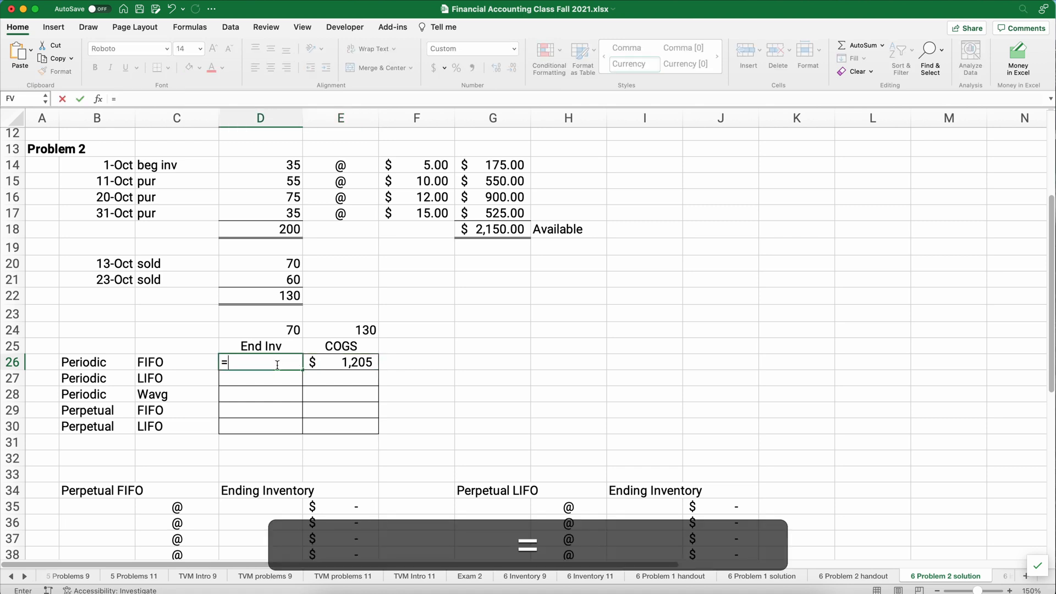
left_click(493, 229)
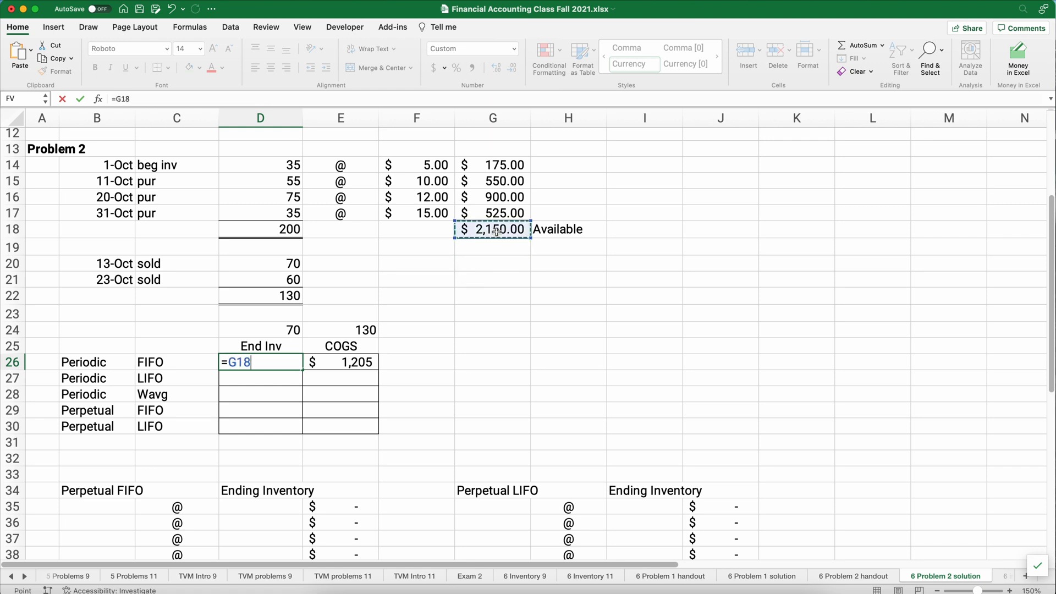
type("-")
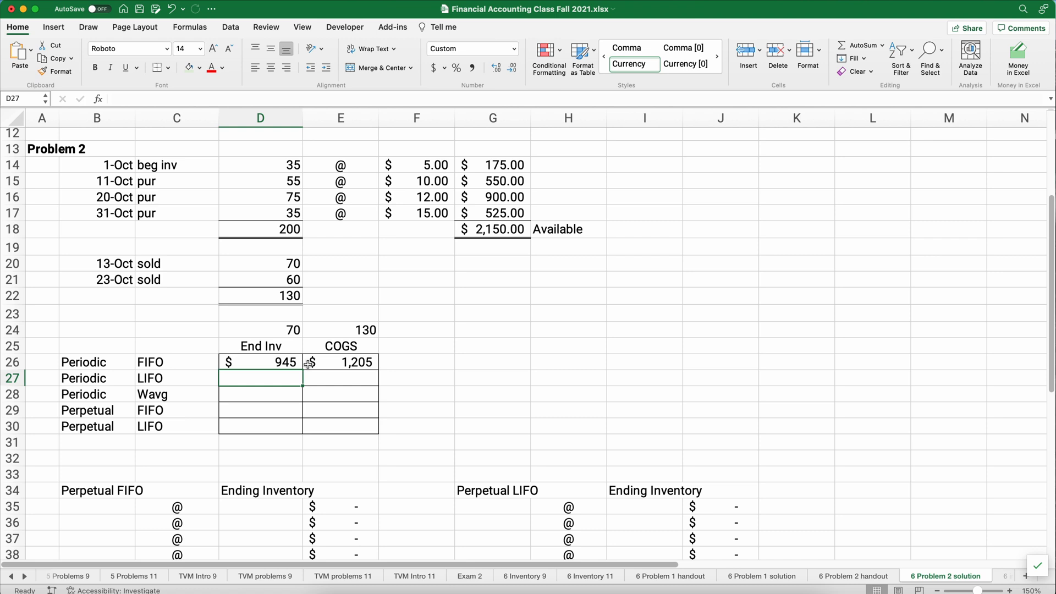
left_click(260, 362)
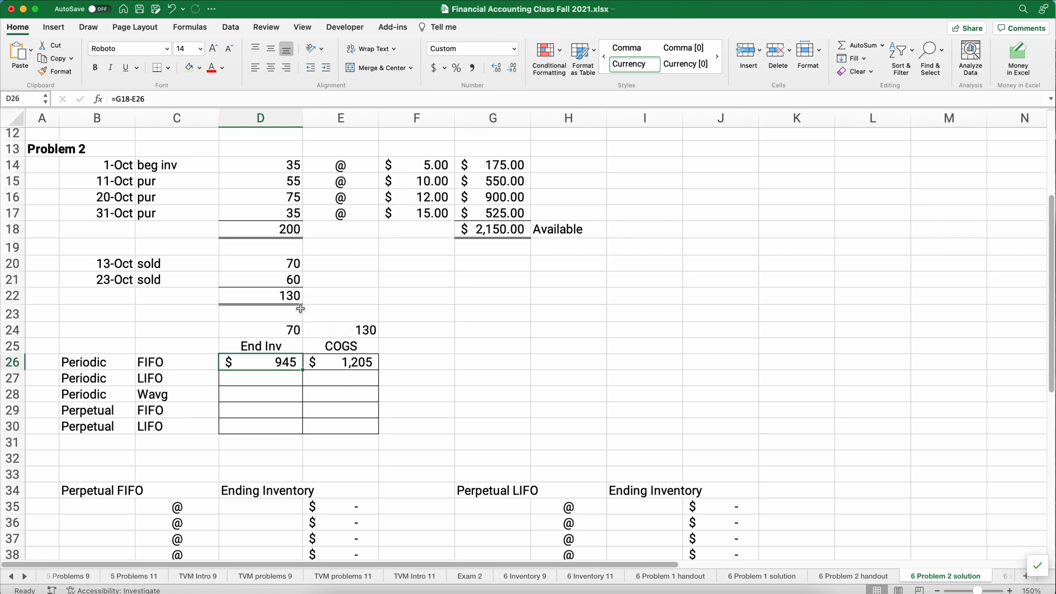
mouse_move(283, 213)
type("=")
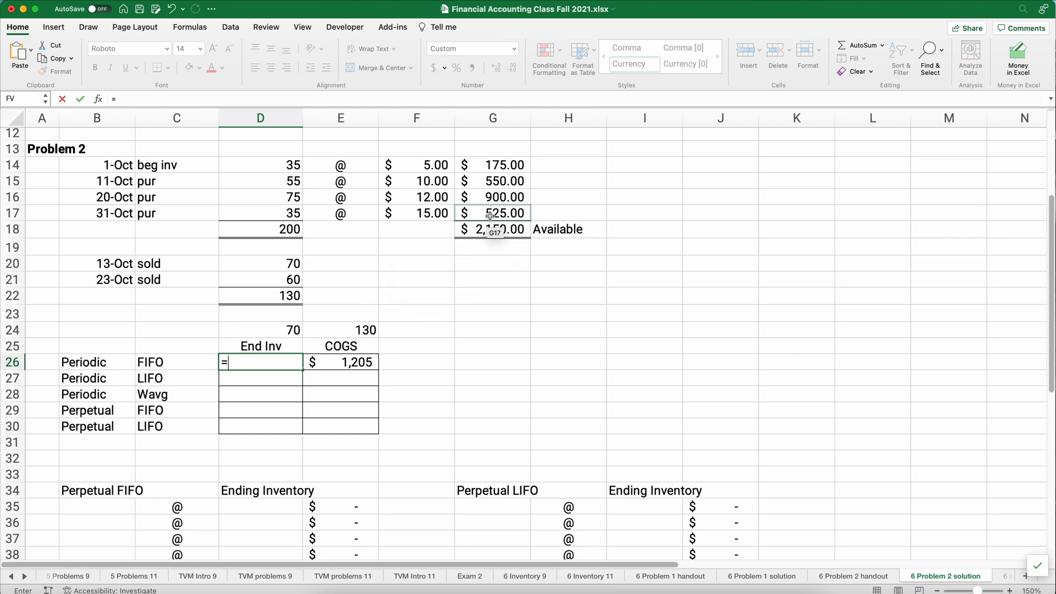
Re-enter D26 as =G17+(35*F16), the $525 layer plus 35 units at $12, still $945
left_click(493, 213)
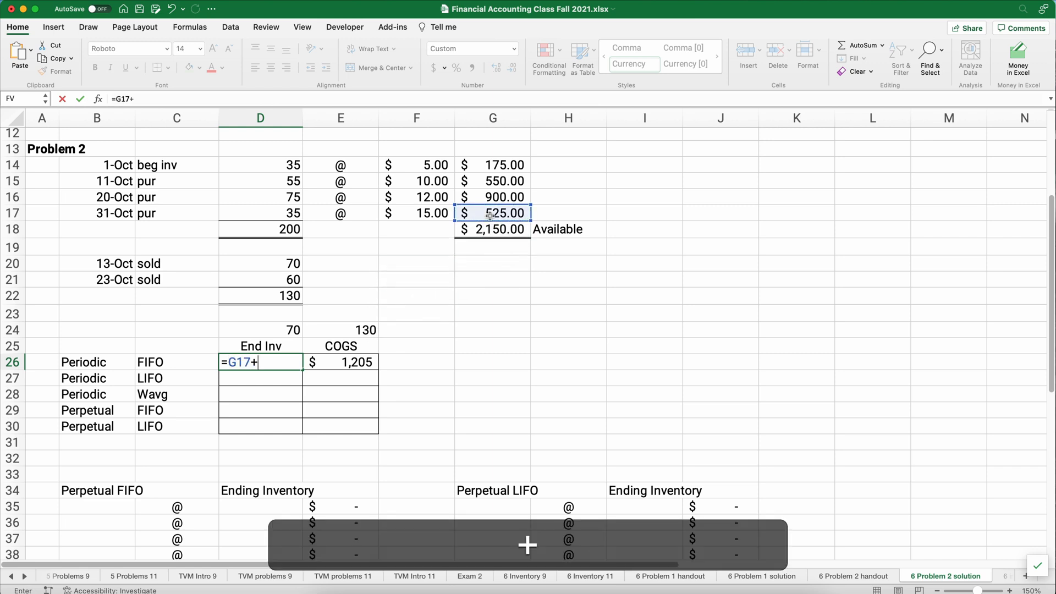
type("(35")
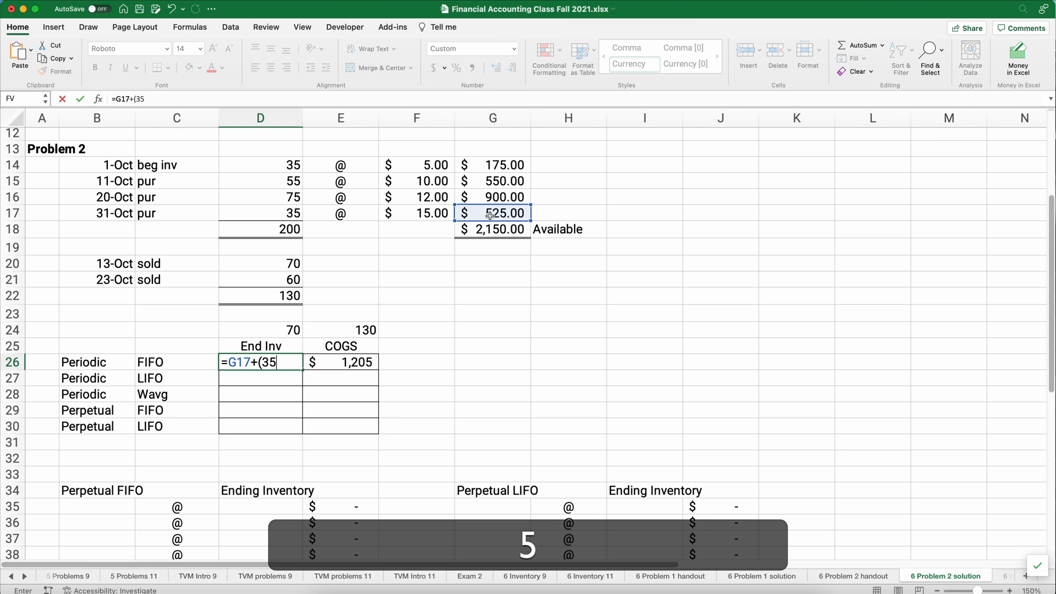
type("*")
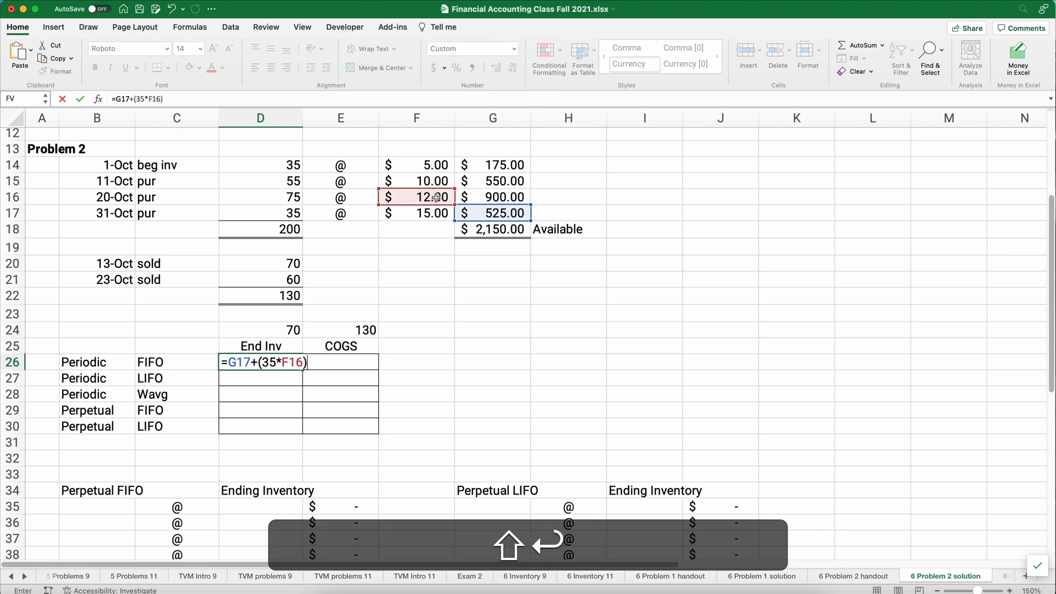
key("Enter")
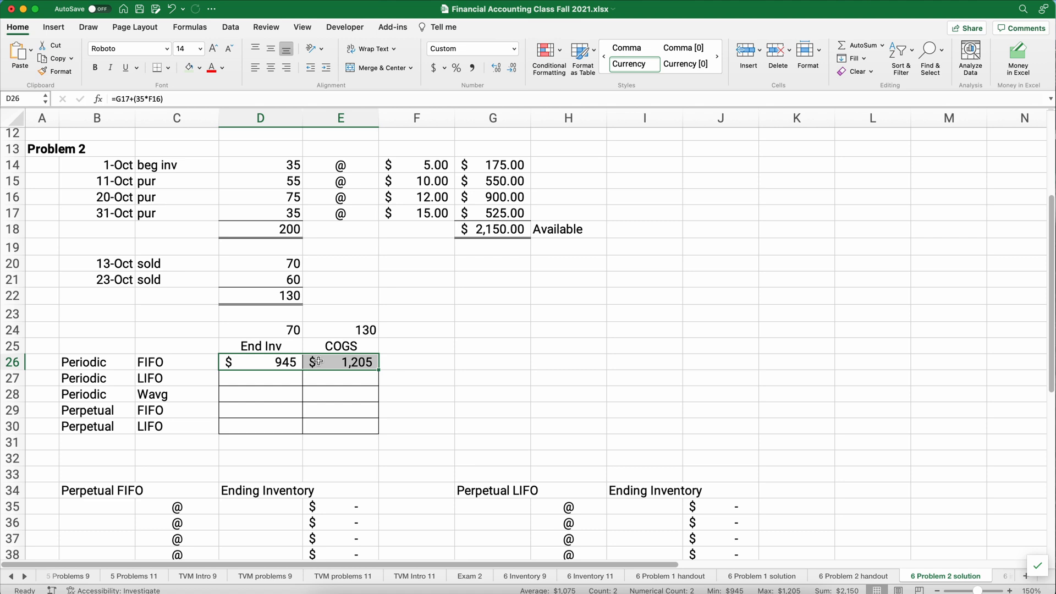
Compute Periodic LIFO COGS of $1,625 in E27 as =G17+G16+(20*F15)
left_click(339, 377)
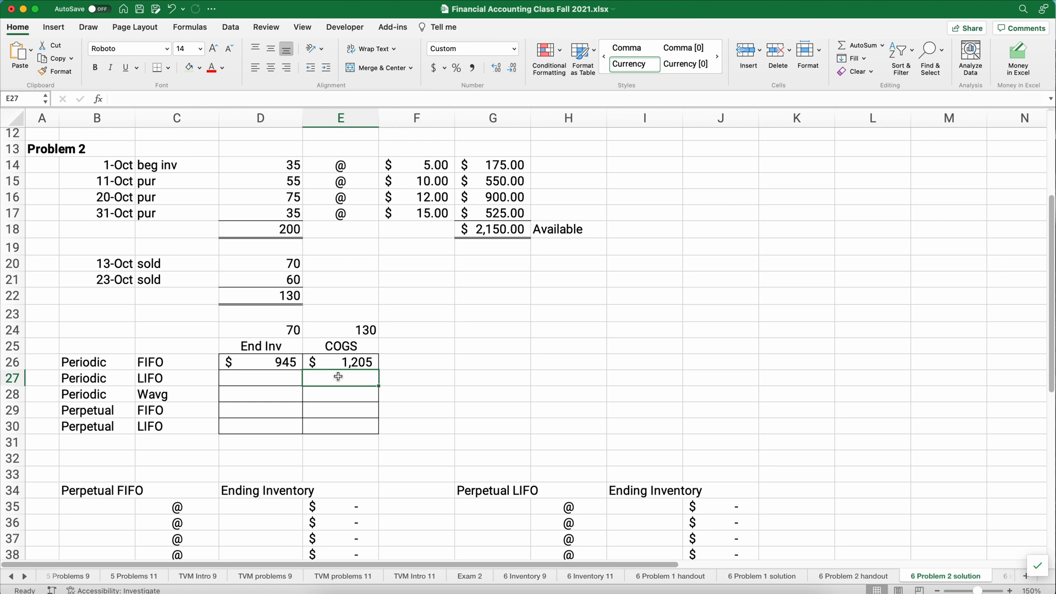
mouse_move(284, 214)
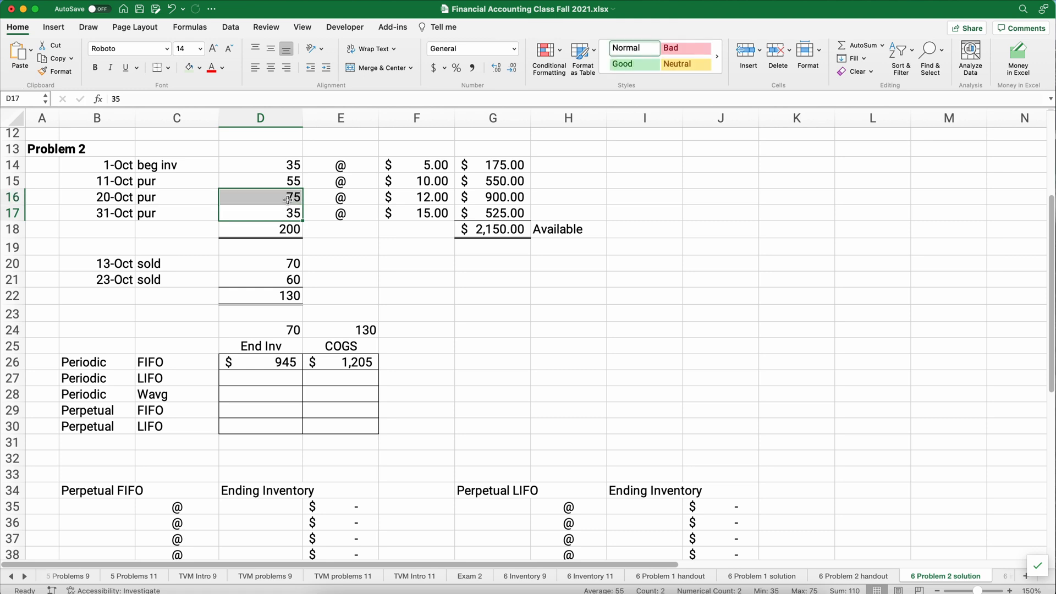
mouse_move(316, 329)
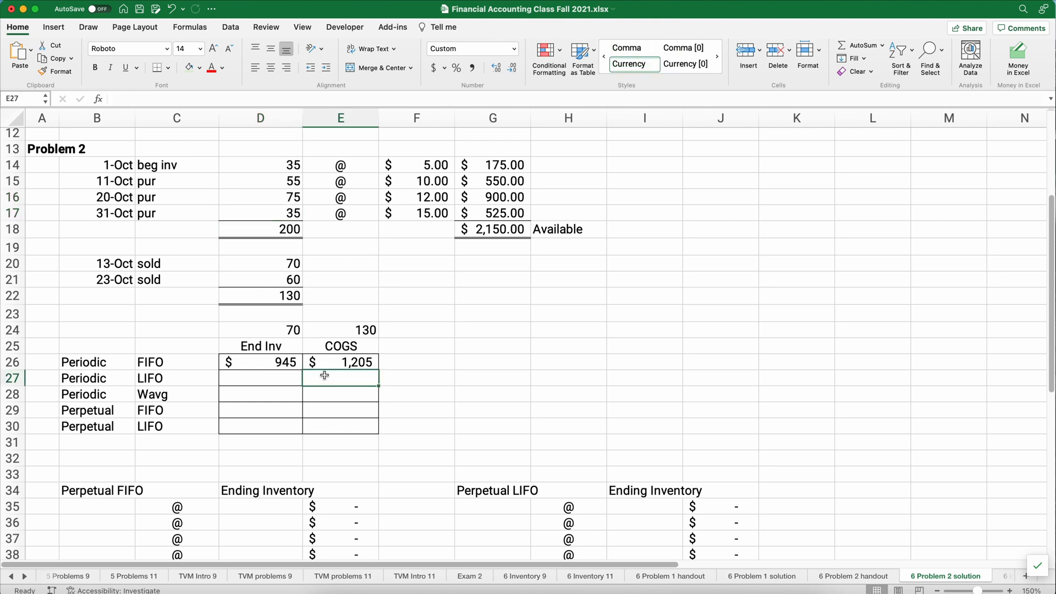
type("=G17+")
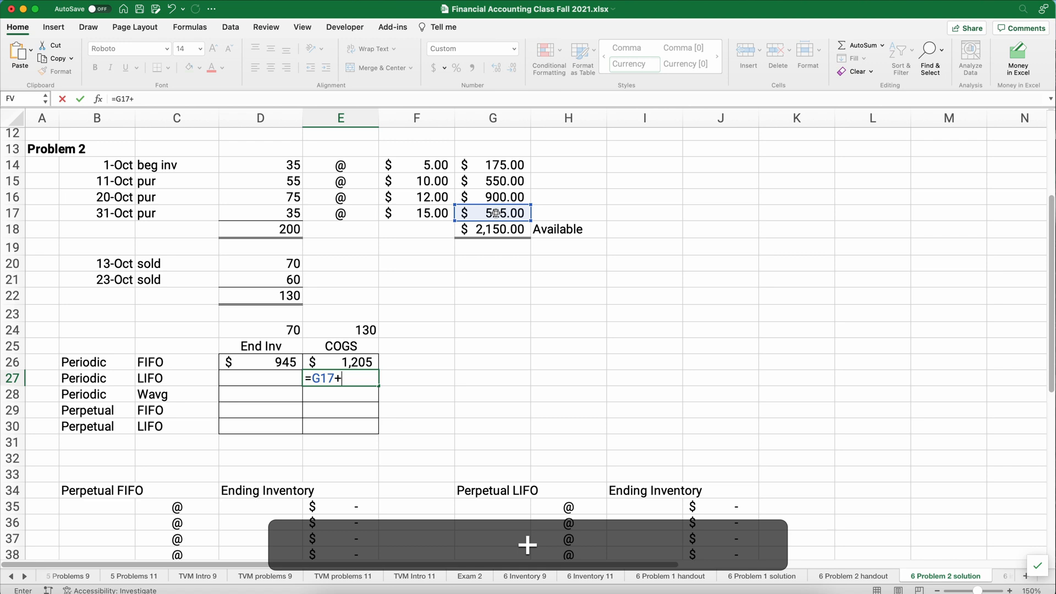
left_click(493, 197)
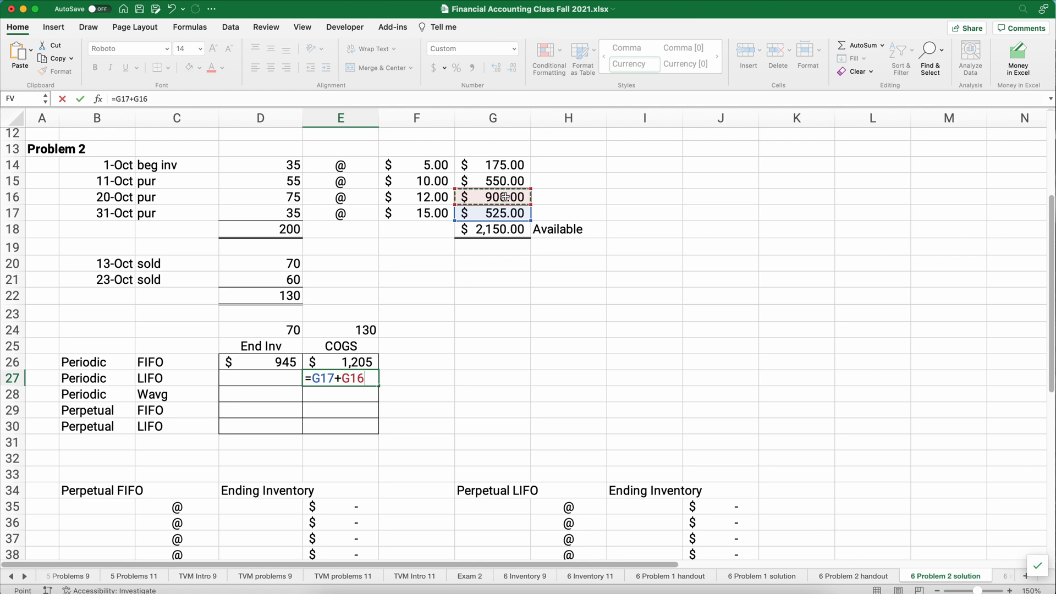
type("+")
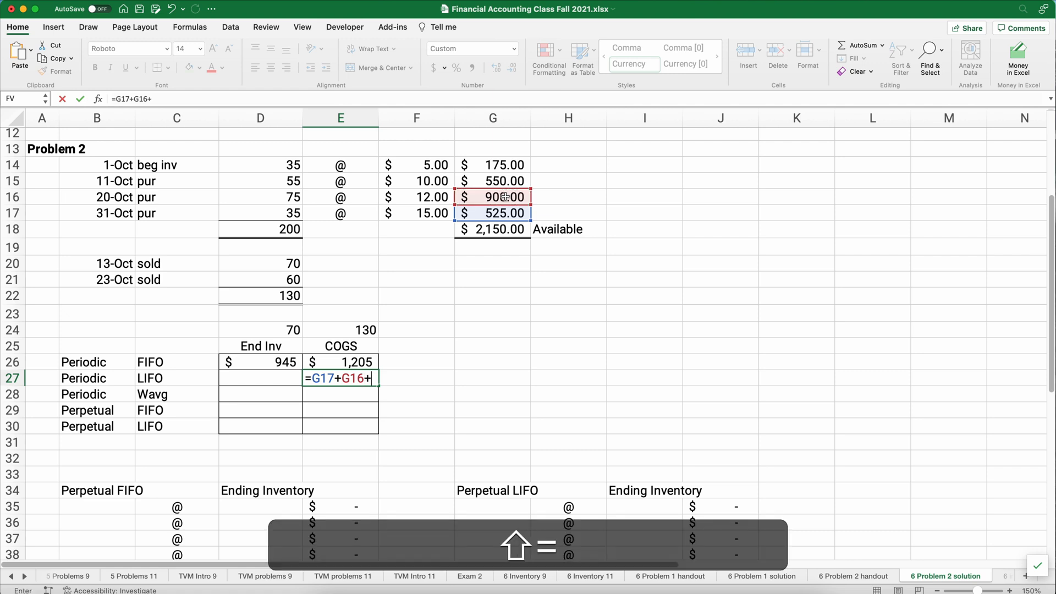
type("(20*")
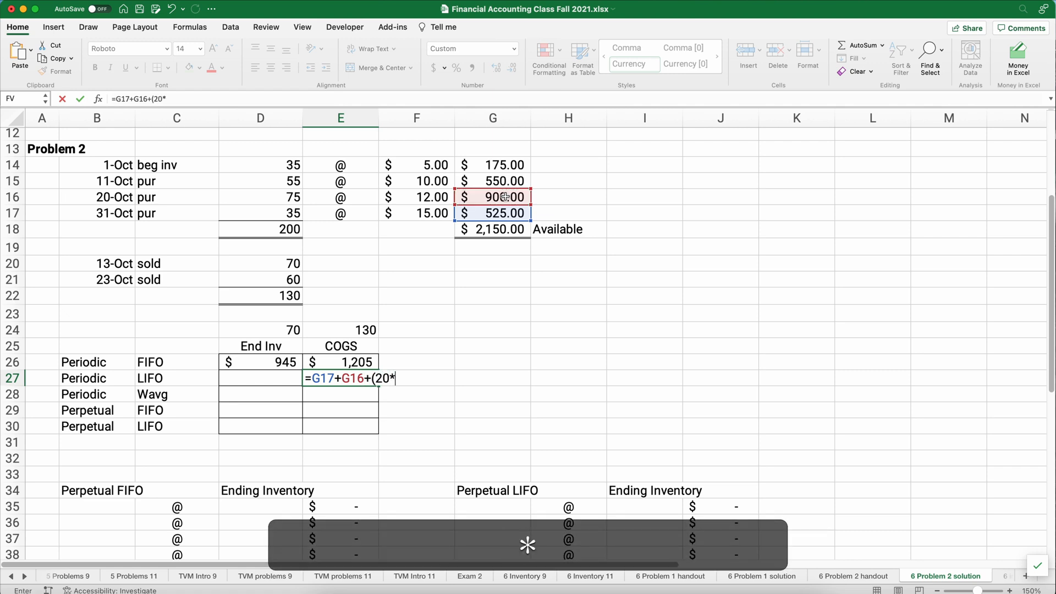
left_click(416, 180)
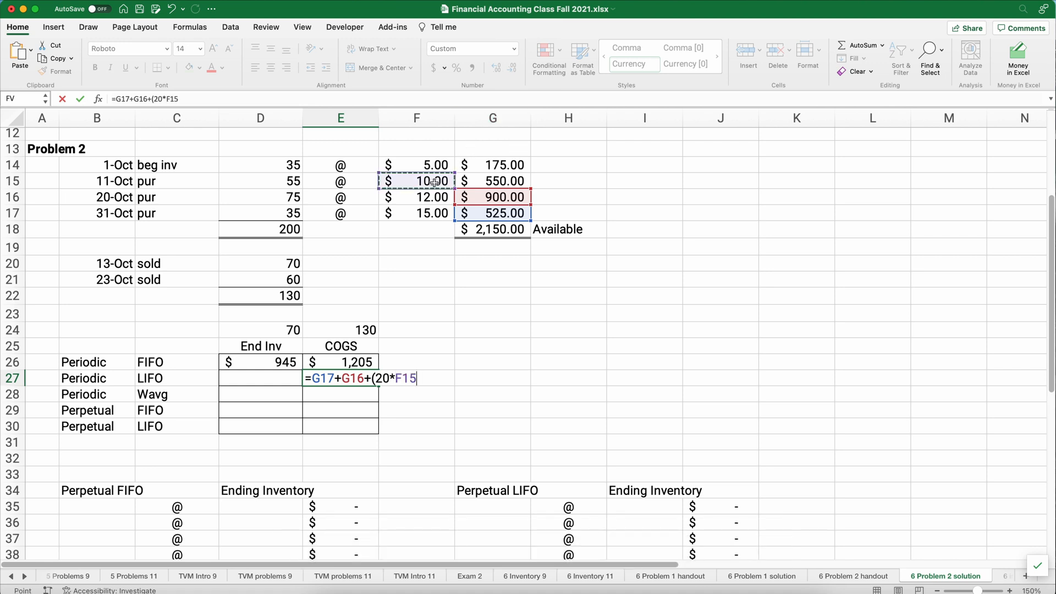
type(")")
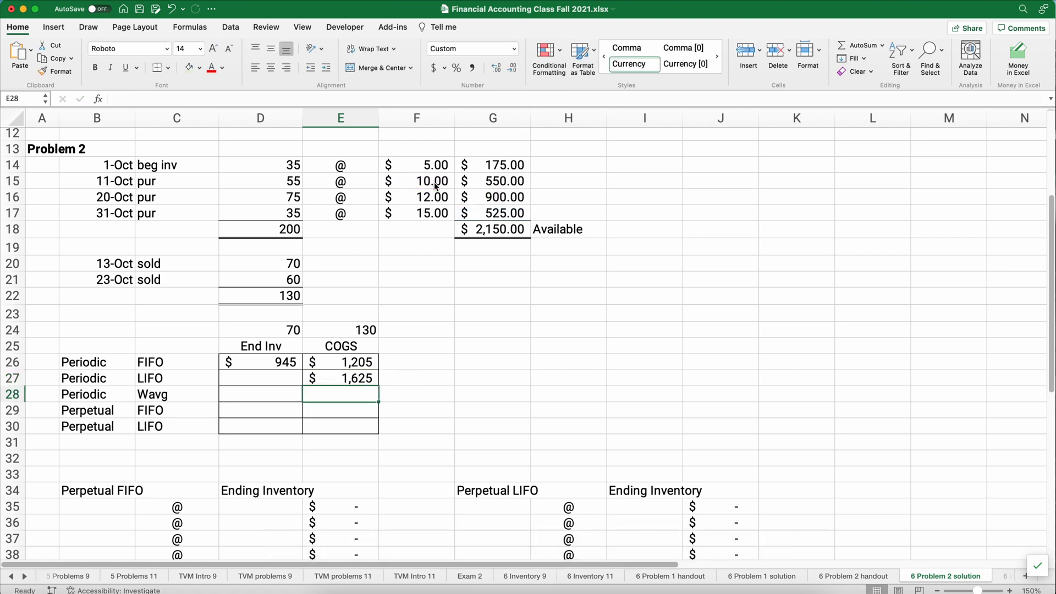
mouse_move(356, 210)
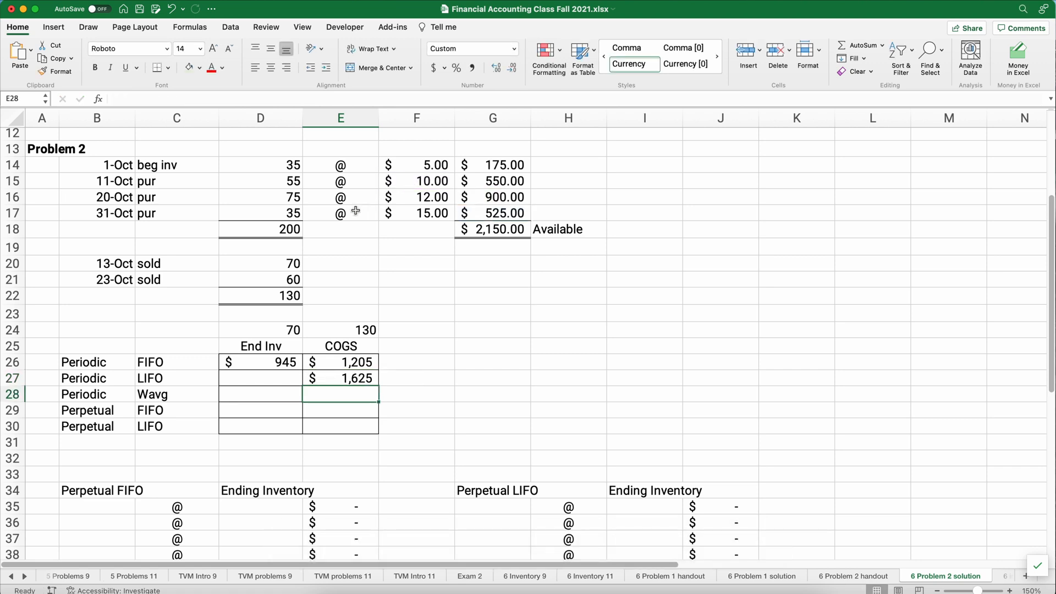
Review the LIFO COGS formula and the 35 beginning units before starting D27
left_click(278, 378)
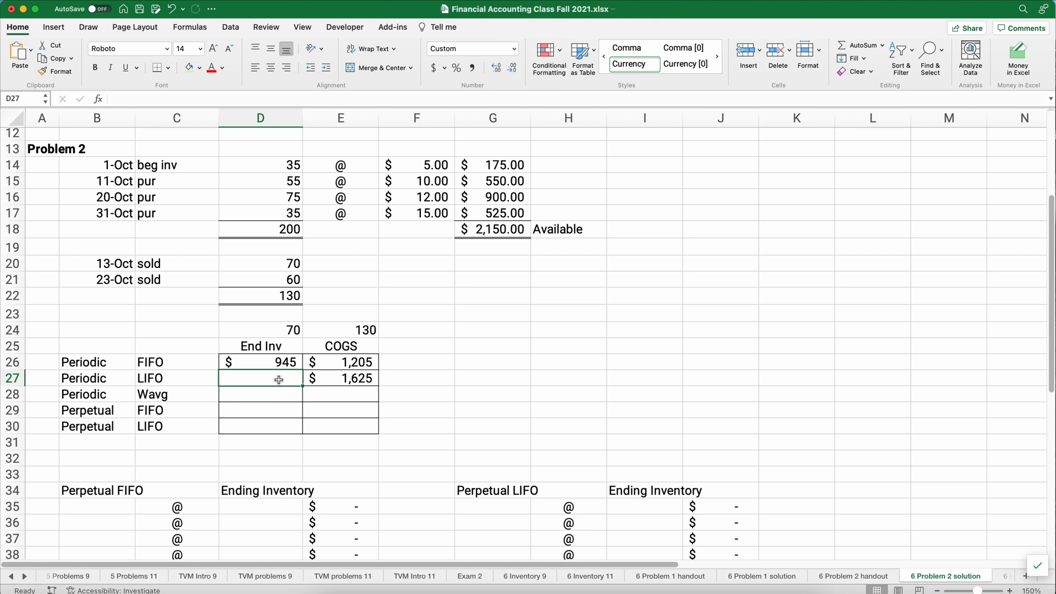
mouse_move(286, 214)
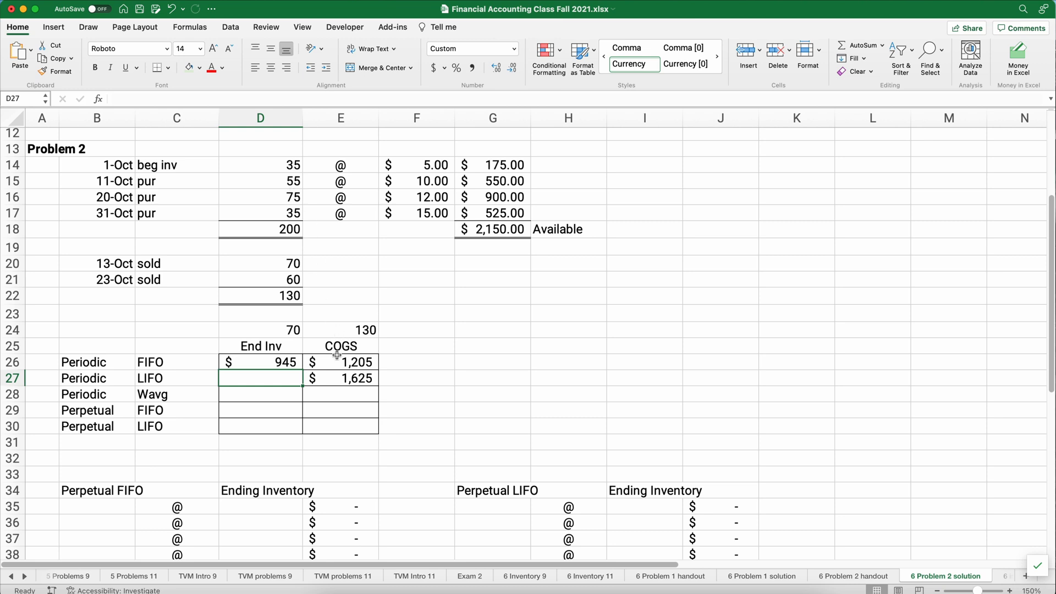
left_click(340, 379)
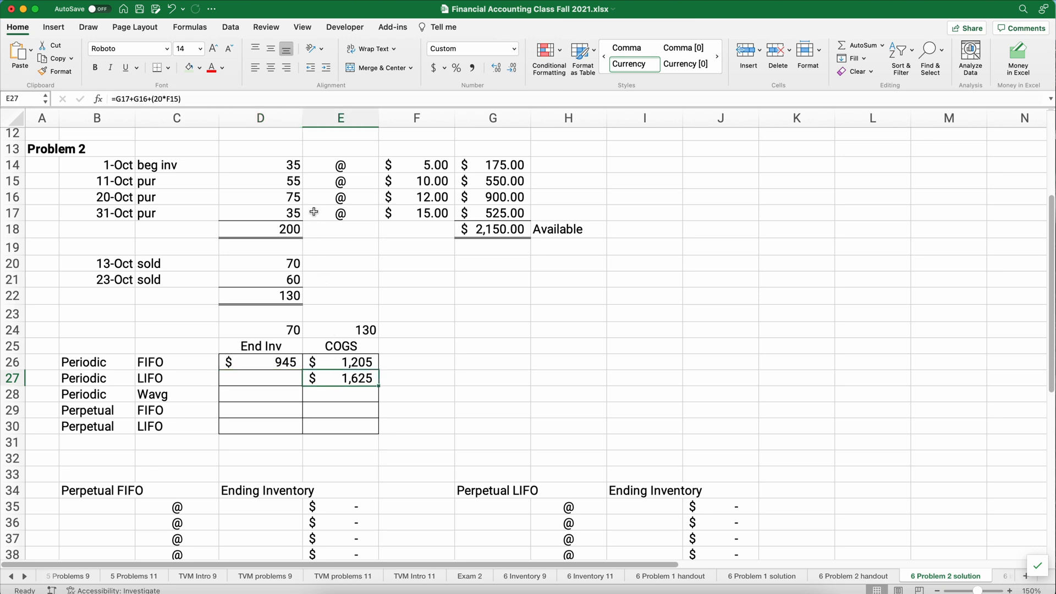
left_click(260, 165)
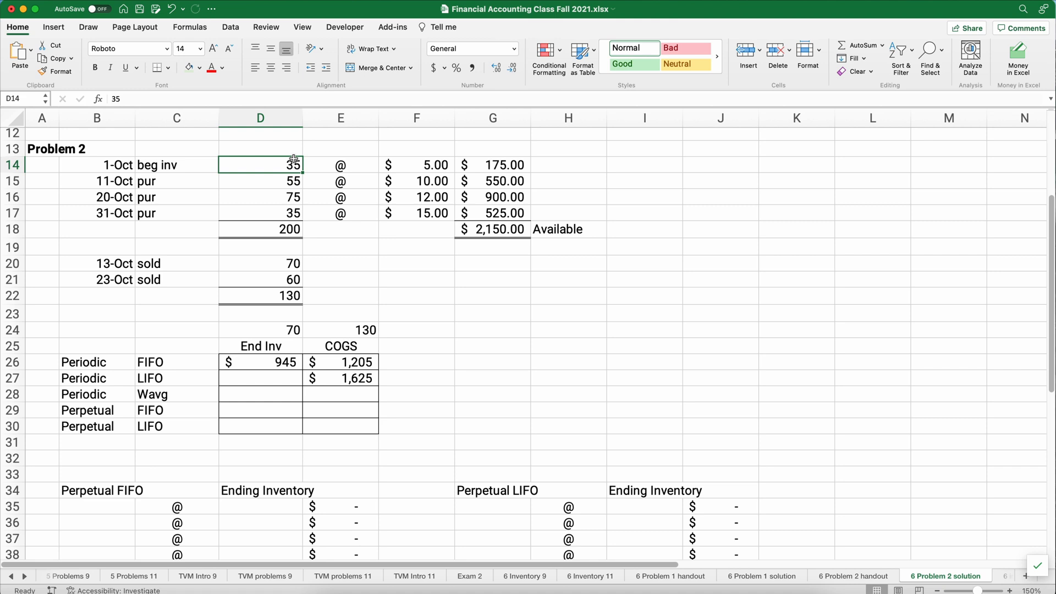
left_click(277, 379)
type("=G18")
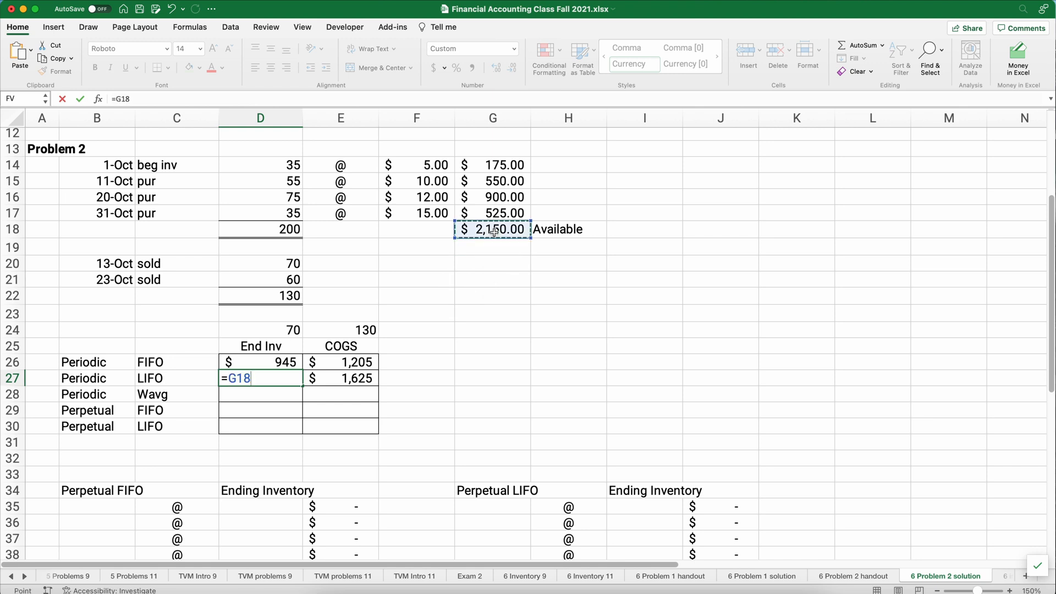
Compute Periodic LIFO ending inventory of $525 in D27 as =G14+(35*F15)
type("-")
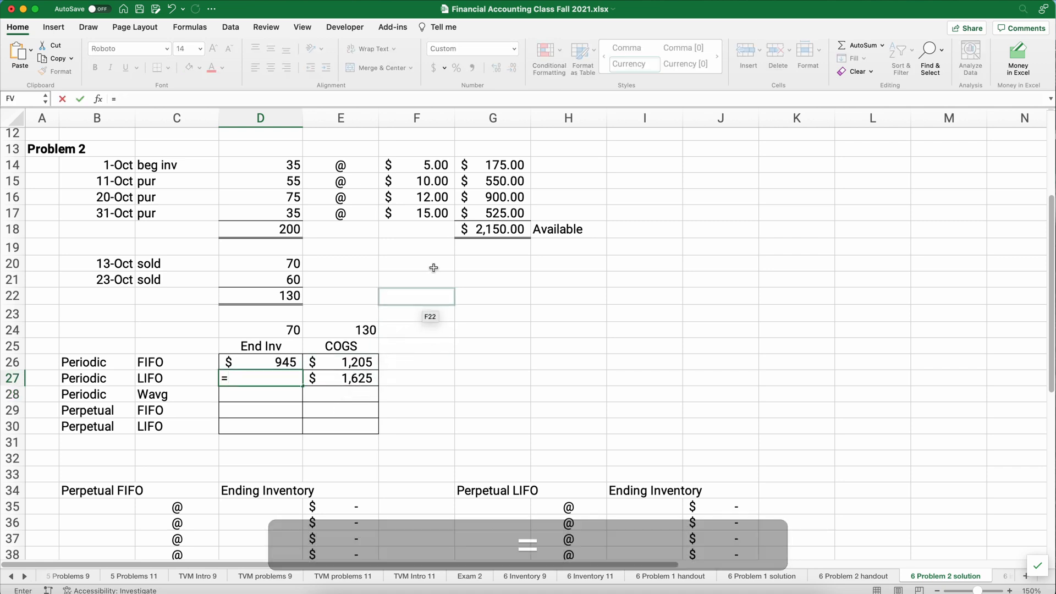
left_click(492, 165)
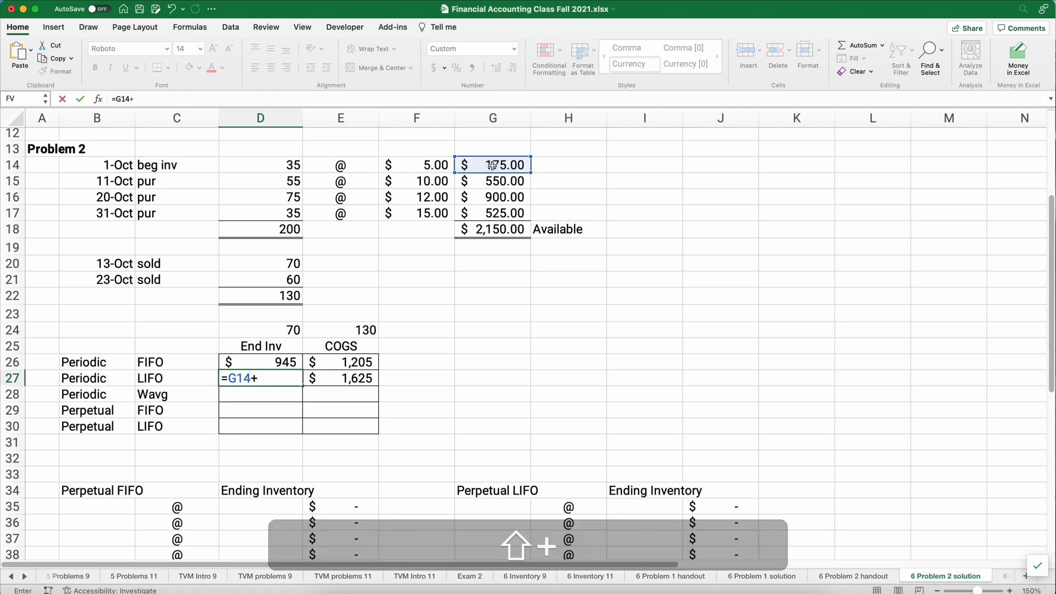
type("(35")
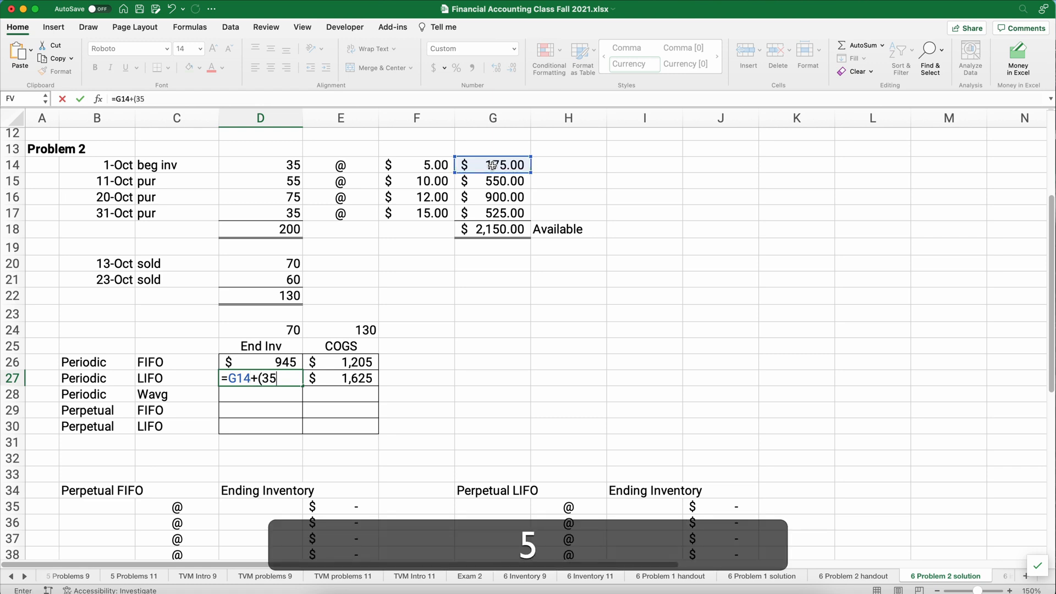
type("*")
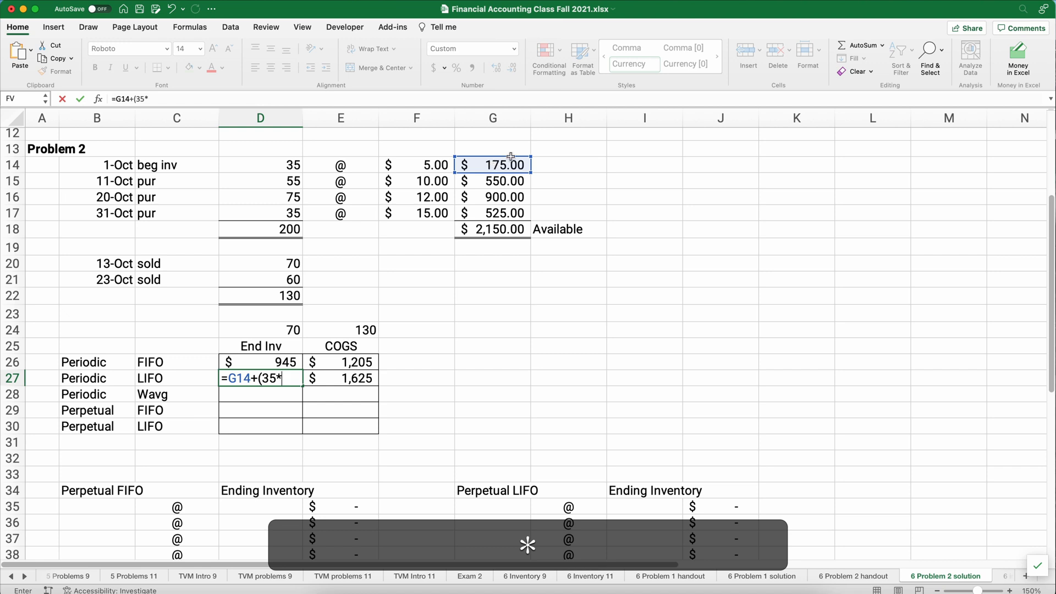
left_click(416, 180)
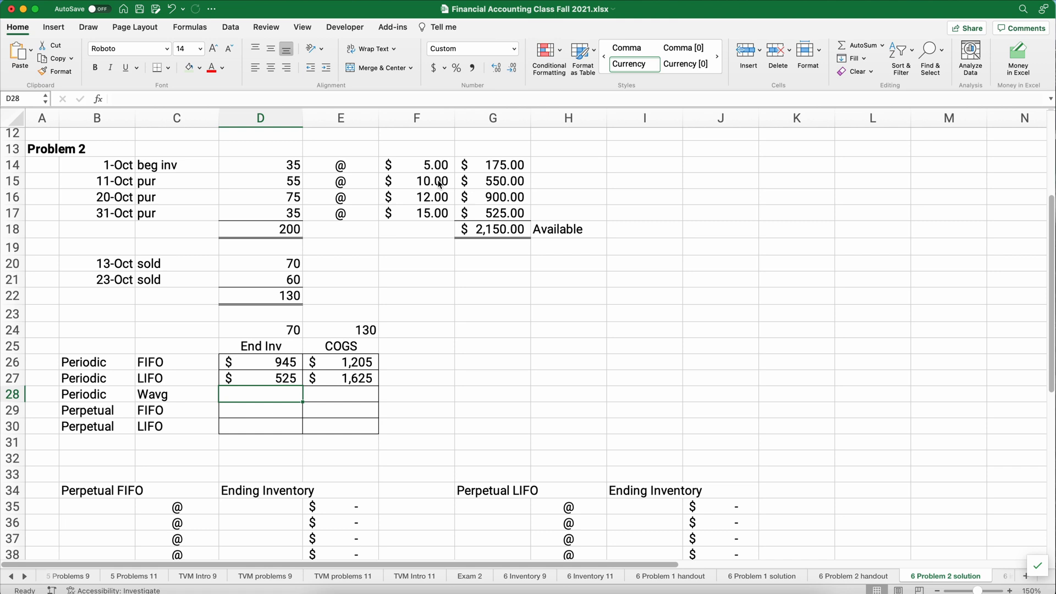
Compute the $10.7500 weighted-average unit cost in G28 as =G18/D18
left_click(490, 392)
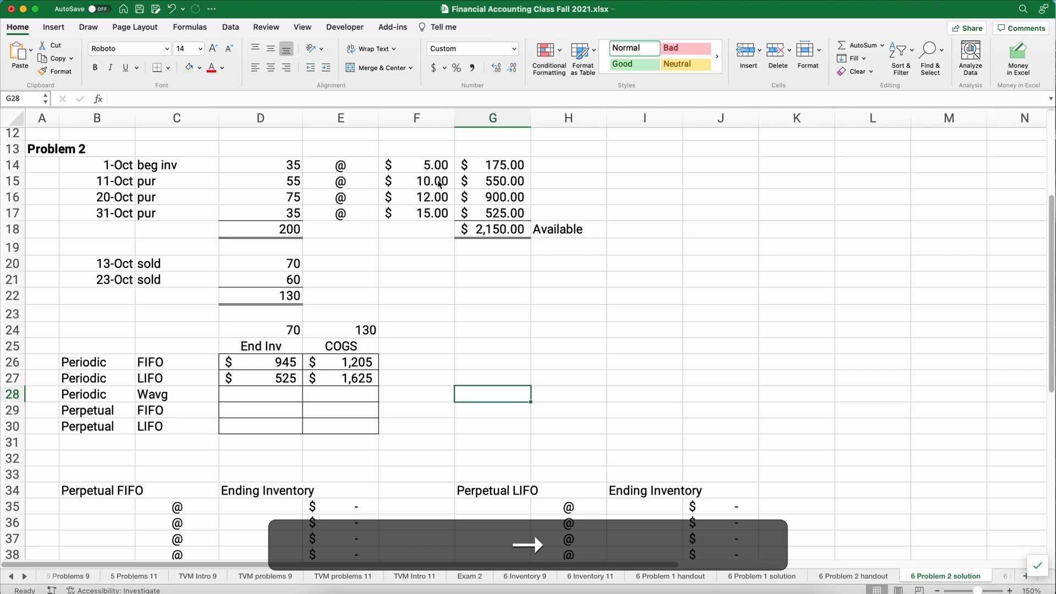
type("=")
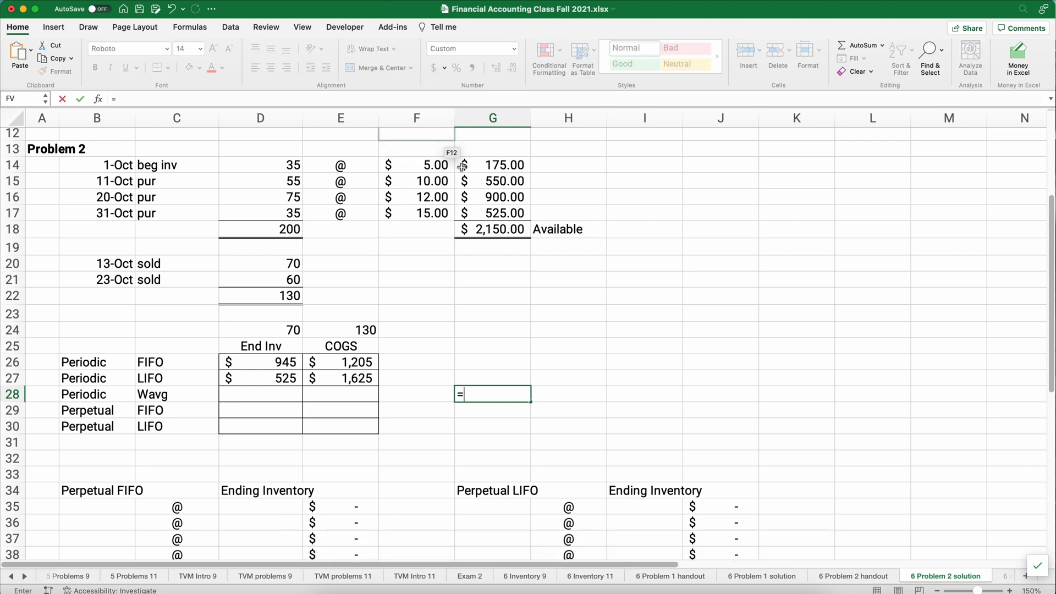
left_click(493, 229)
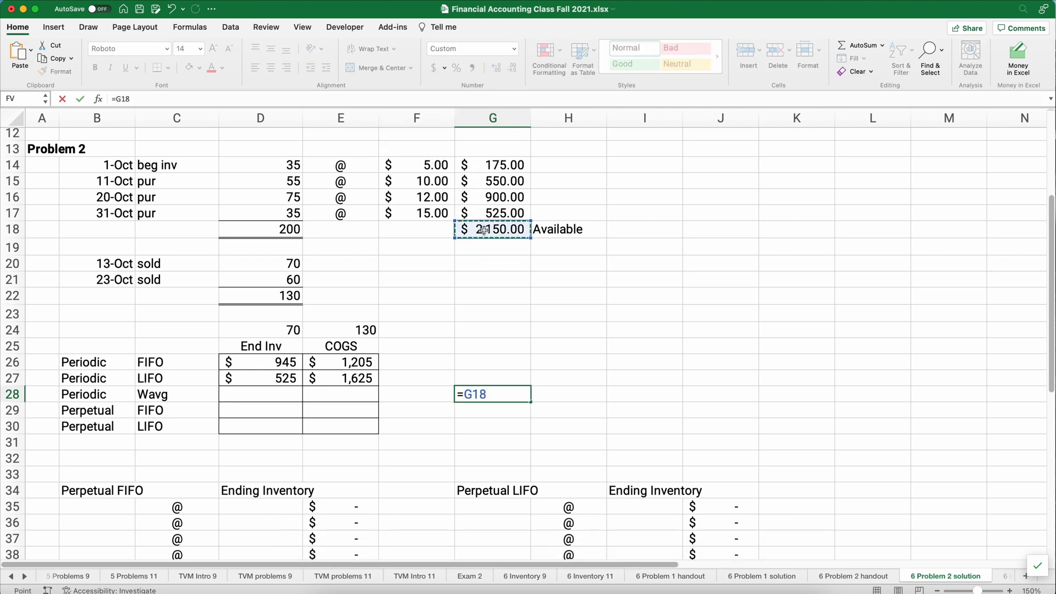
type("/")
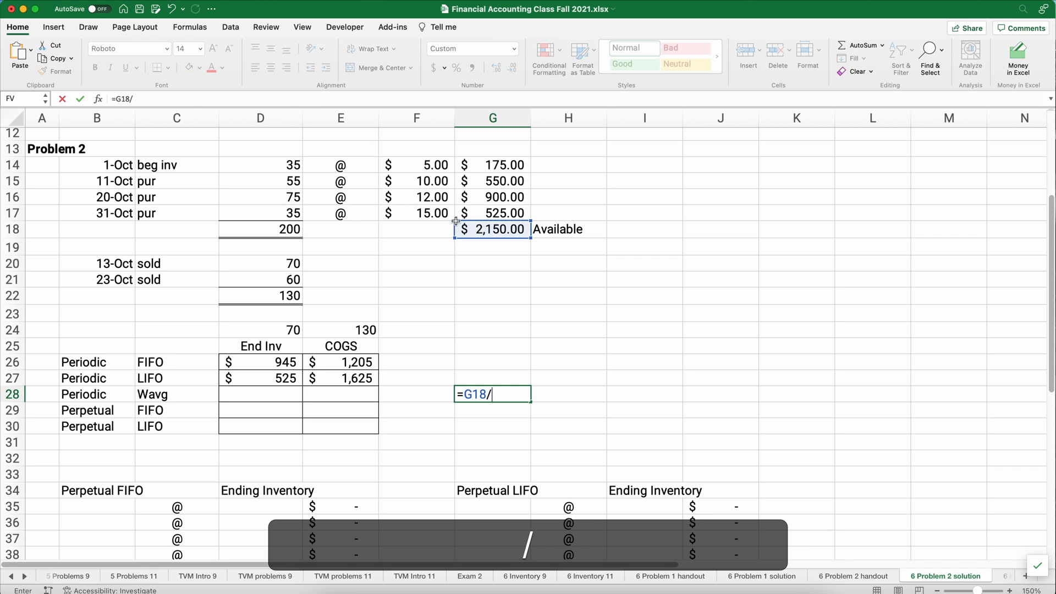
left_click(260, 228)
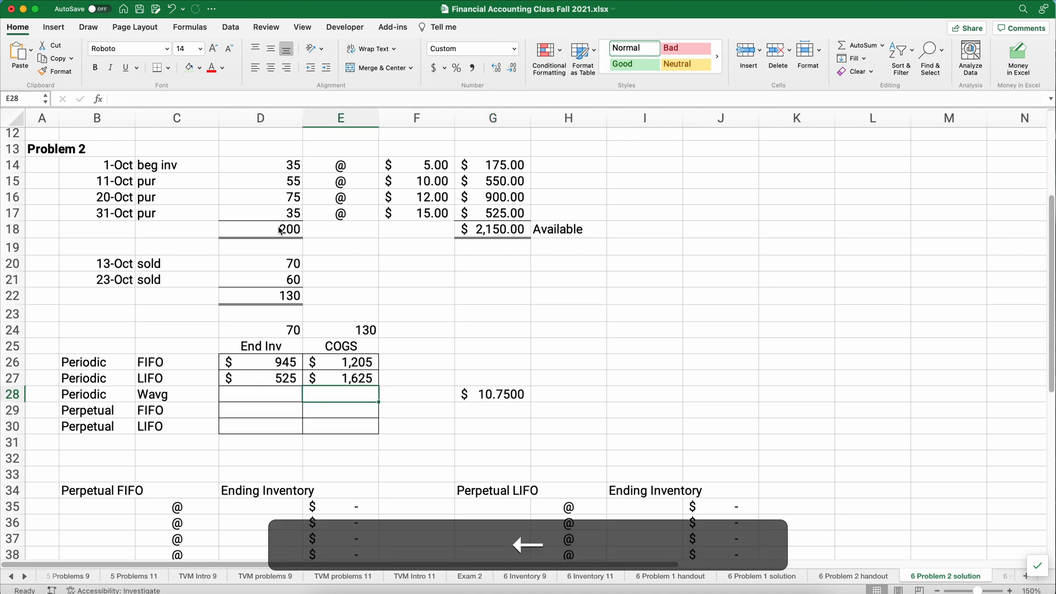
Compute Periodic Wavg COGS of $1,398 (=E24*G28) and ending inventory of $753 (=D24*G28)
type("=")
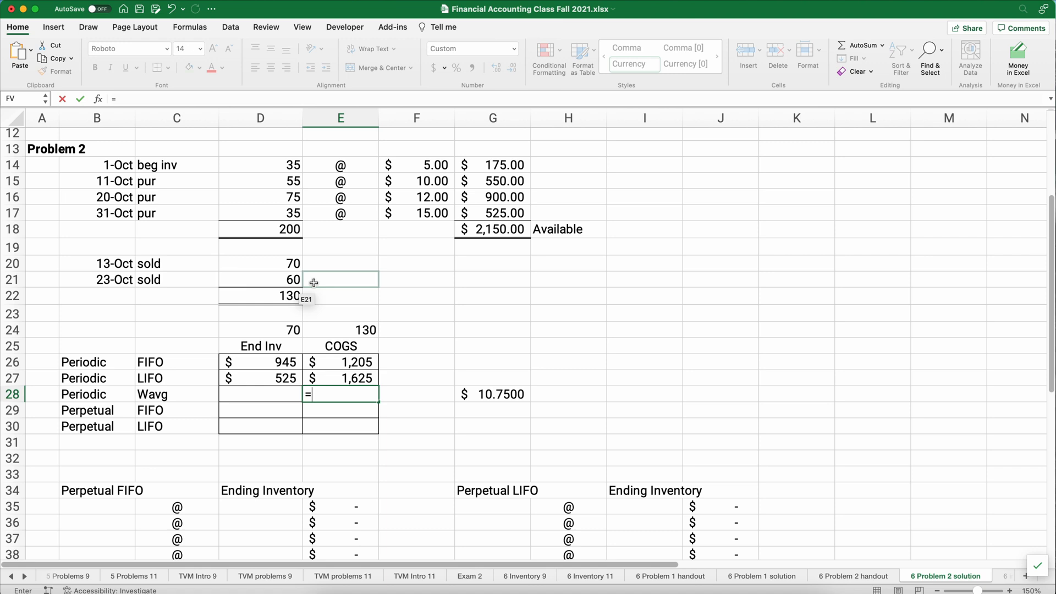
left_click(341, 330)
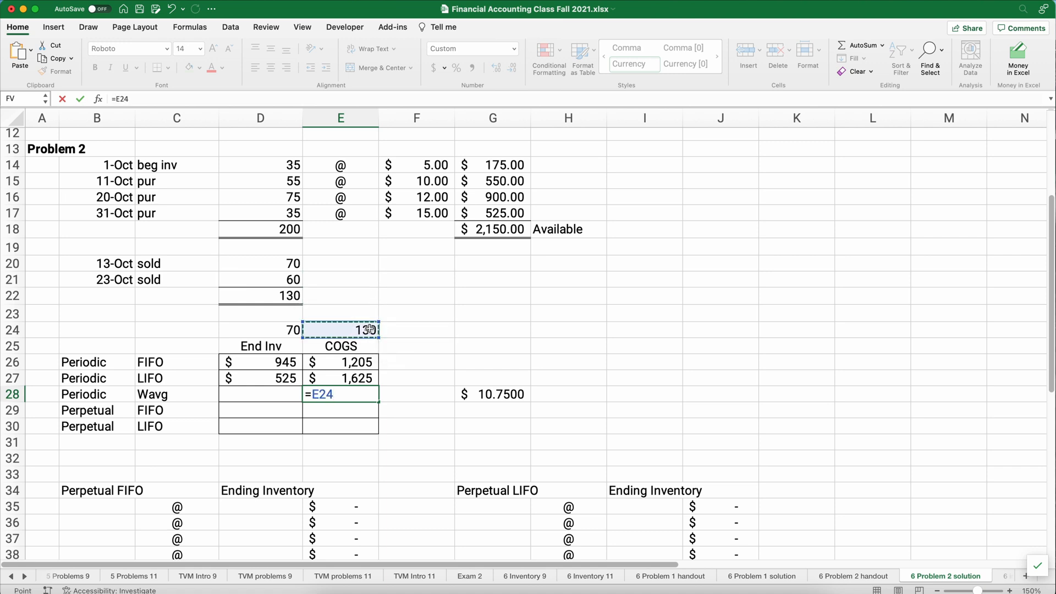
type("*")
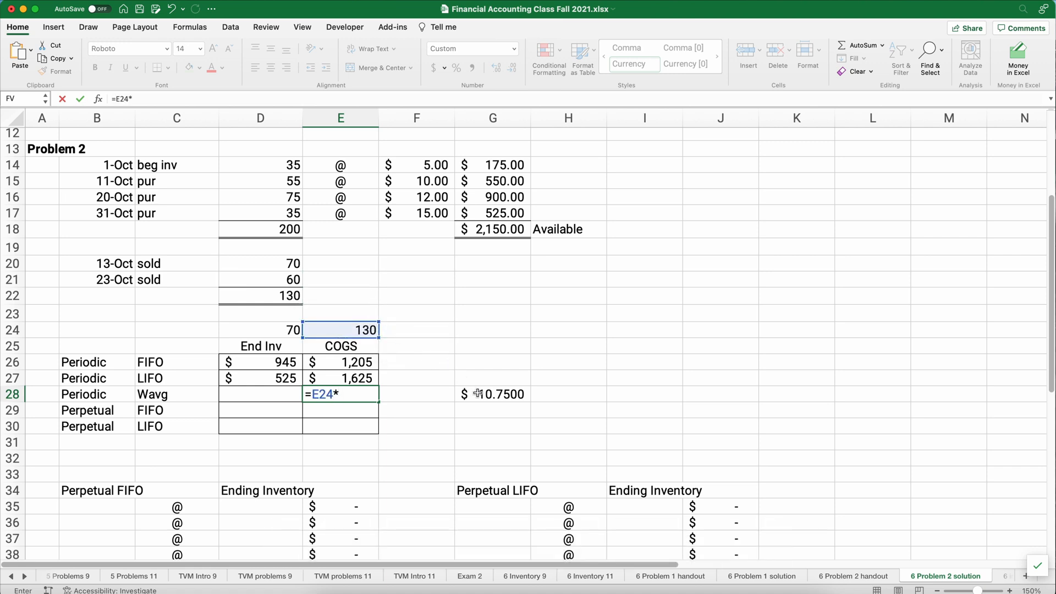
key("Return")
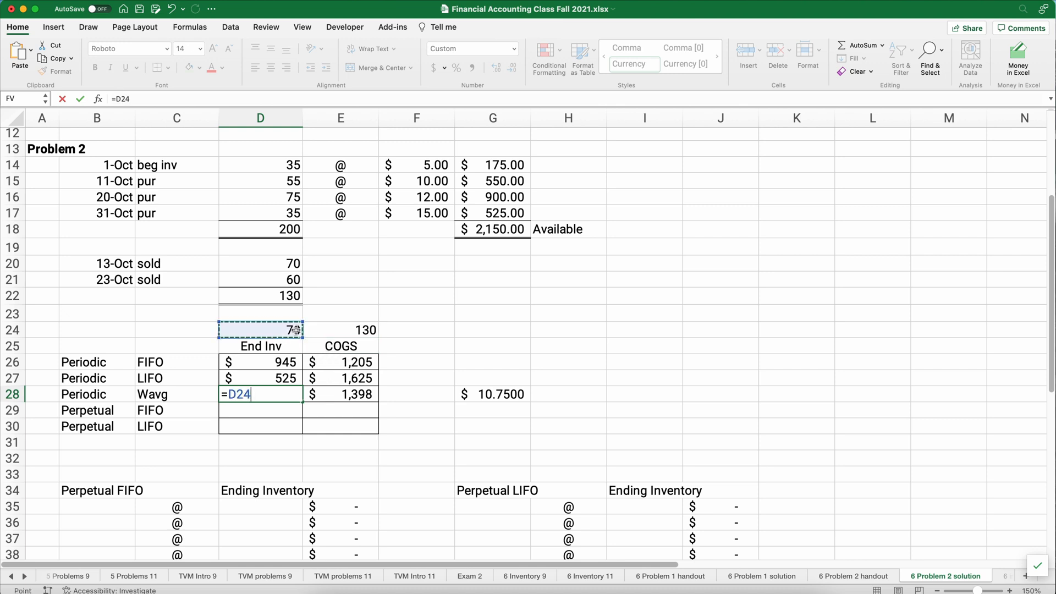
type("*")
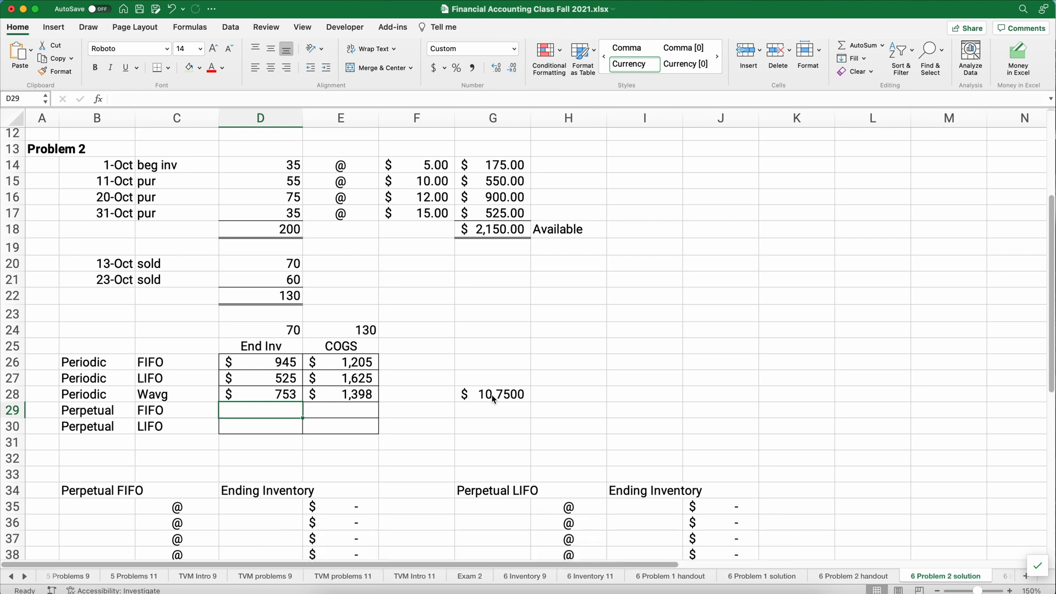
mouse_move(419, 407)
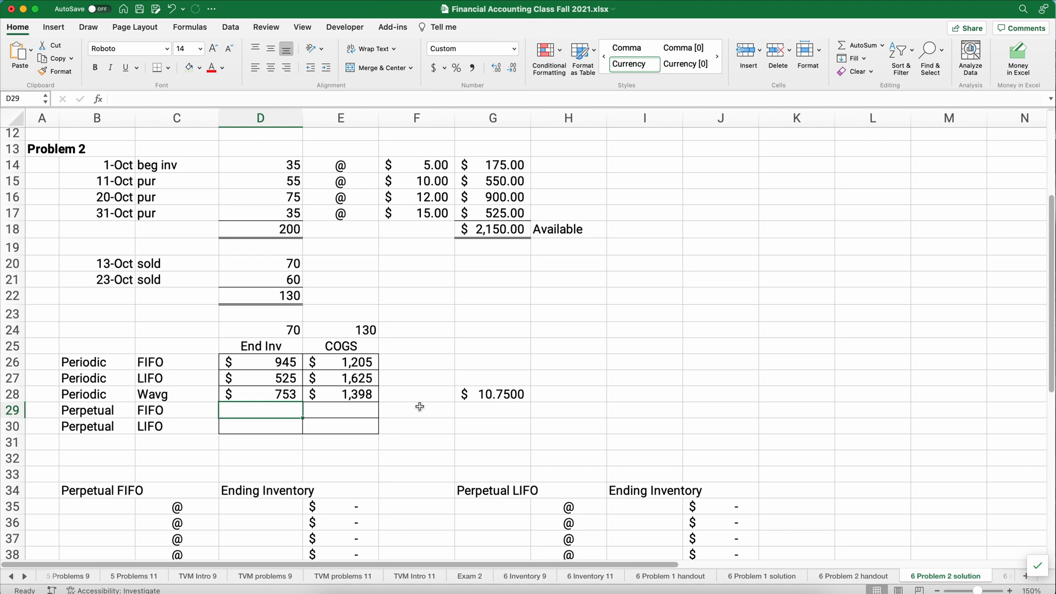
left_click(259, 394)
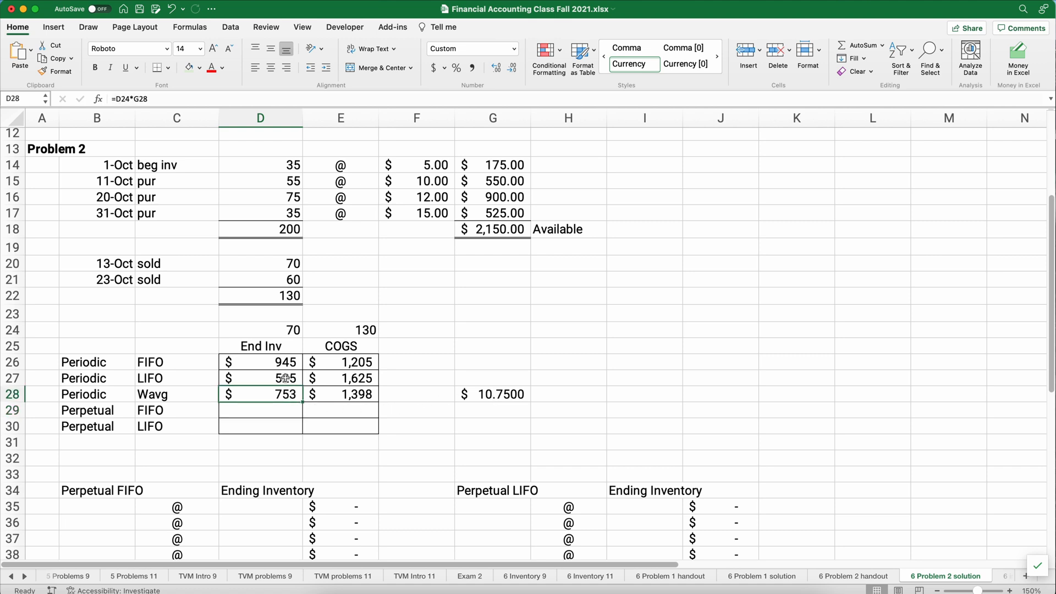
mouse_move(329, 387)
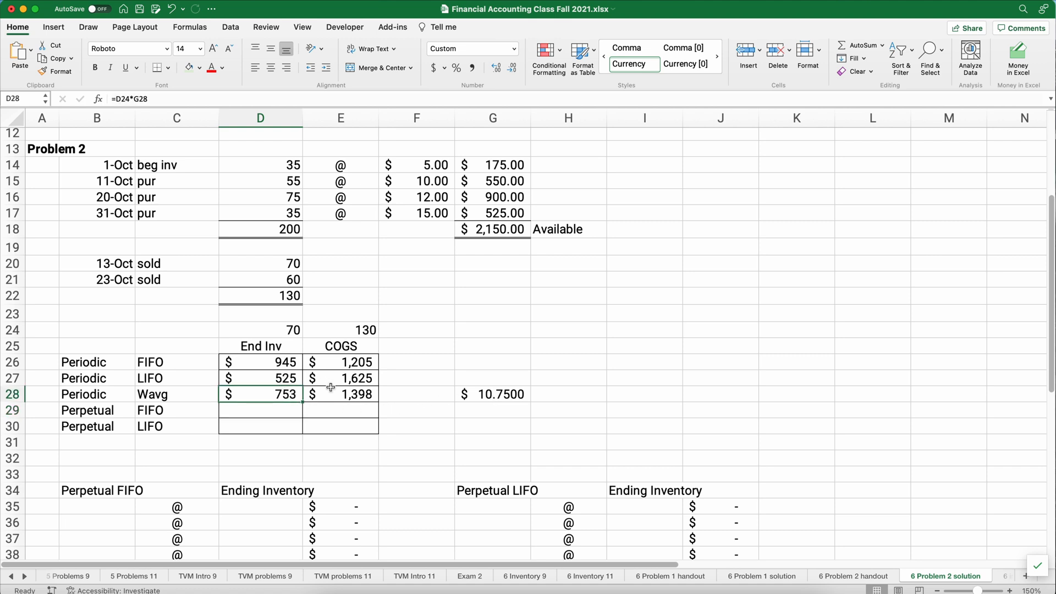
left_click(340, 394)
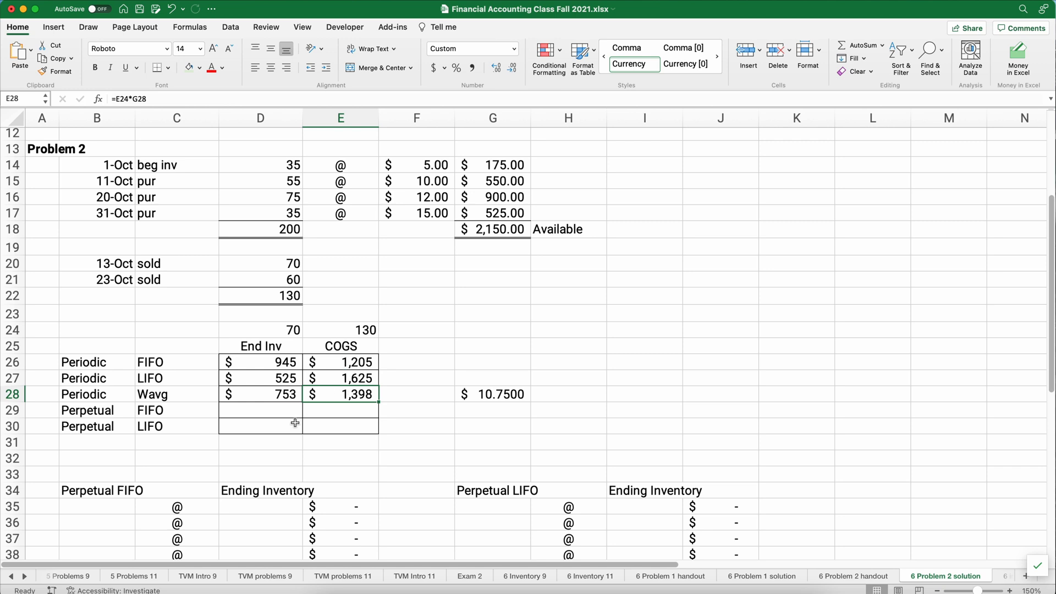
mouse_move(110, 442)
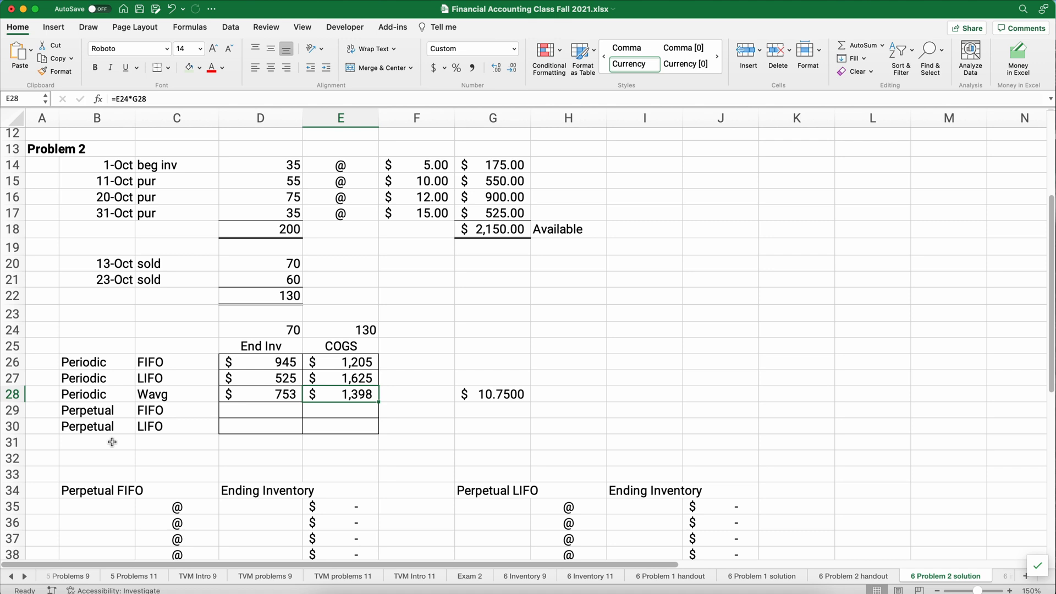
mouse_move(253, 330)
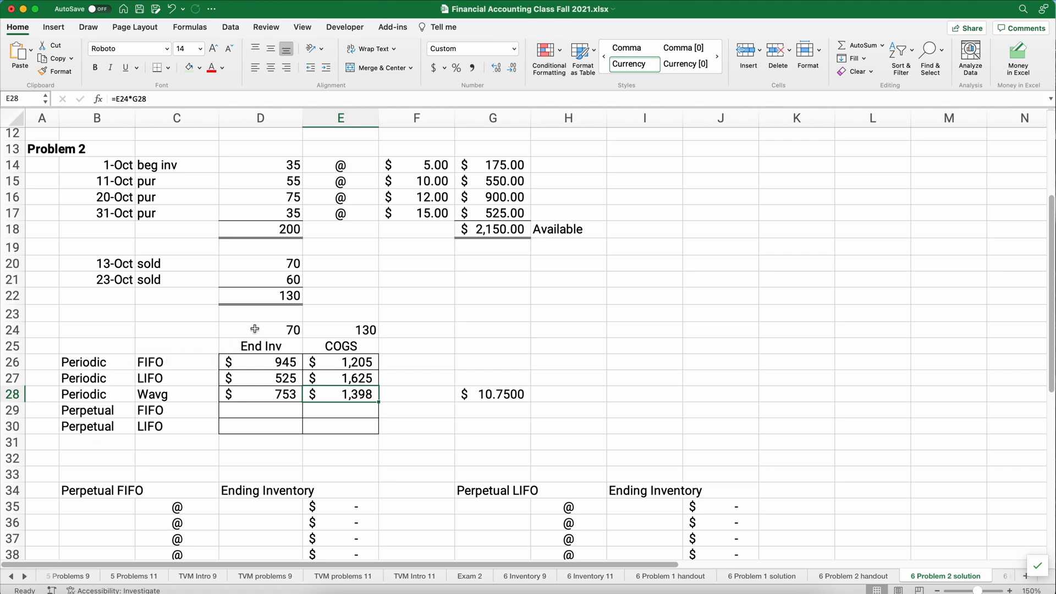
left_click(259, 296)
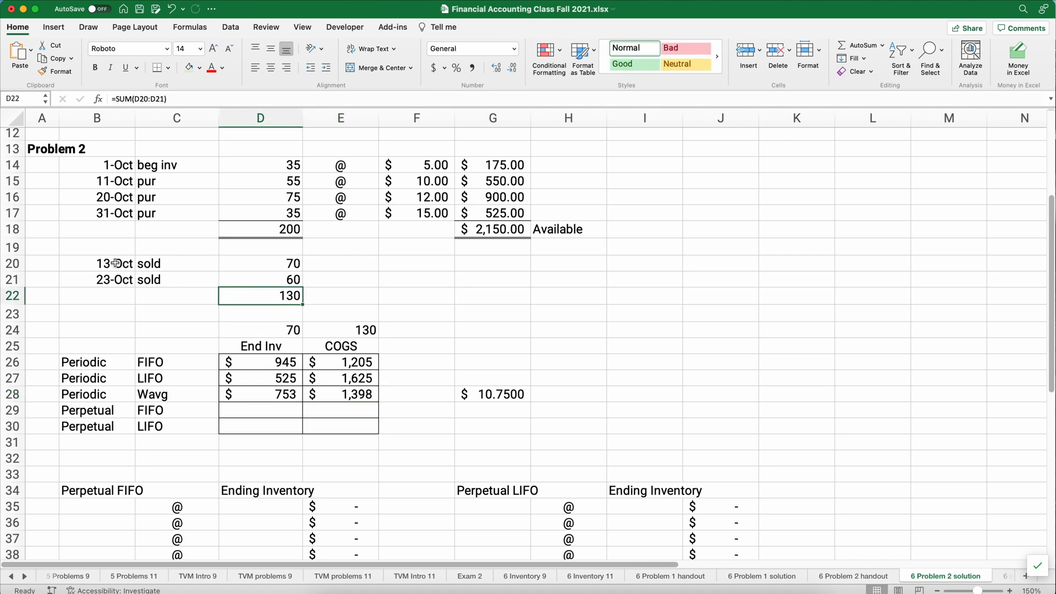
left_click_drag(96, 263, 266, 279)
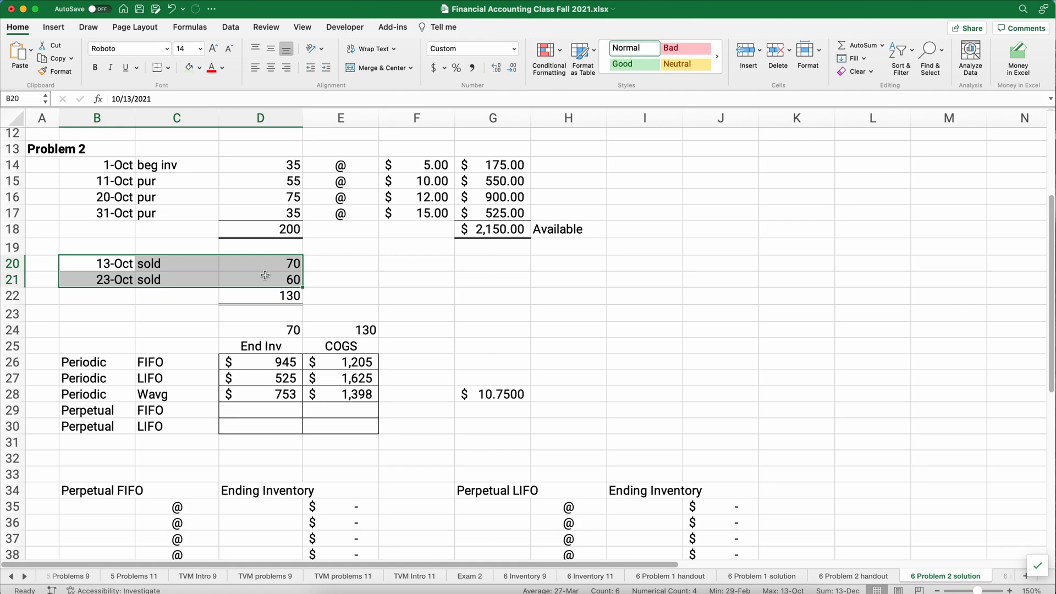
scroll("down", 3)
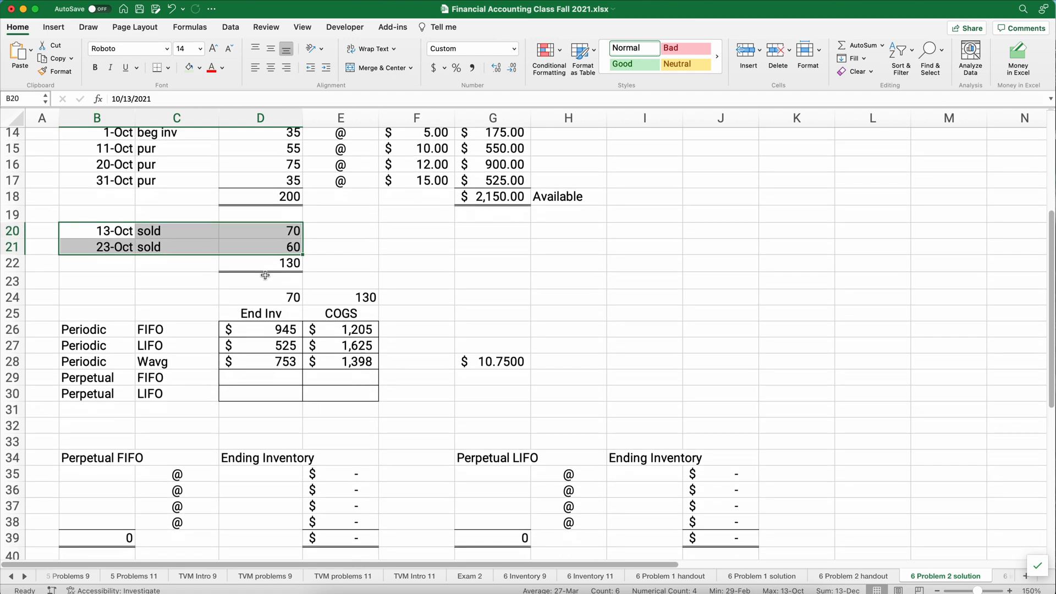
mouse_move(148, 207)
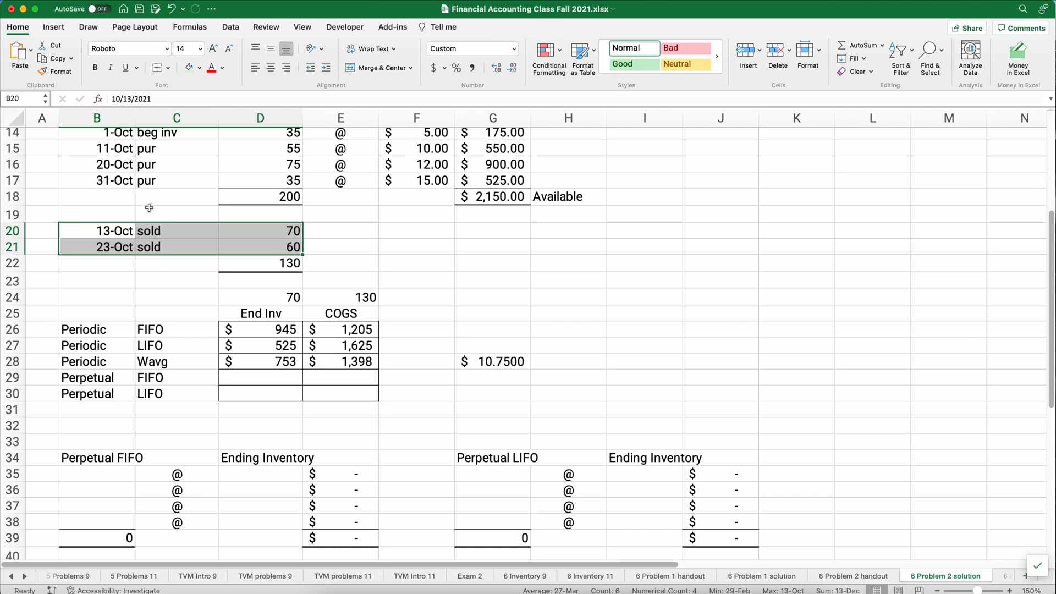
mouse_move(107, 132)
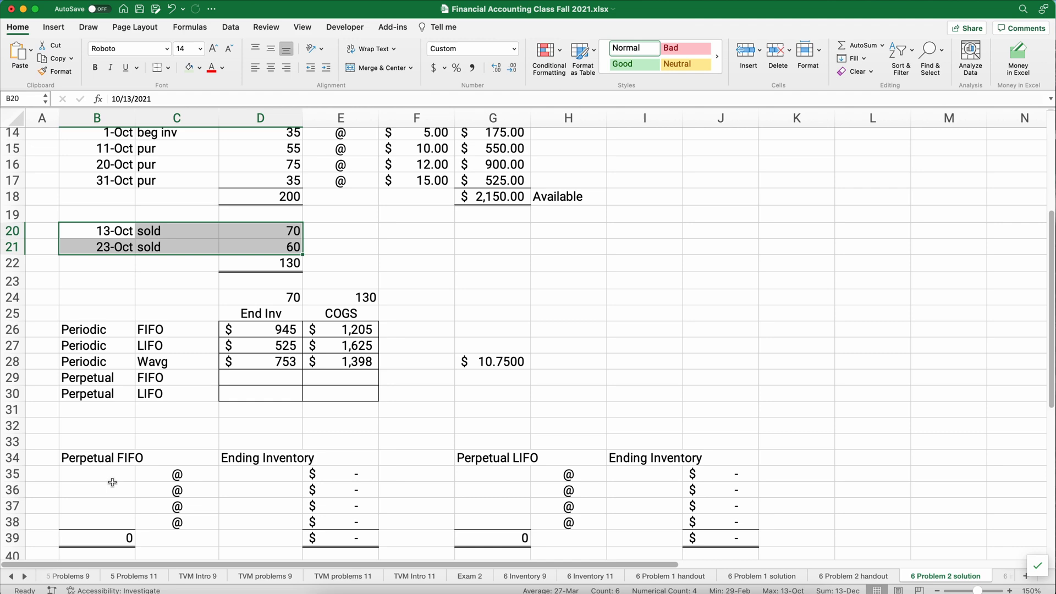
Fill the Perpetual FIFO layer quantities, working out remaining units per $5–$15 cost layer
left_click(110, 489)
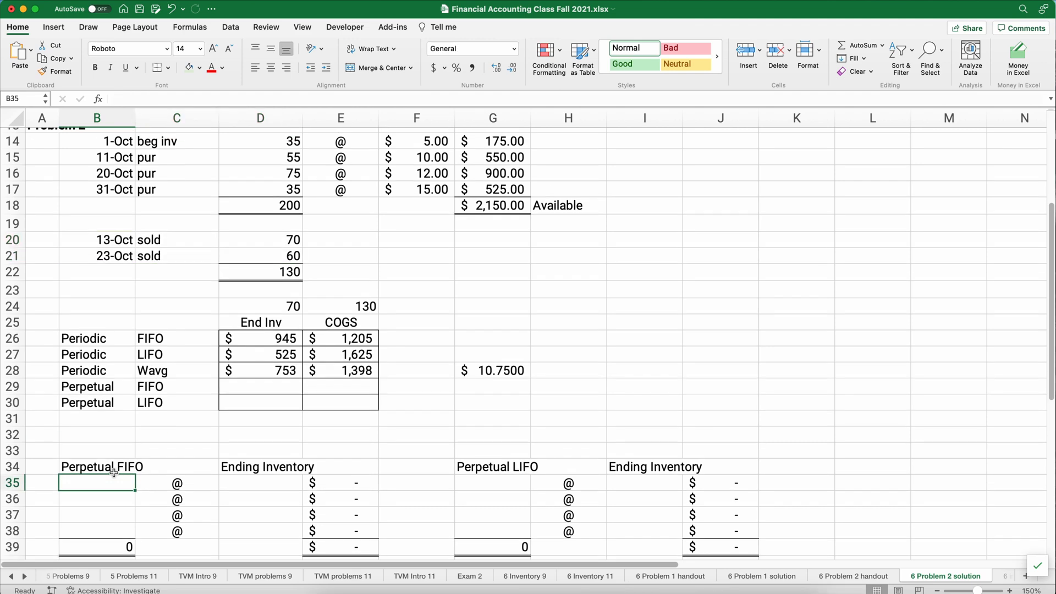
type("35")
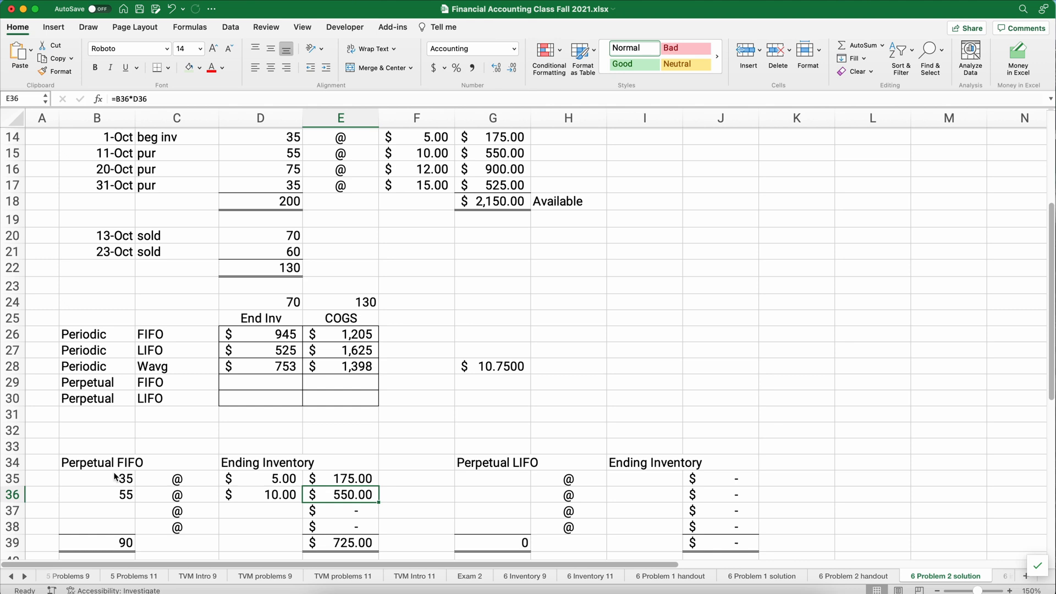
mouse_move(144, 240)
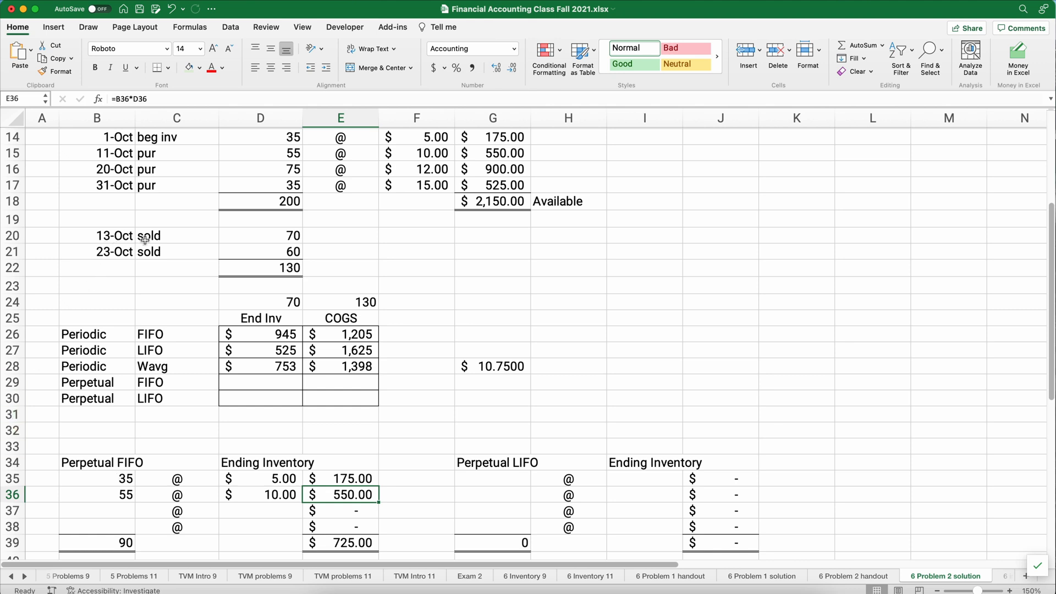
mouse_move(281, 240)
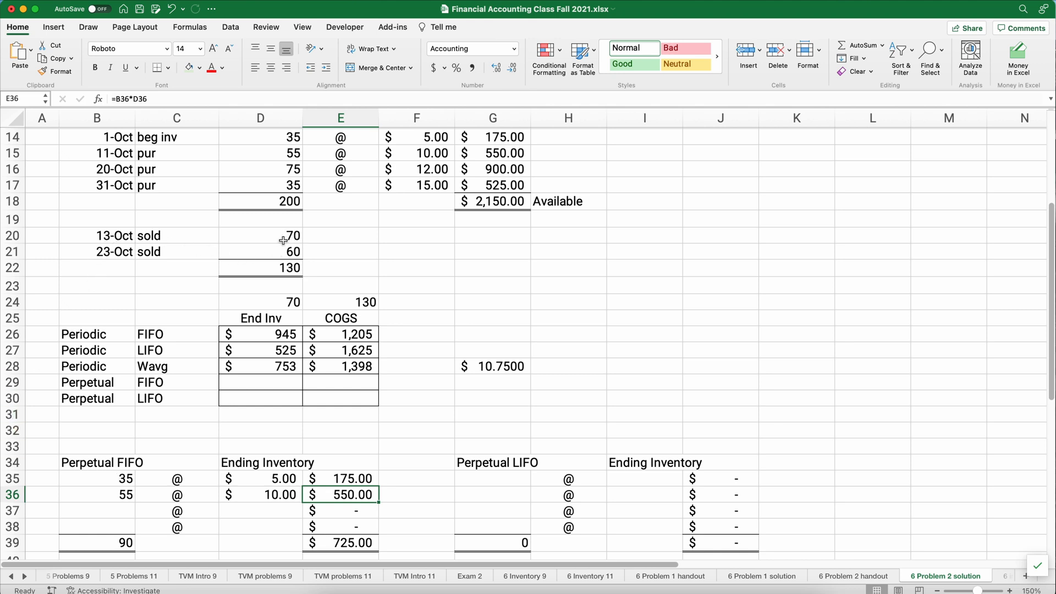
mouse_move(48, 491)
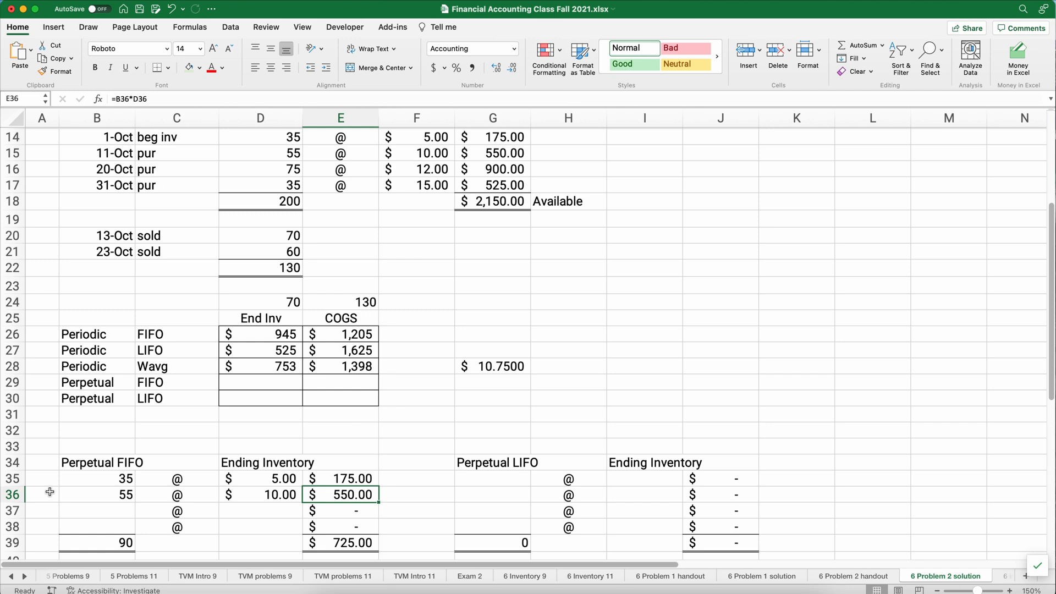
mouse_move(108, 488)
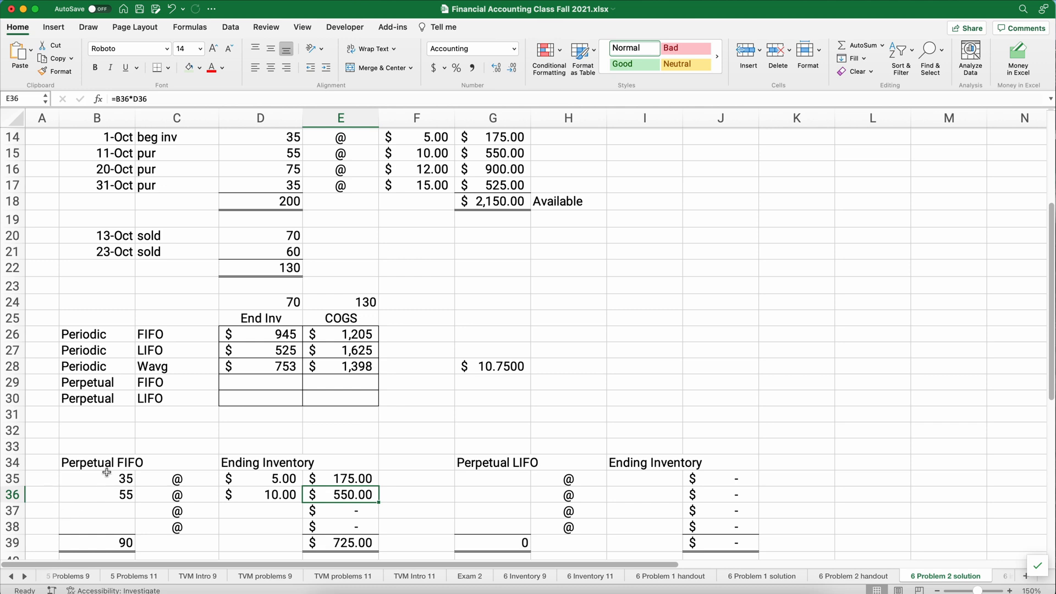
type("=3")
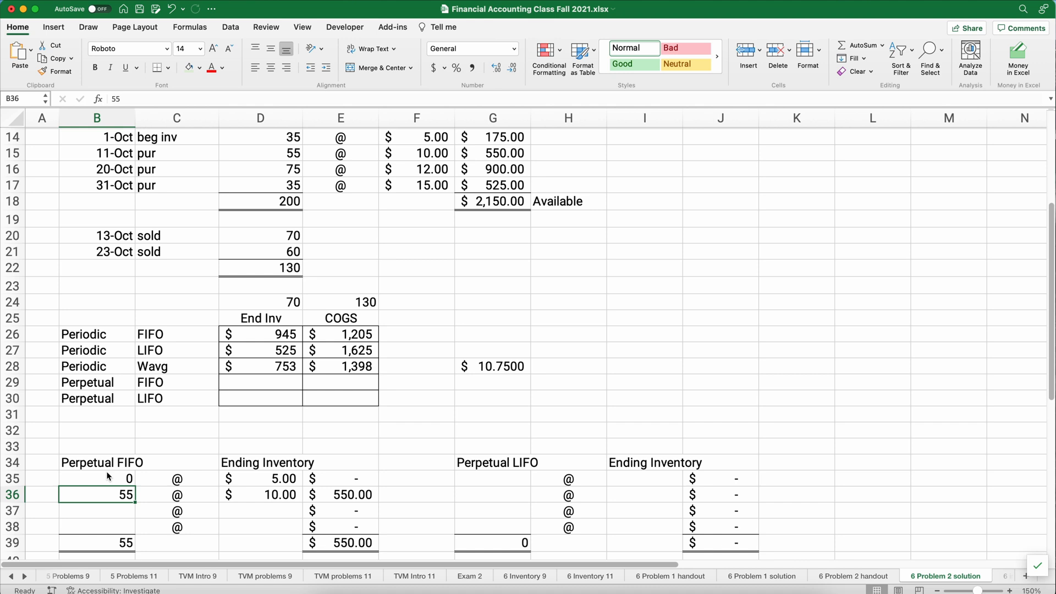
type("=")
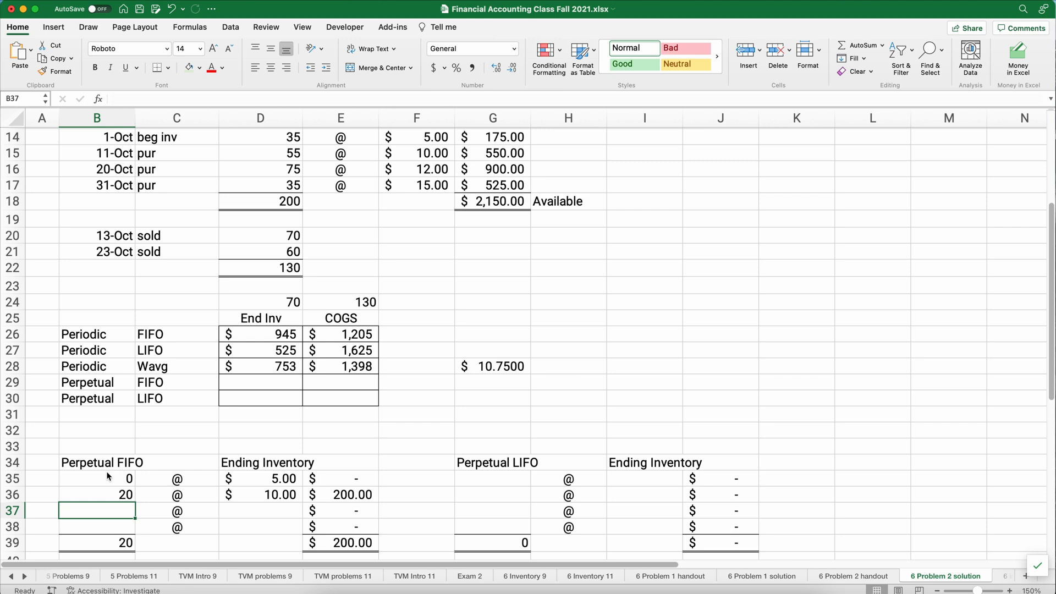
type("75")
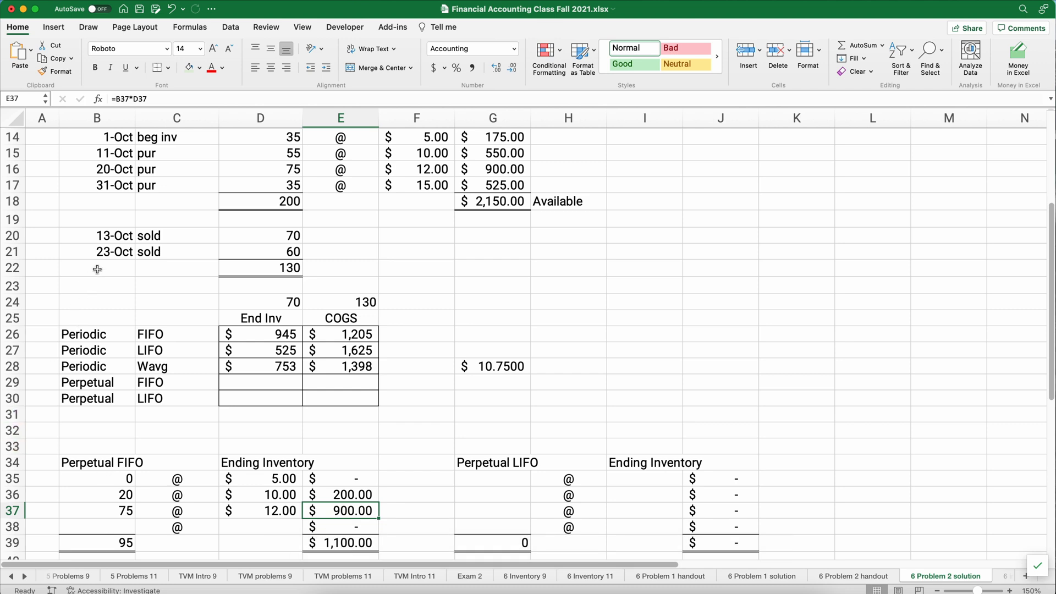
mouse_move(97, 235)
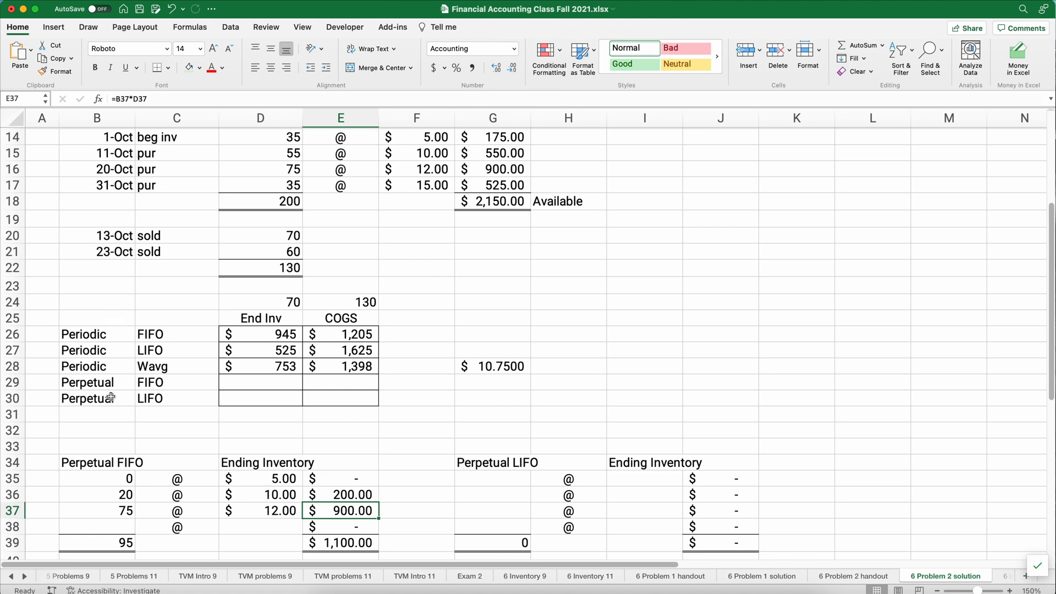
Revise the layers to 0, 0, 35 (=75-40) and 35 so the table totals 70 units, $945
left_click(97, 509)
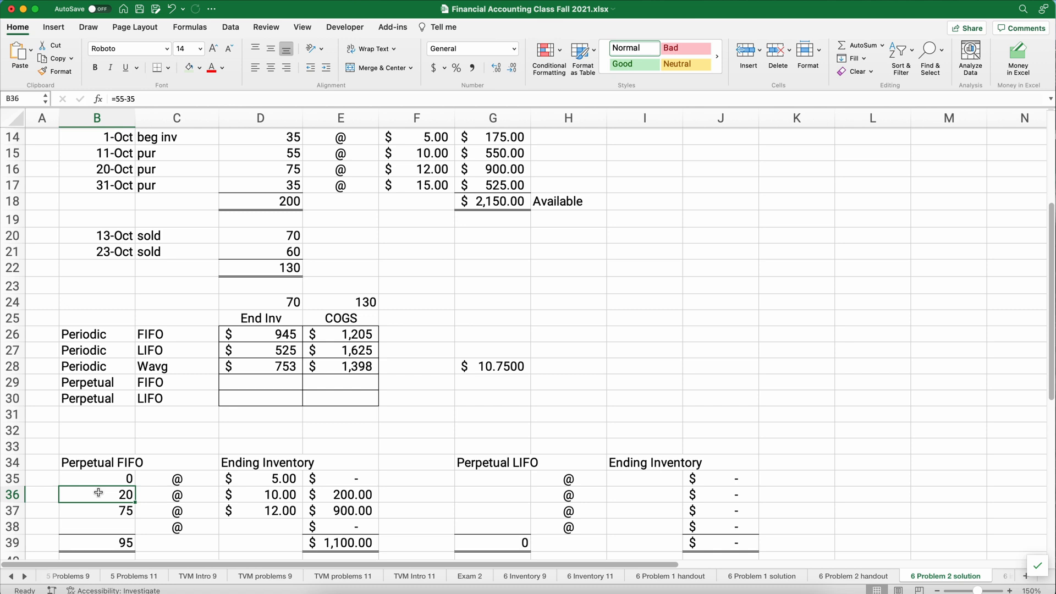
type("0")
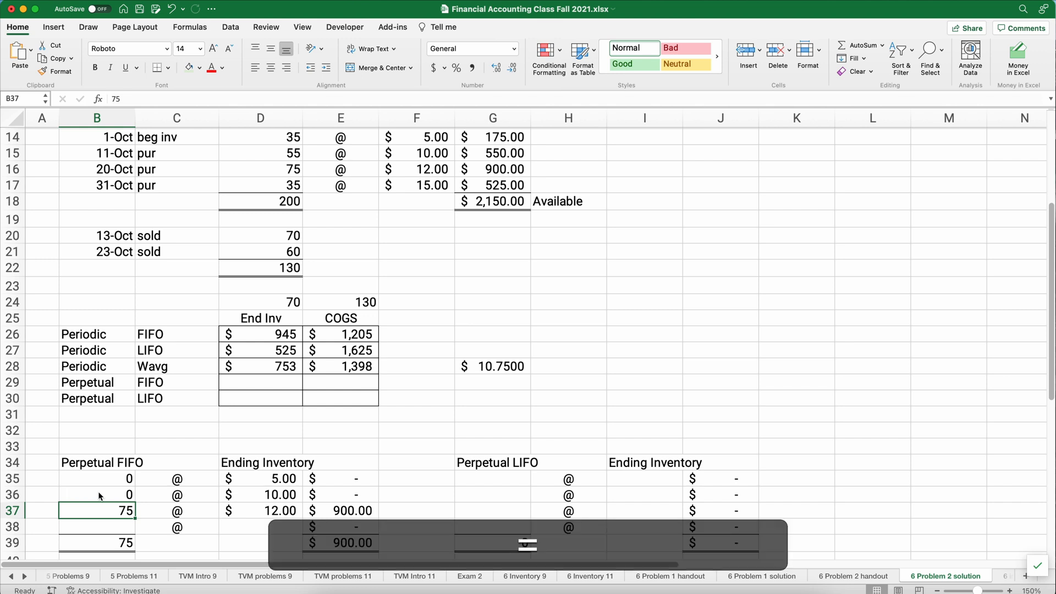
type("=75-40")
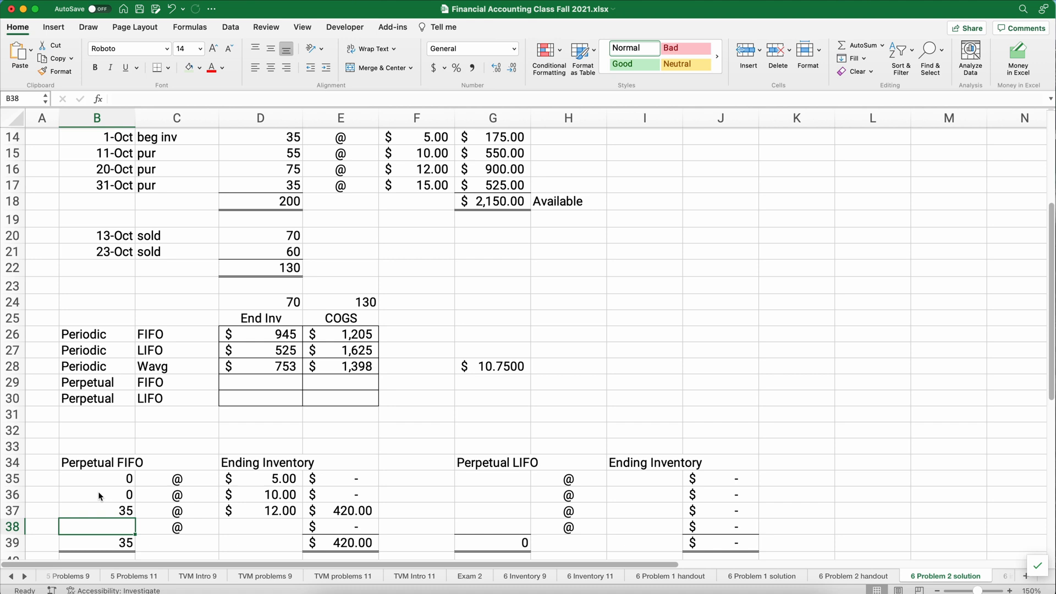
type("35")
left_click(261, 526)
type("15")
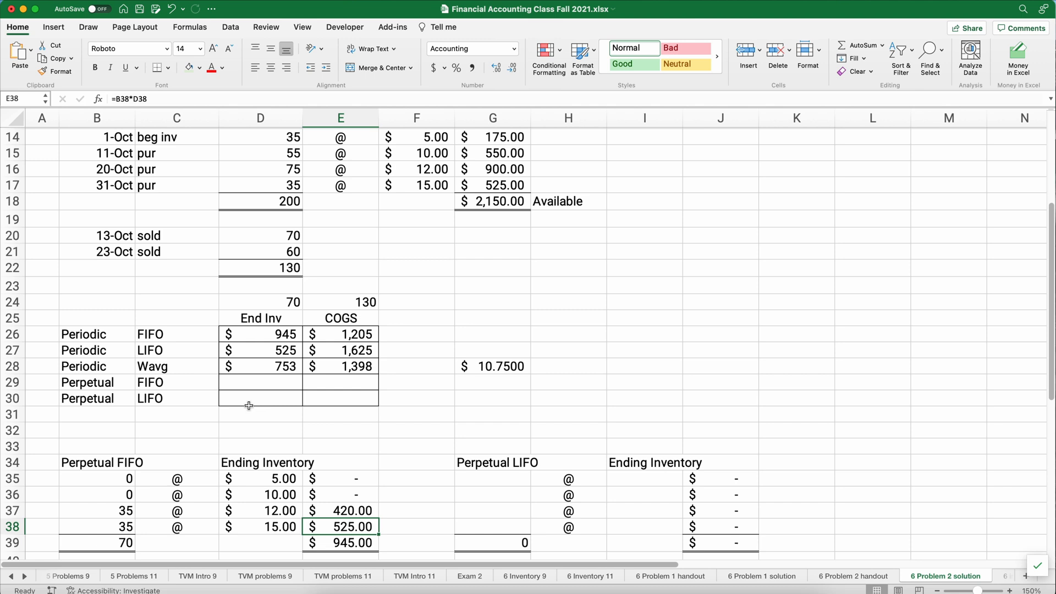
Link Perpetual FIFO ending inventory to the layer table total of $945
left_click(260, 383)
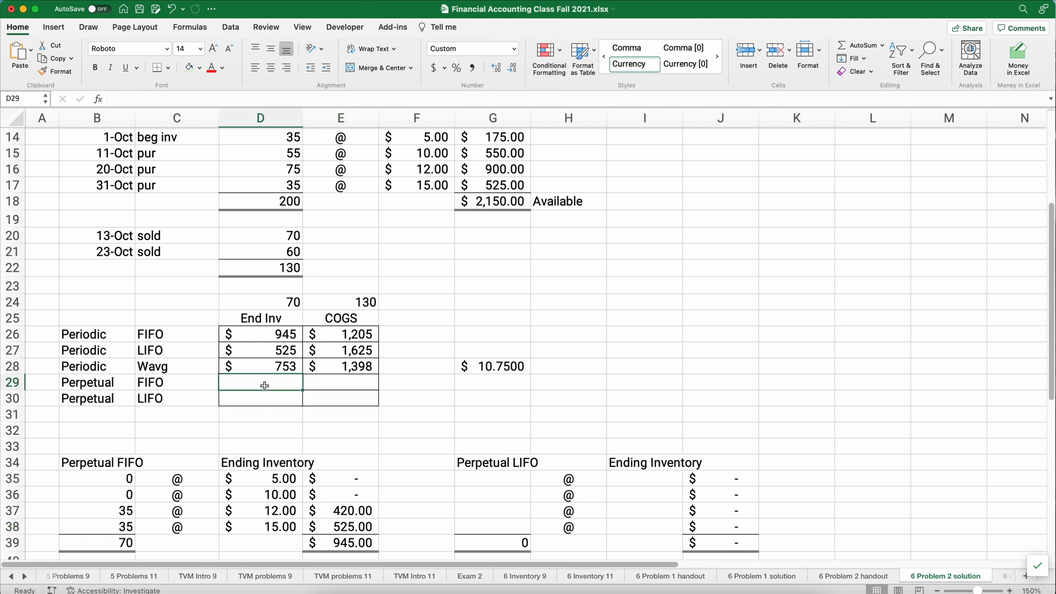
type("=")
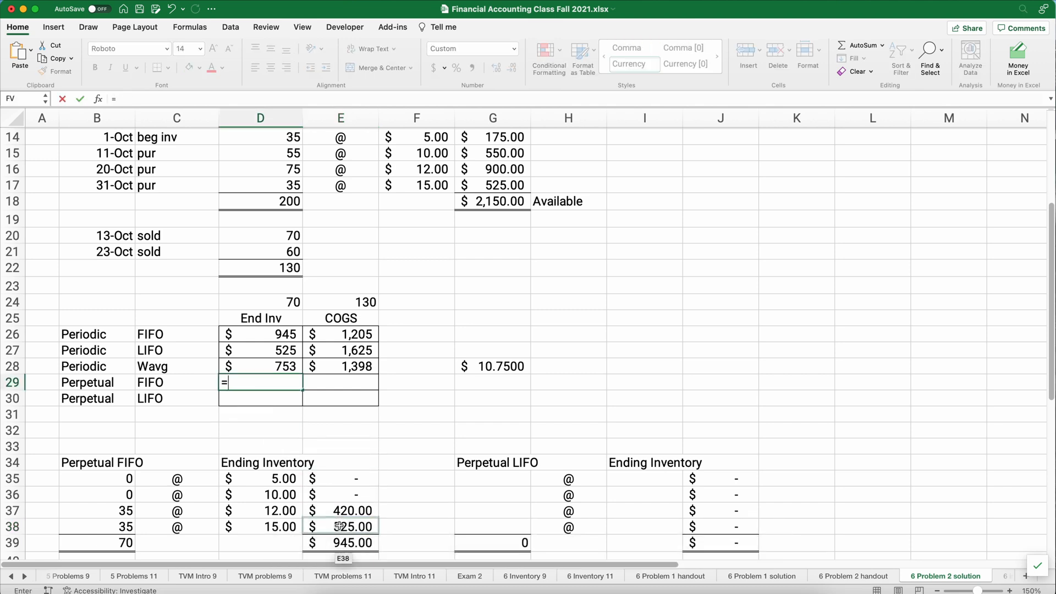
left_click(340, 543)
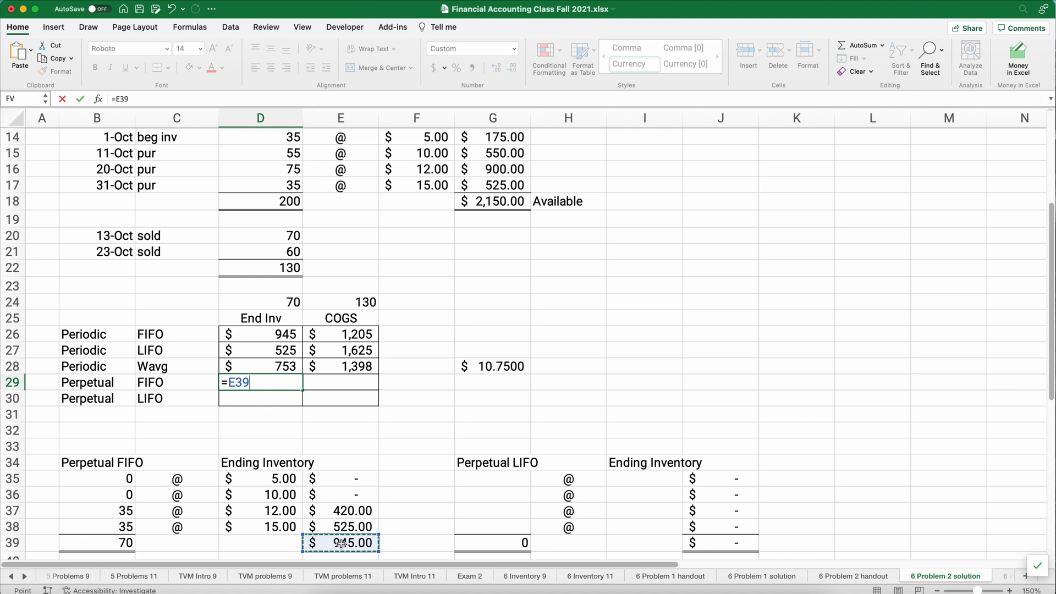
key("Enter")
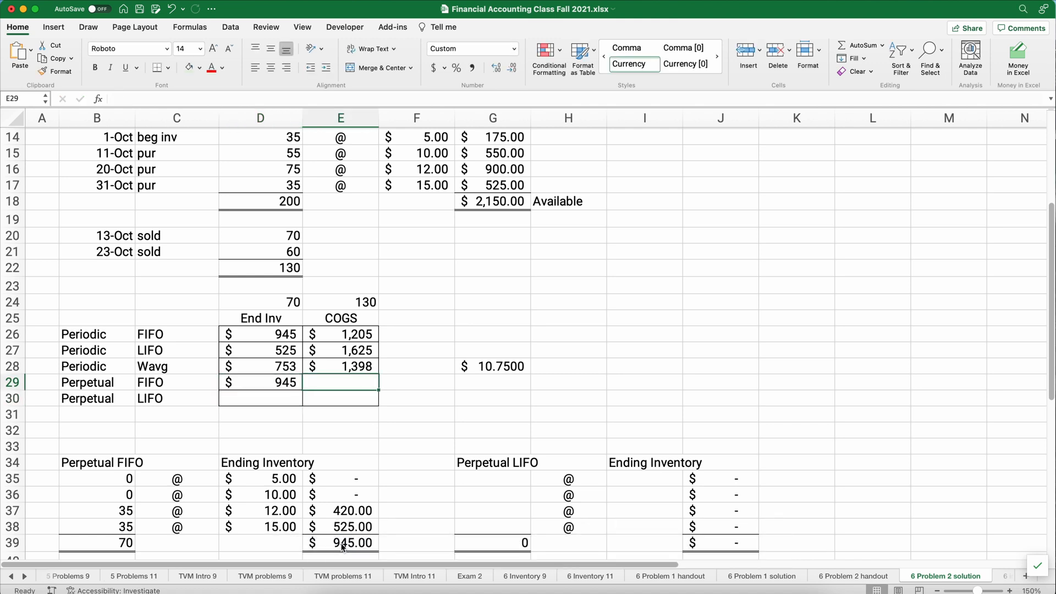
Compute Perpetual FIFO COGS as goods available minus ending inventory, giving $1,205
type("=")
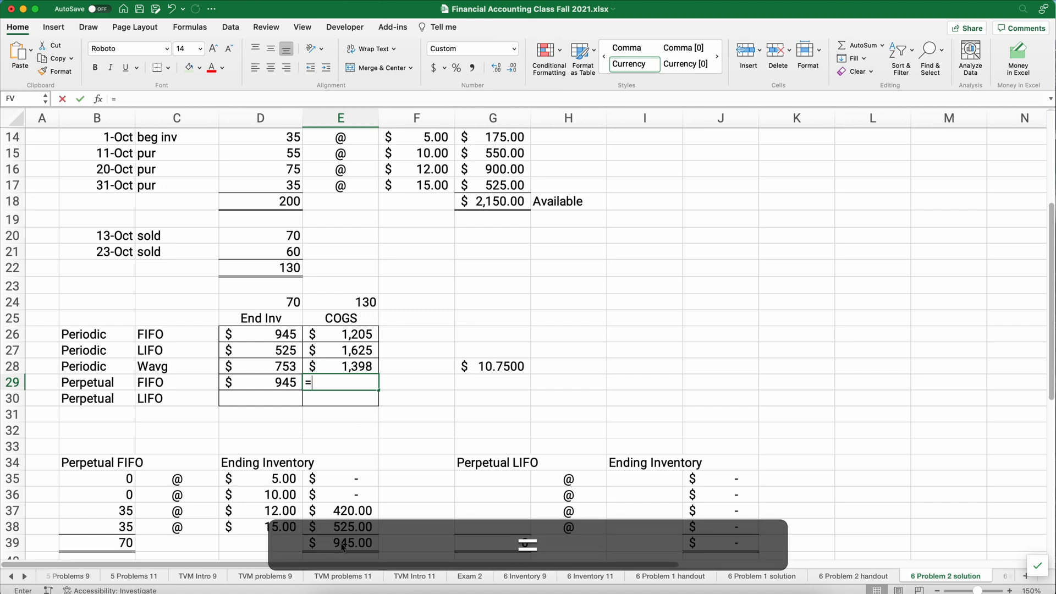
left_click(493, 200)
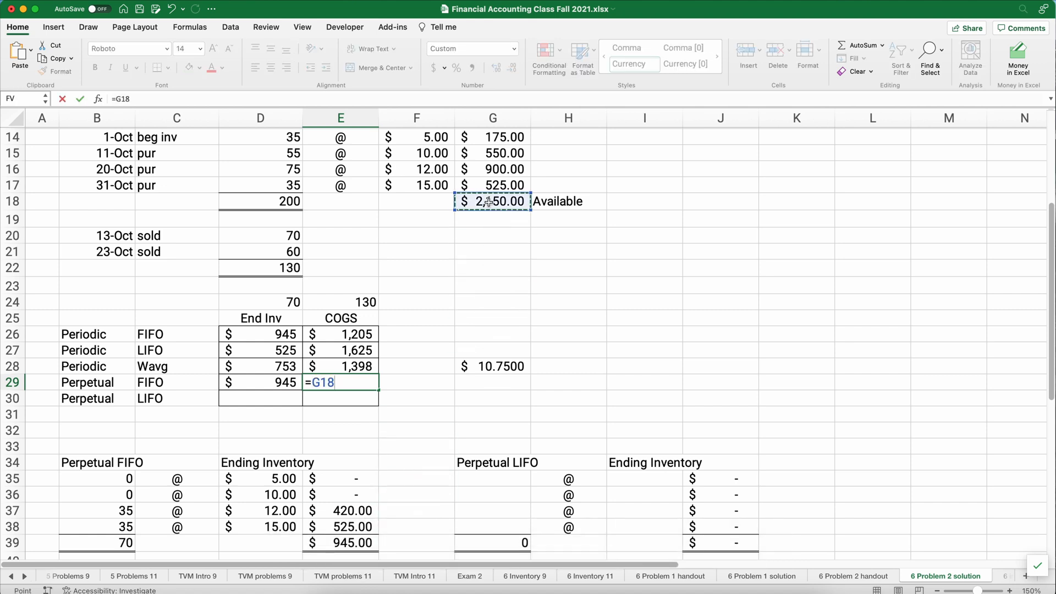
type("-")
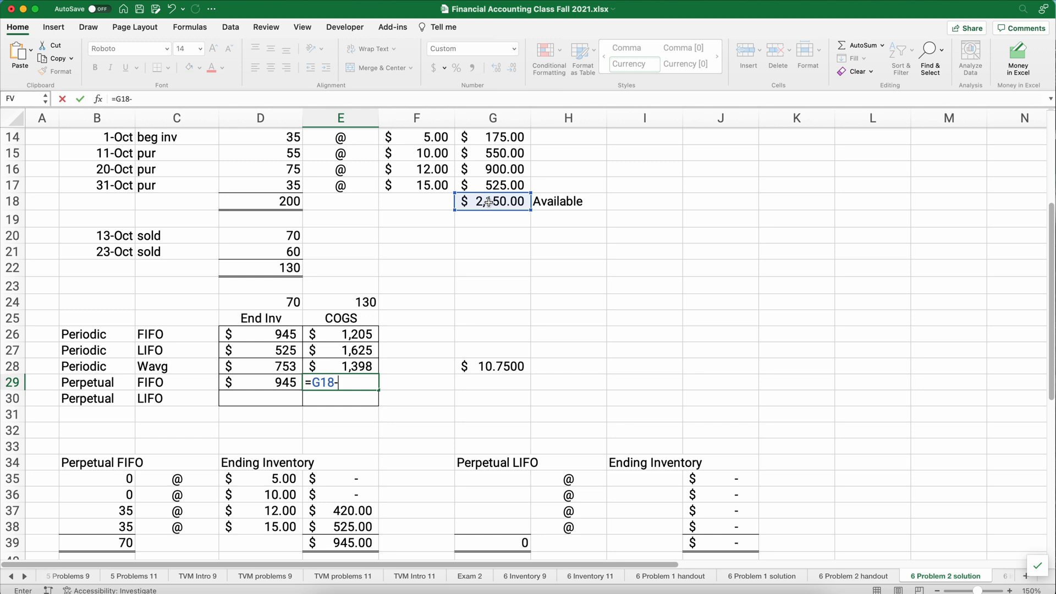
left_click(260, 382)
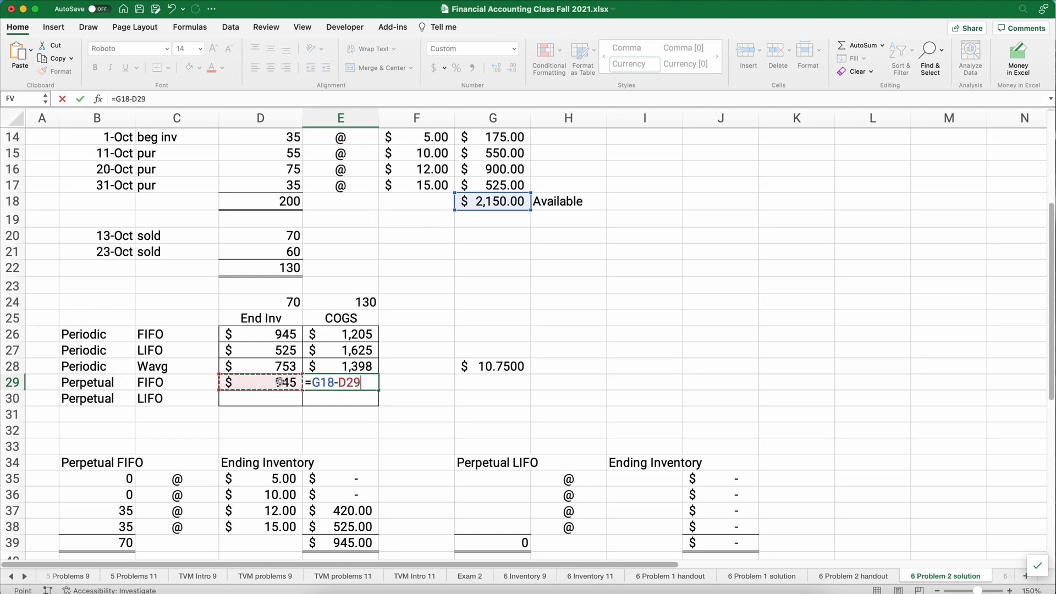
key("Enter")
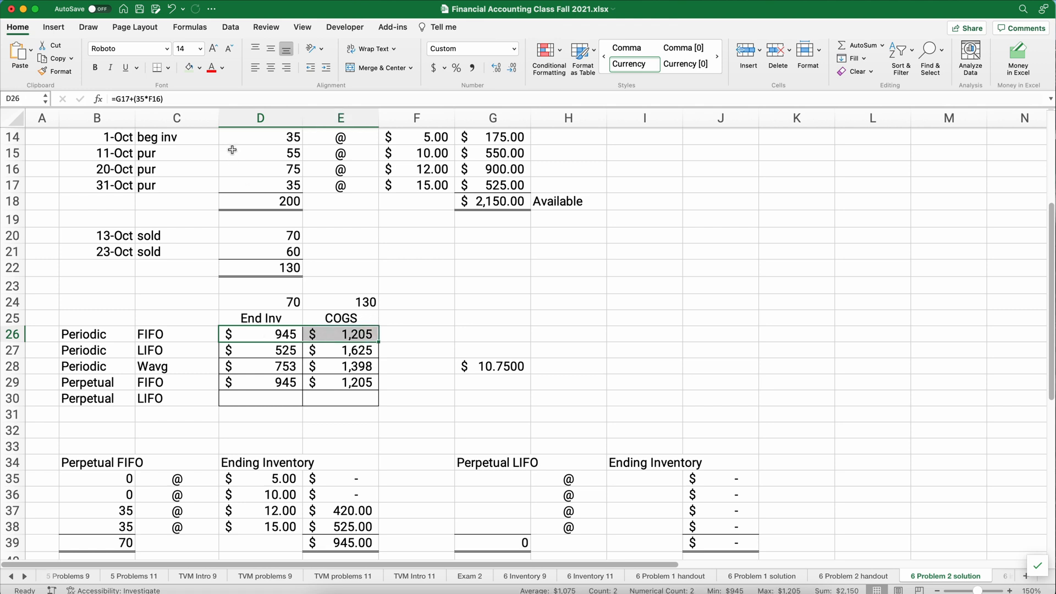
Copy the green results shading onto the Perpetual FIFO row with Format Painter
left_click(198, 68)
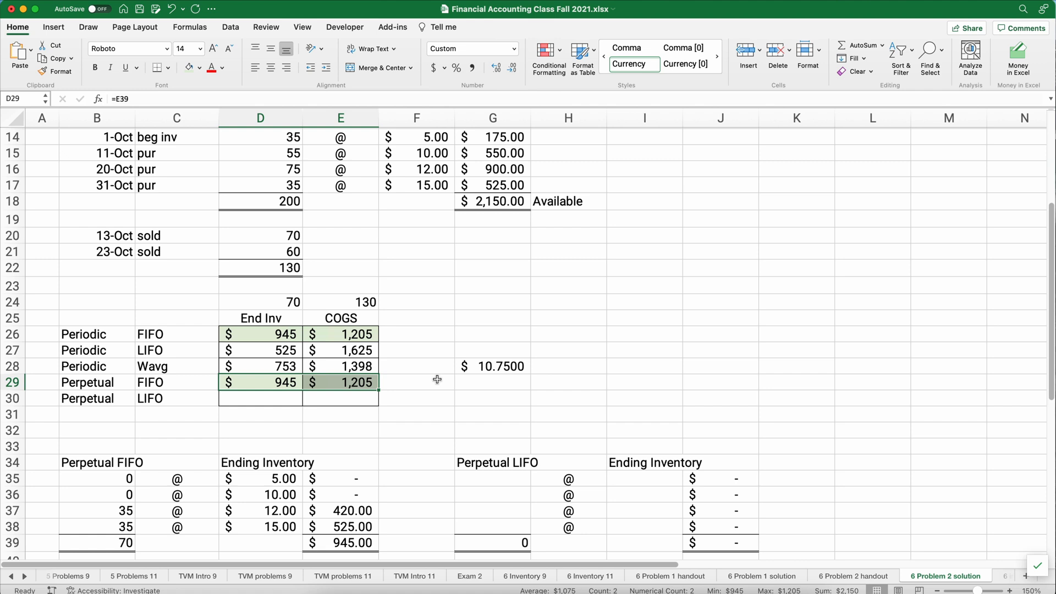
left_click(415, 383)
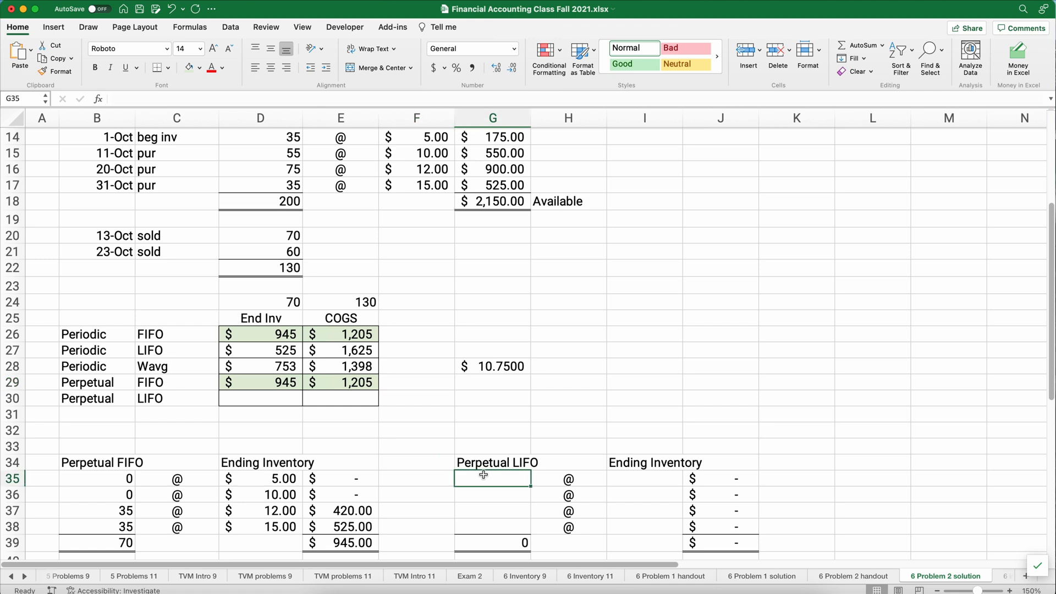
Enter 35 units at $5 and a 55-unit $10 layer, then return to zero out the $10 layer
type("35")
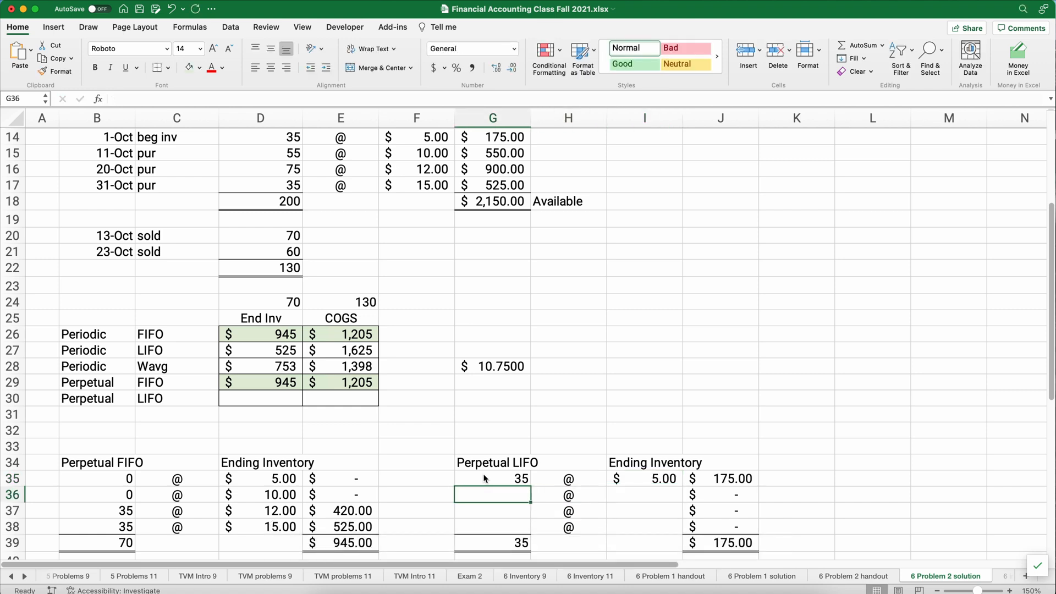
type("55")
left_click(644, 493)
type("10")
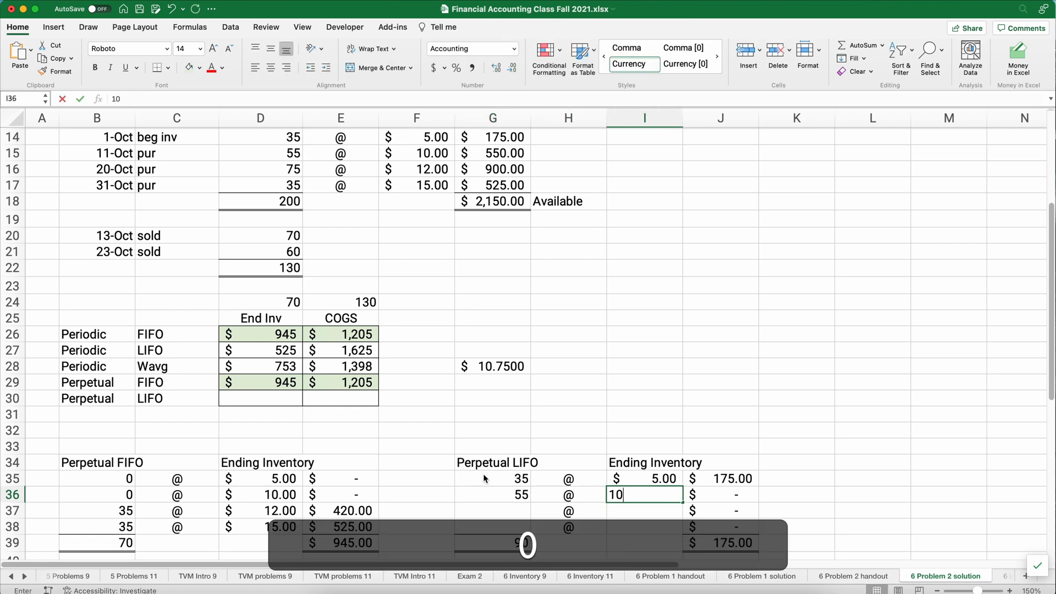
key("Enter")
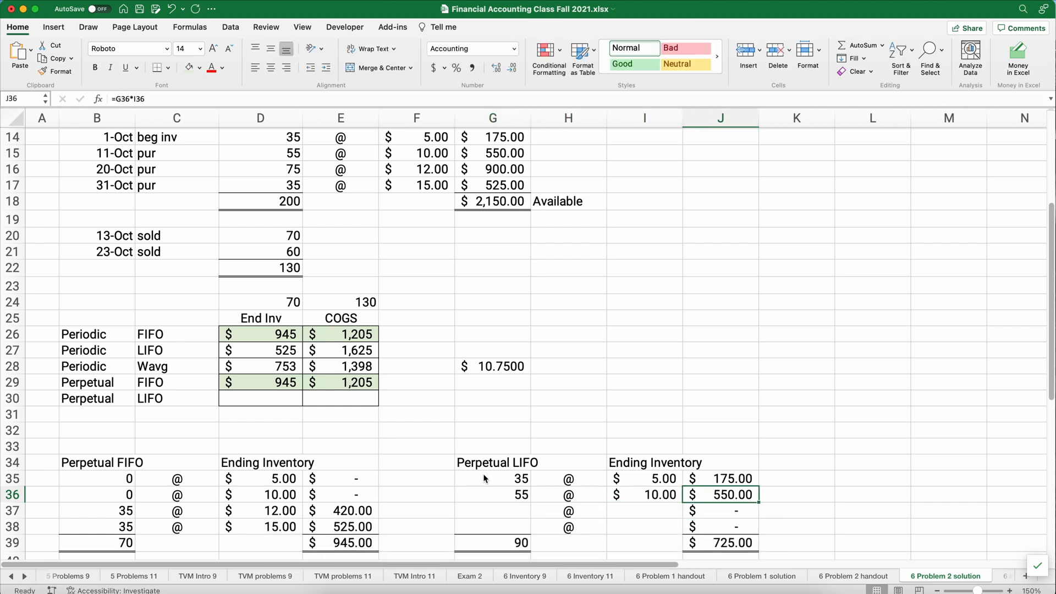
mouse_move(133, 236)
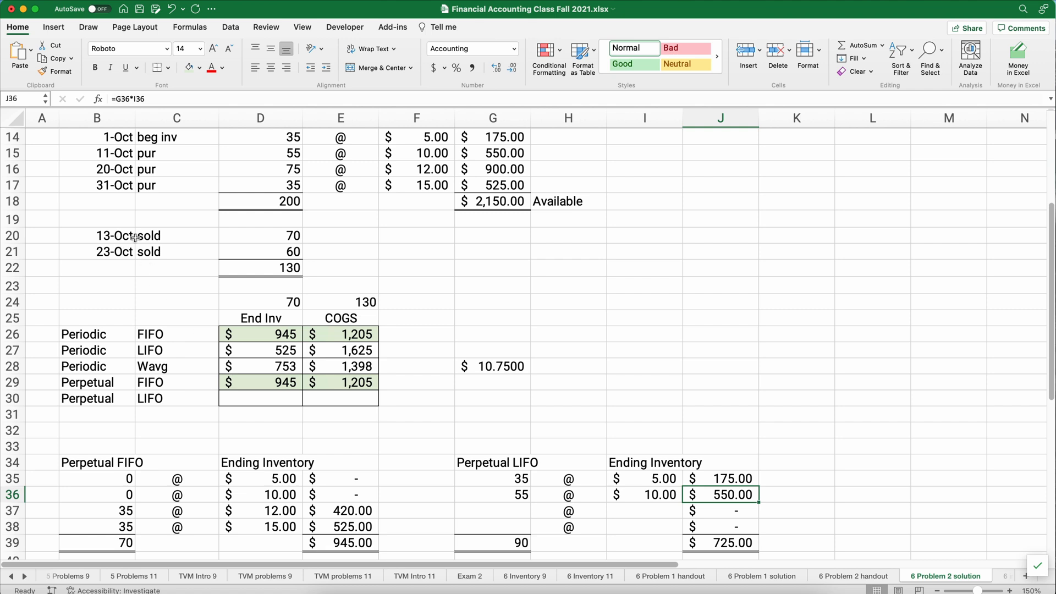
mouse_move(488, 510)
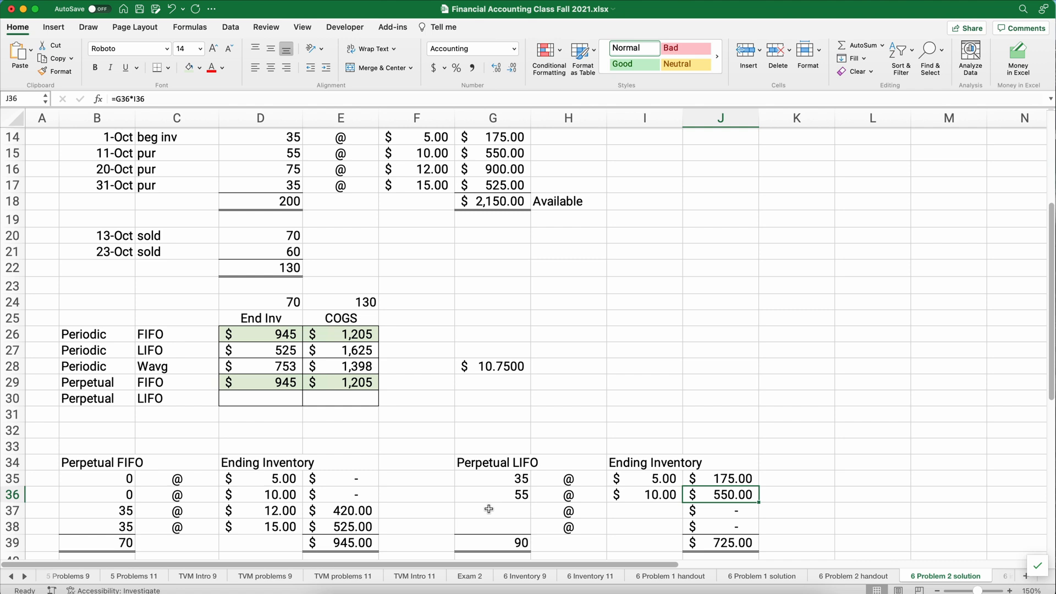
left_click(500, 495)
type("0")
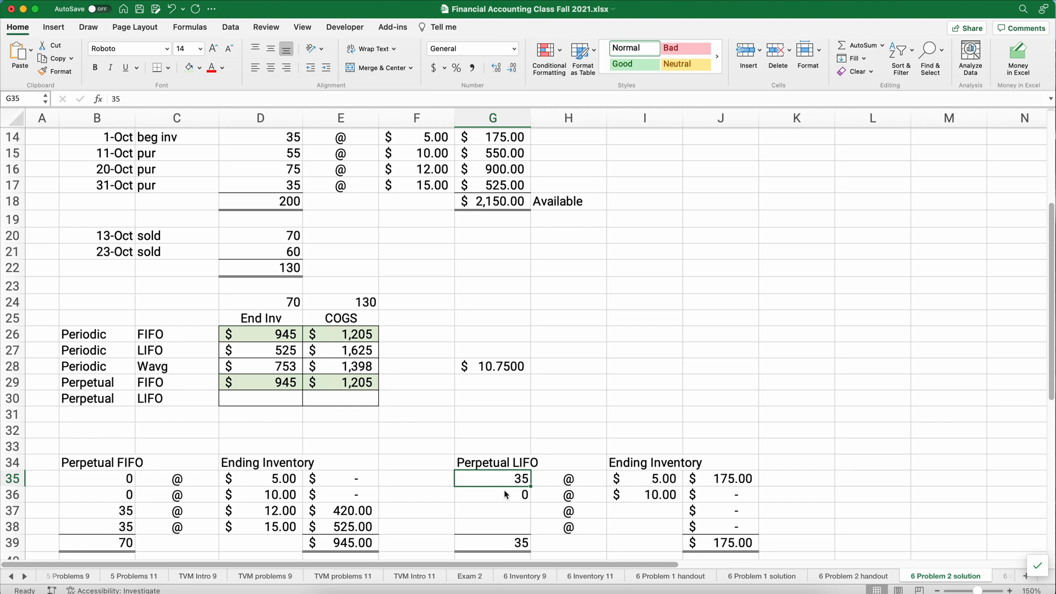
Adjust the $5 layer quantity and enter 75 units in the third LIFO layer
type("=35")
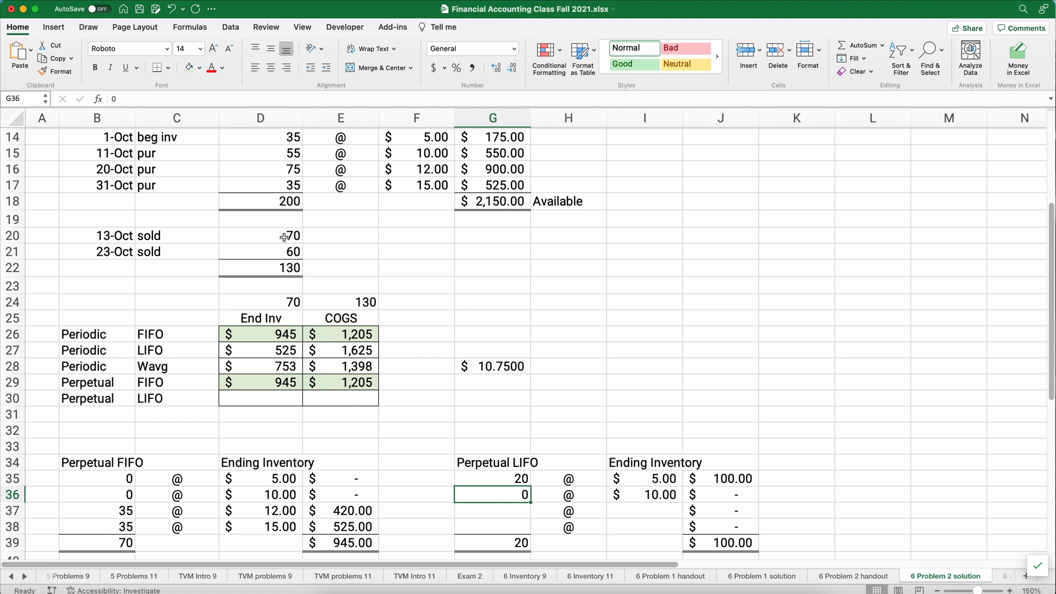
mouse_move(275, 169)
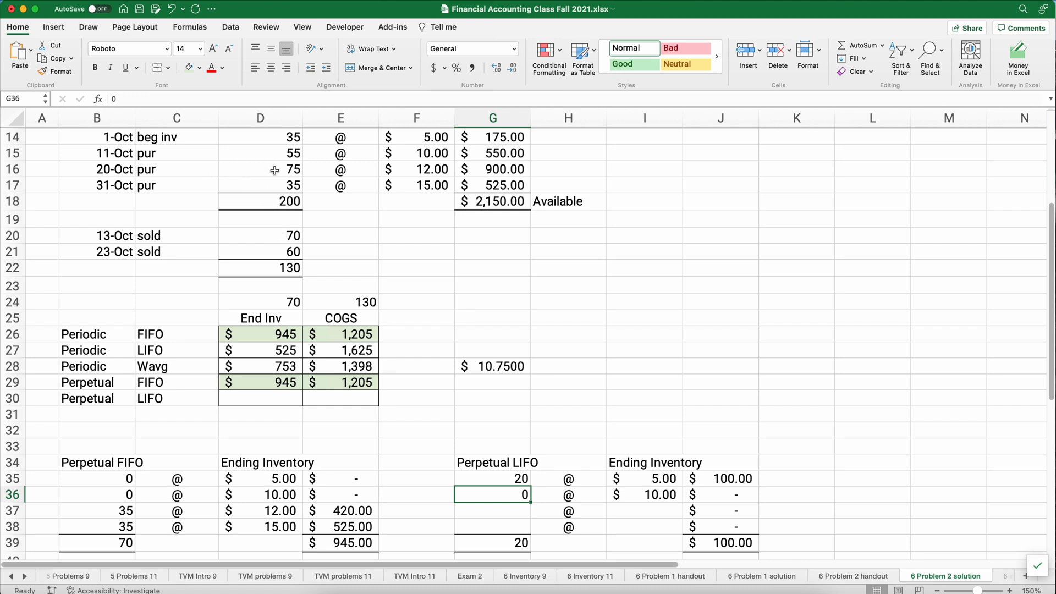
mouse_move(484, 513)
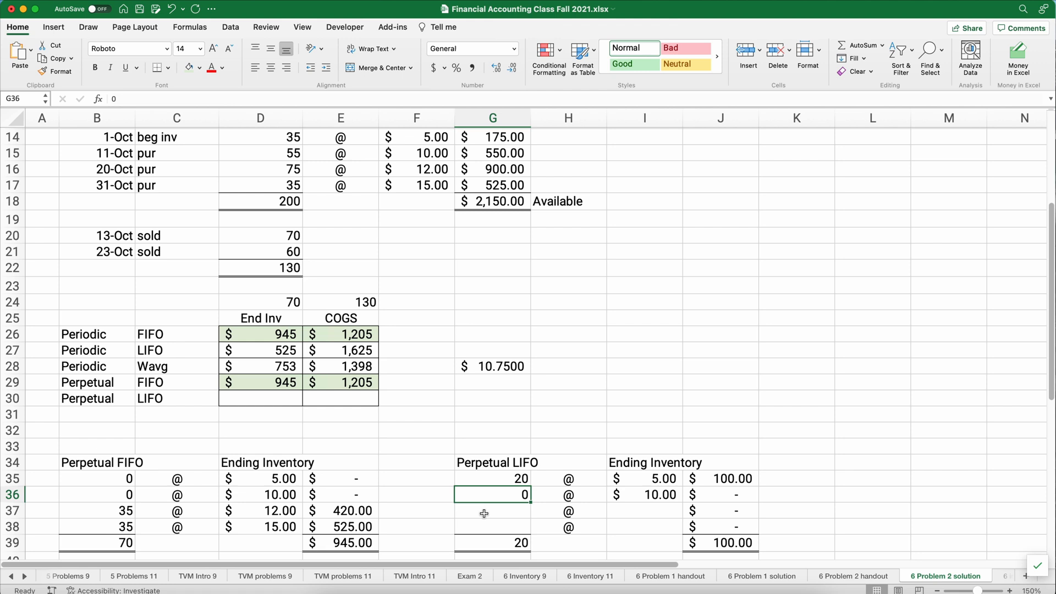
type("75")
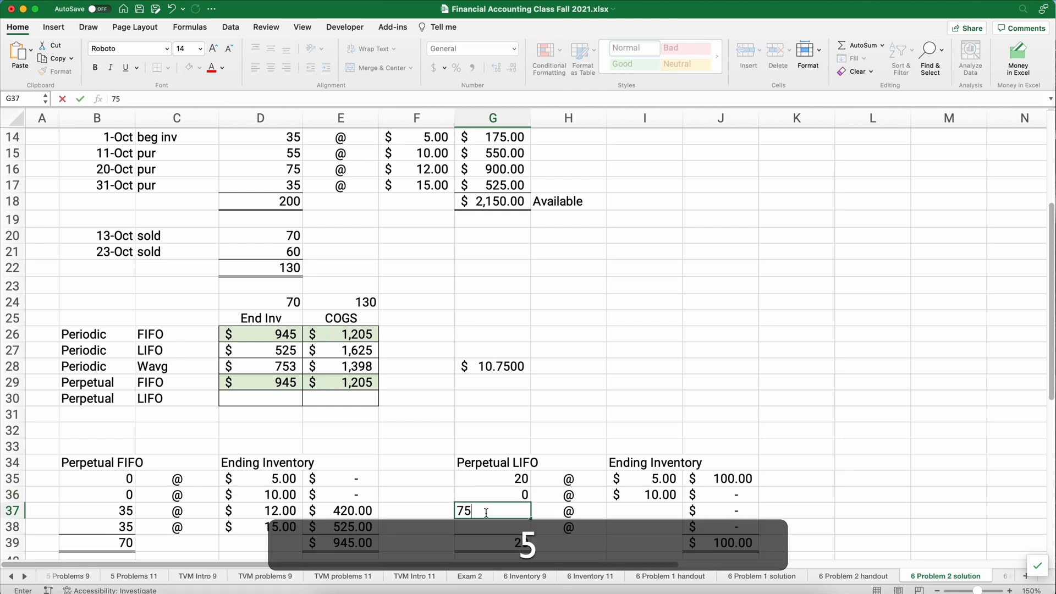
key("Enter")
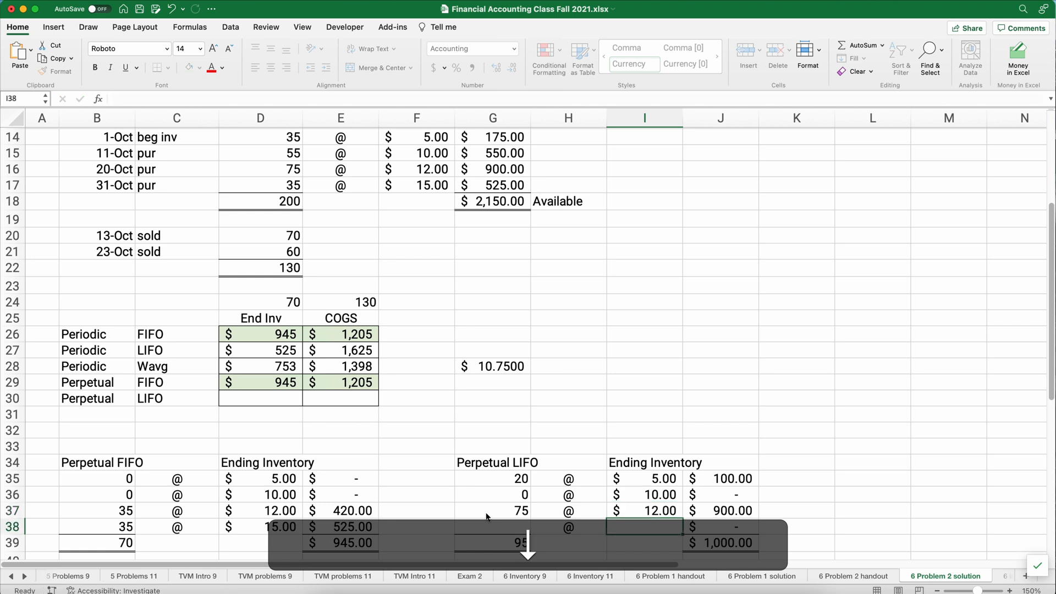
left_click(491, 526)
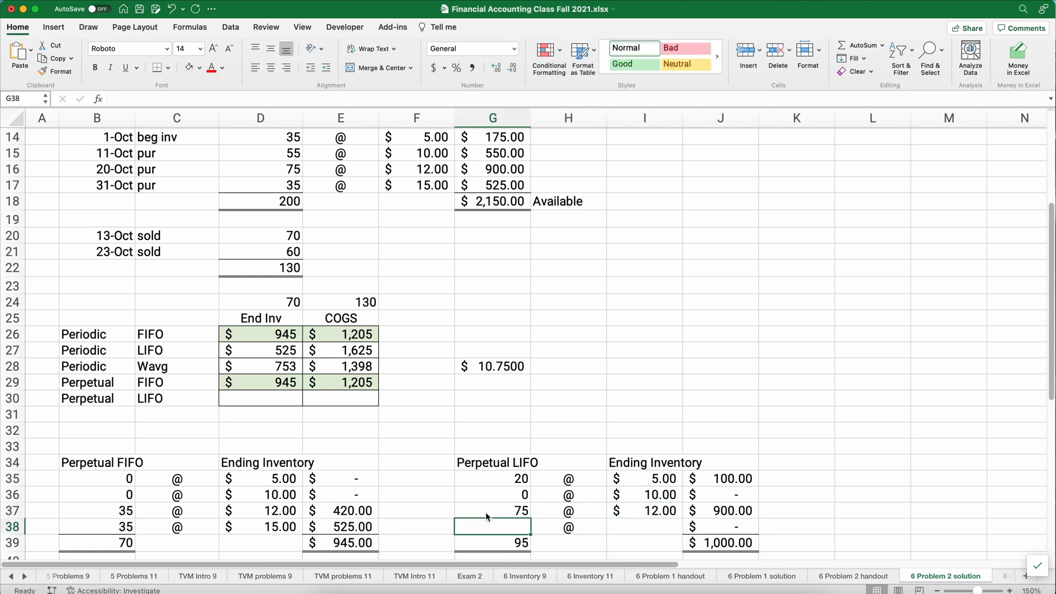
mouse_move(284, 252)
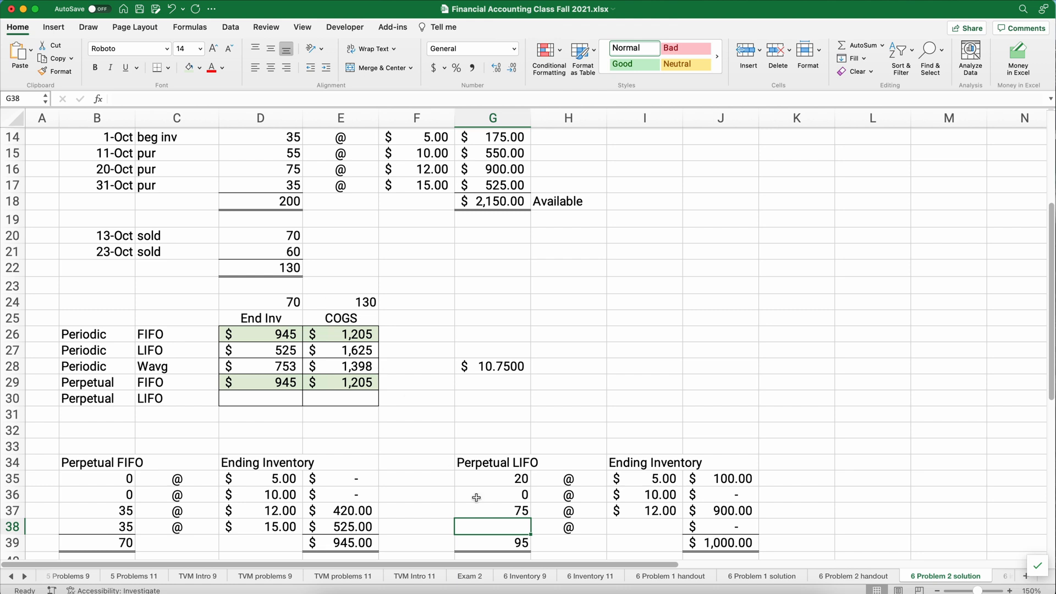
Revise the third layer to 15 at $12 and set the fourth layer to 35 at $15, totalling $805
left_click(499, 510)
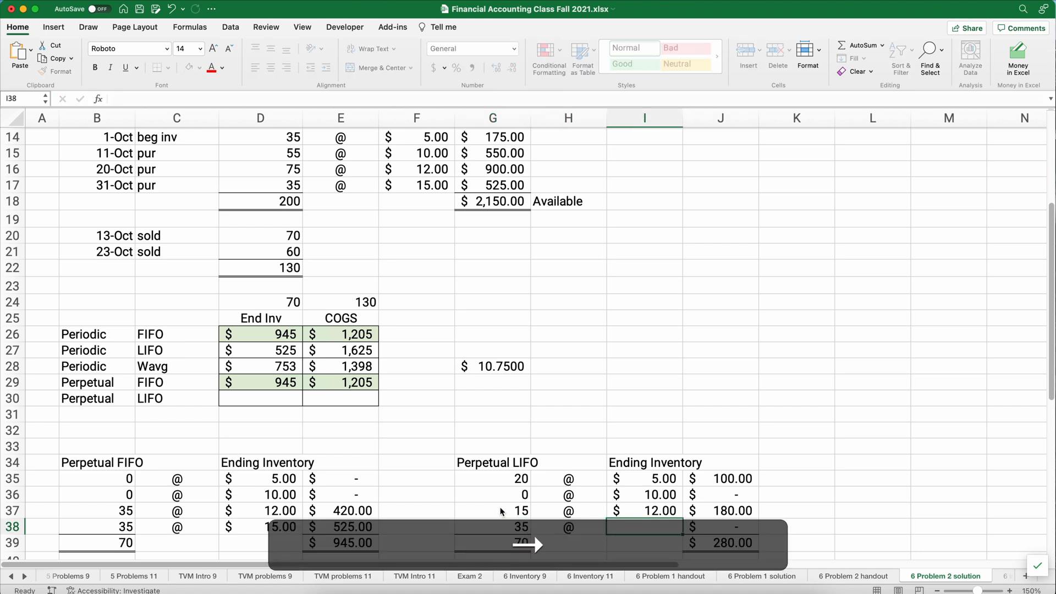
type("15")
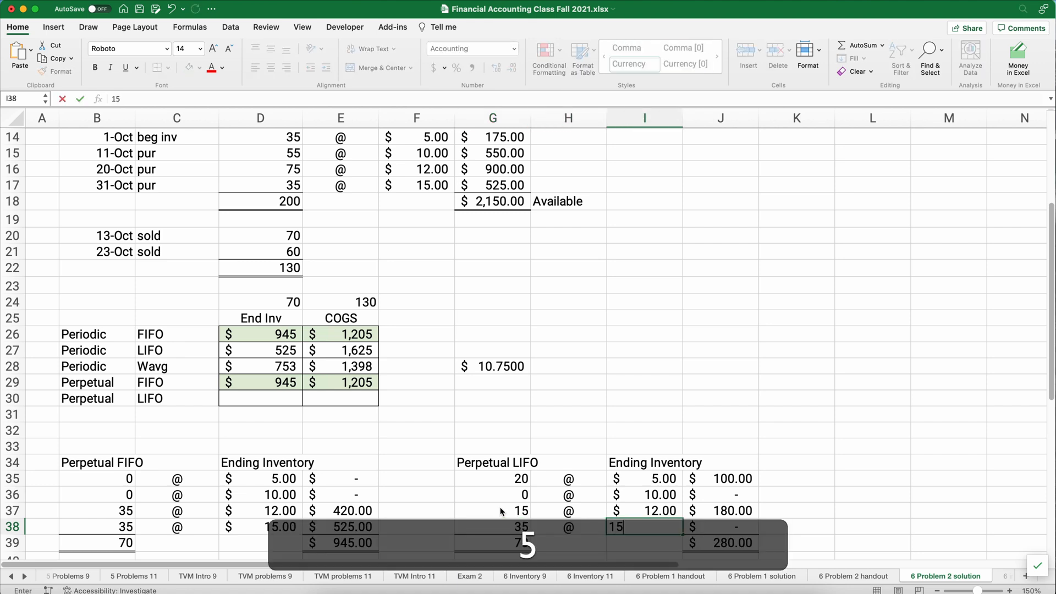
key("Enter")
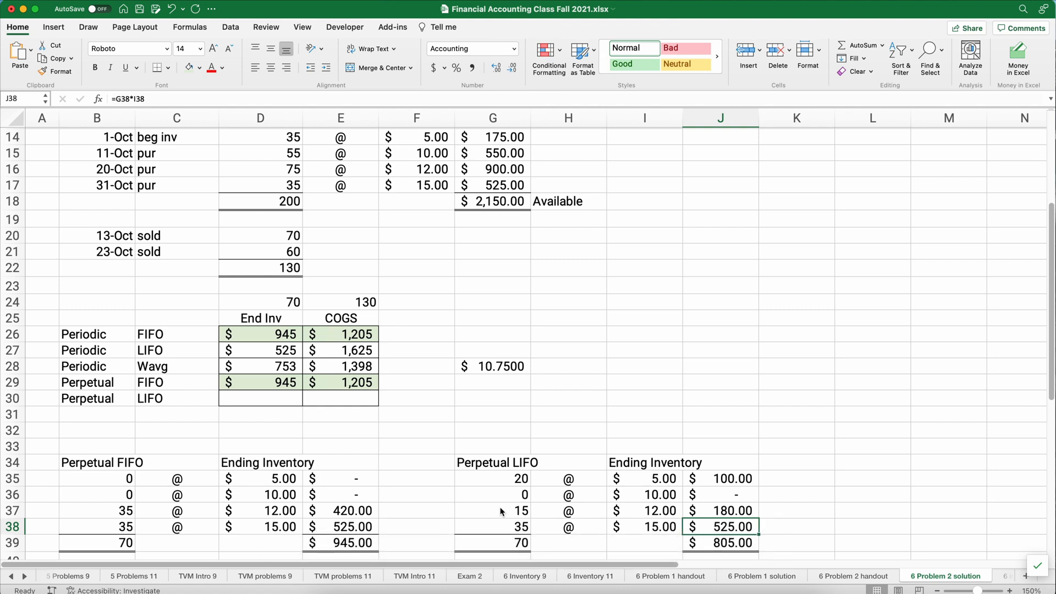
mouse_move(283, 398)
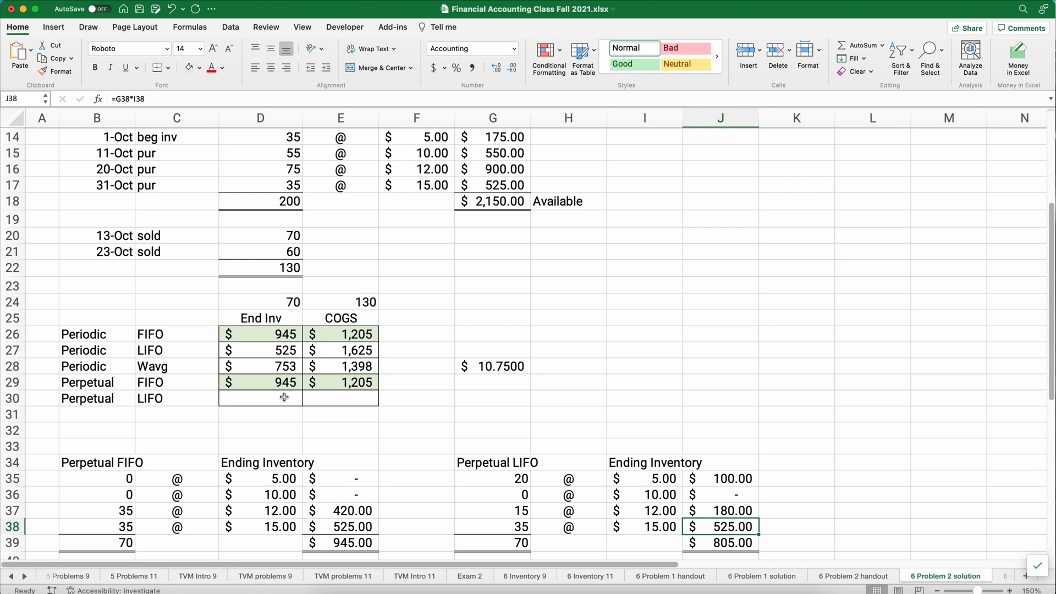
Link Perpetual LIFO ending inventory to the layer table total of $805
type("=J39")
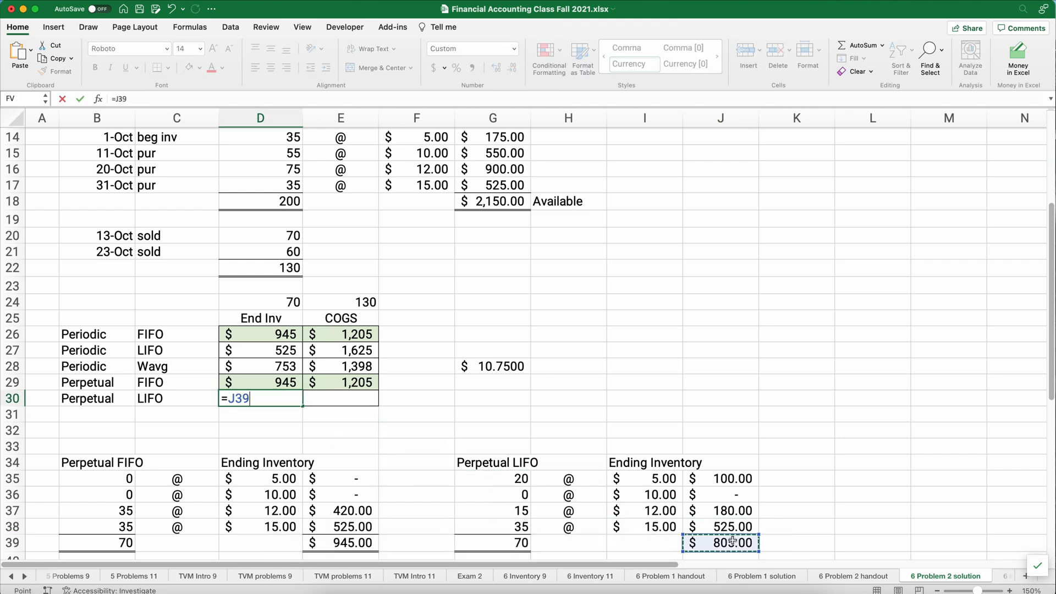
key("Enter")
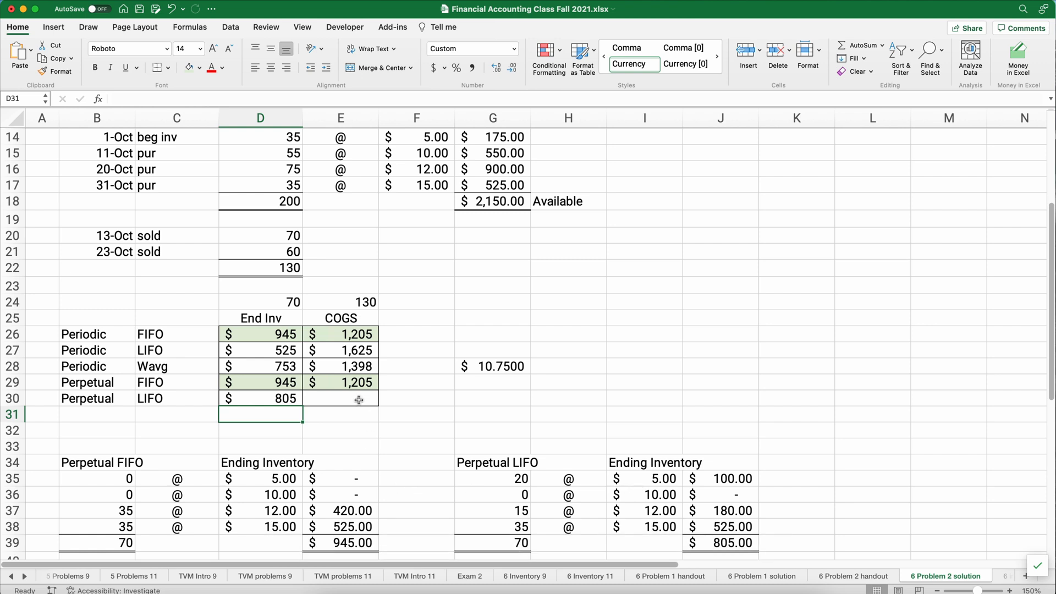
Build the Perpetual LIFO COGS formula as $2,150 goods available minus ending inventory
type("=")
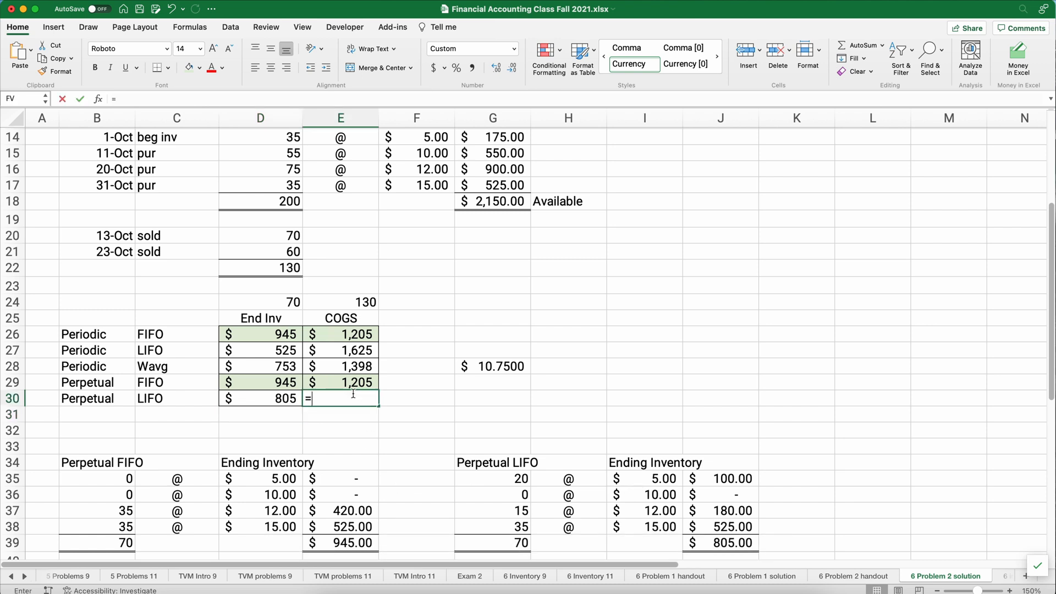
left_click(493, 201)
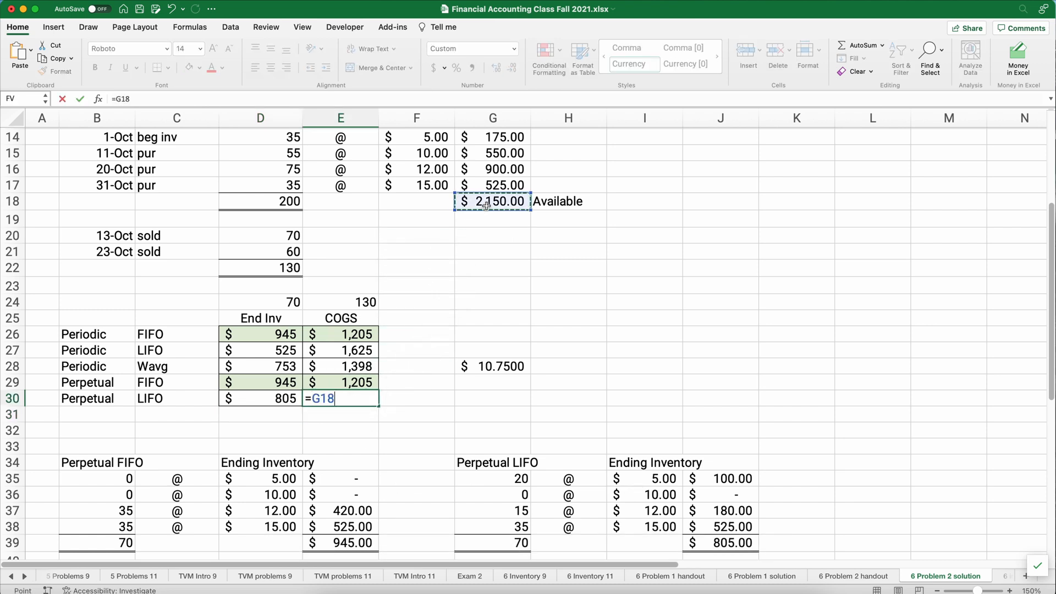
type("-")
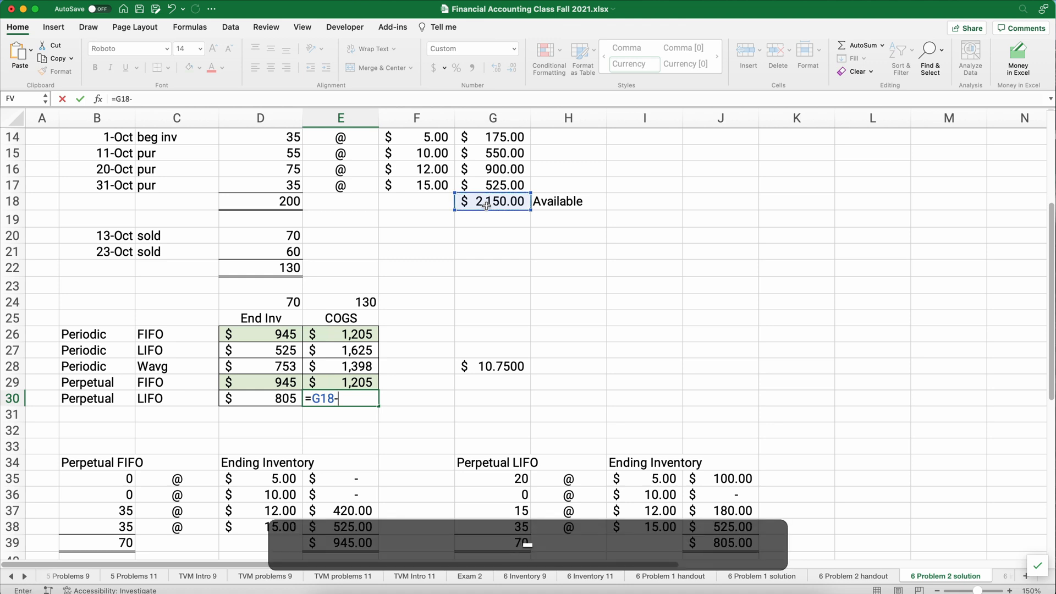
left_click(260, 398)
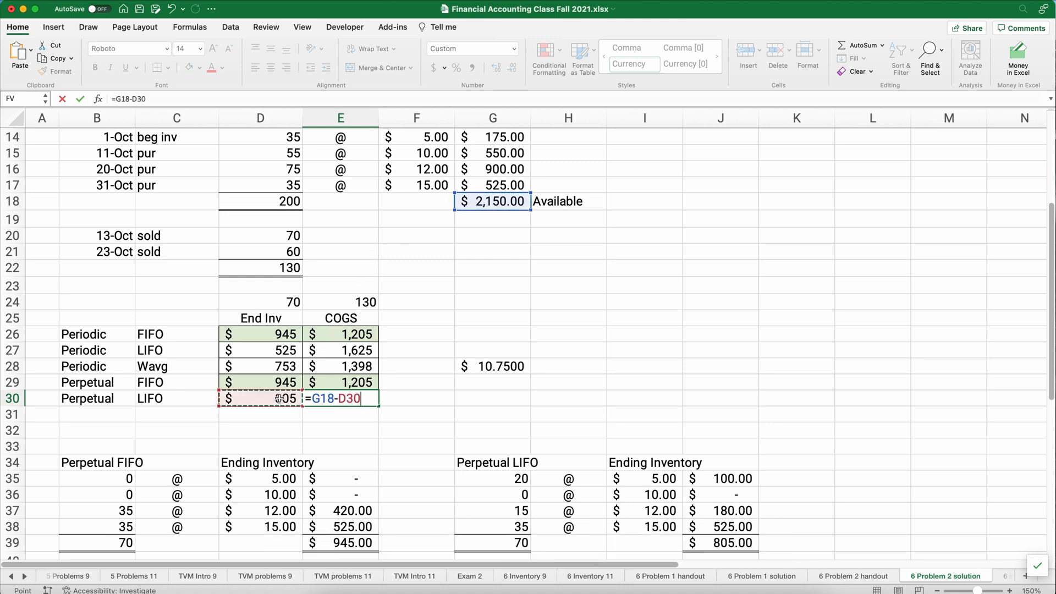